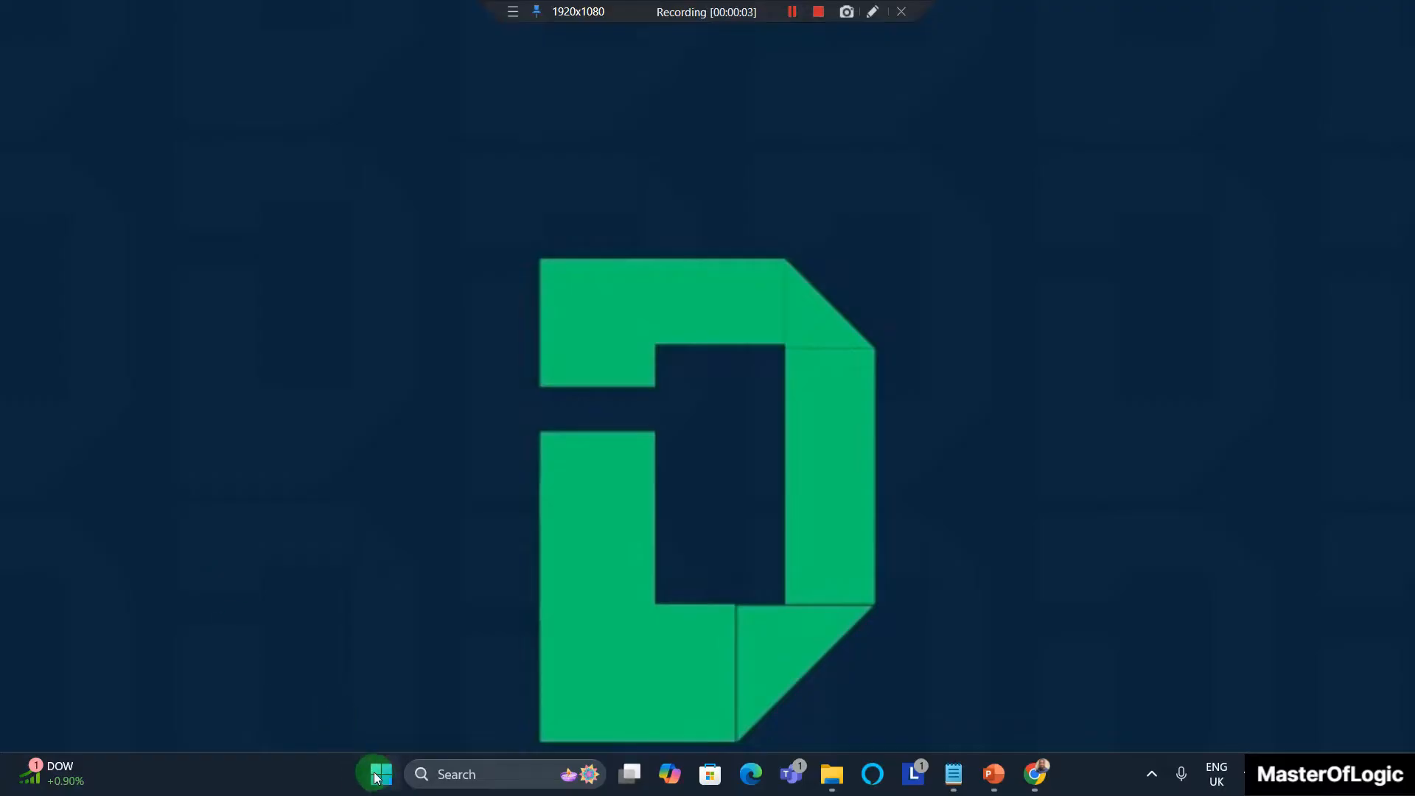
Launch UiPath Studio from the Start menu and start a new blank Process
left_click(377, 774)
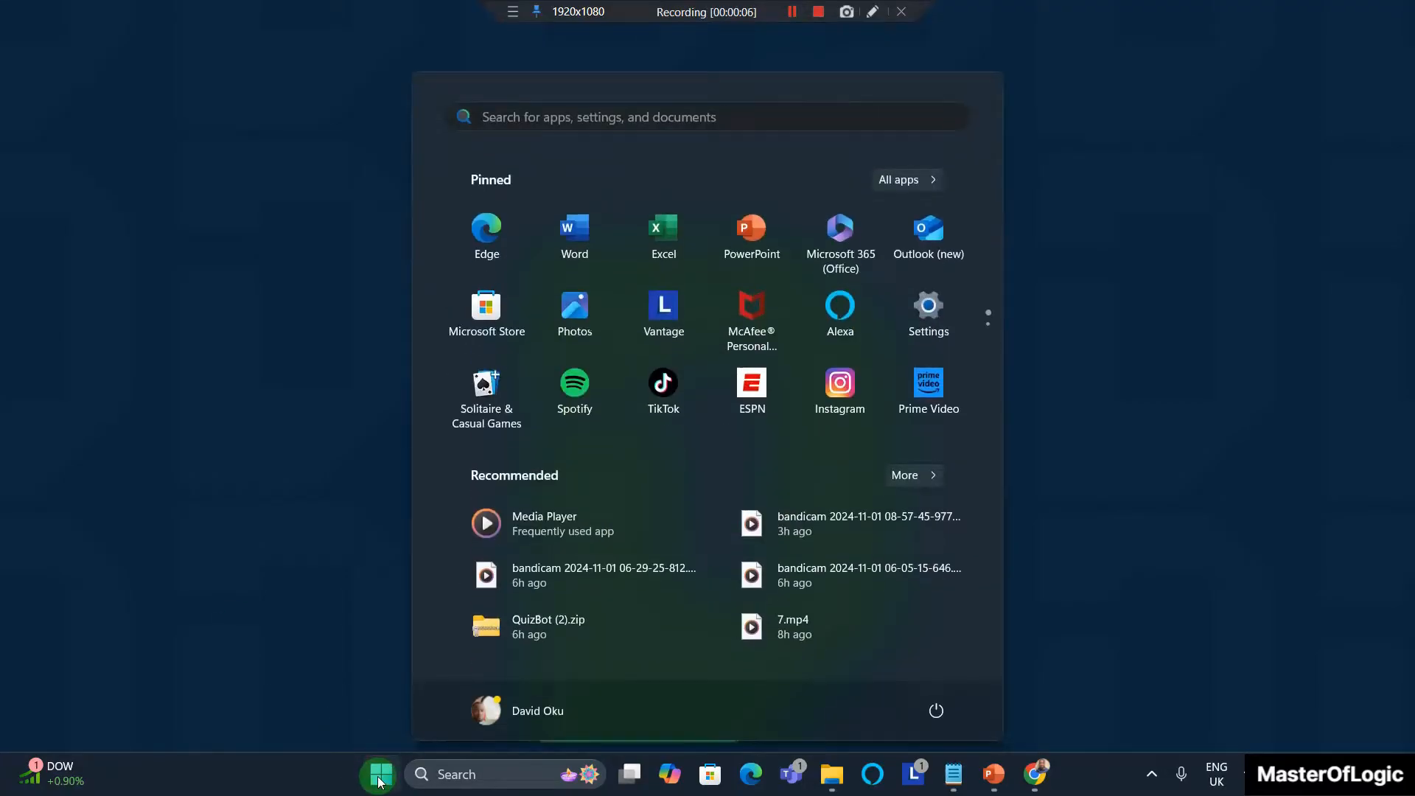
type("uipath")
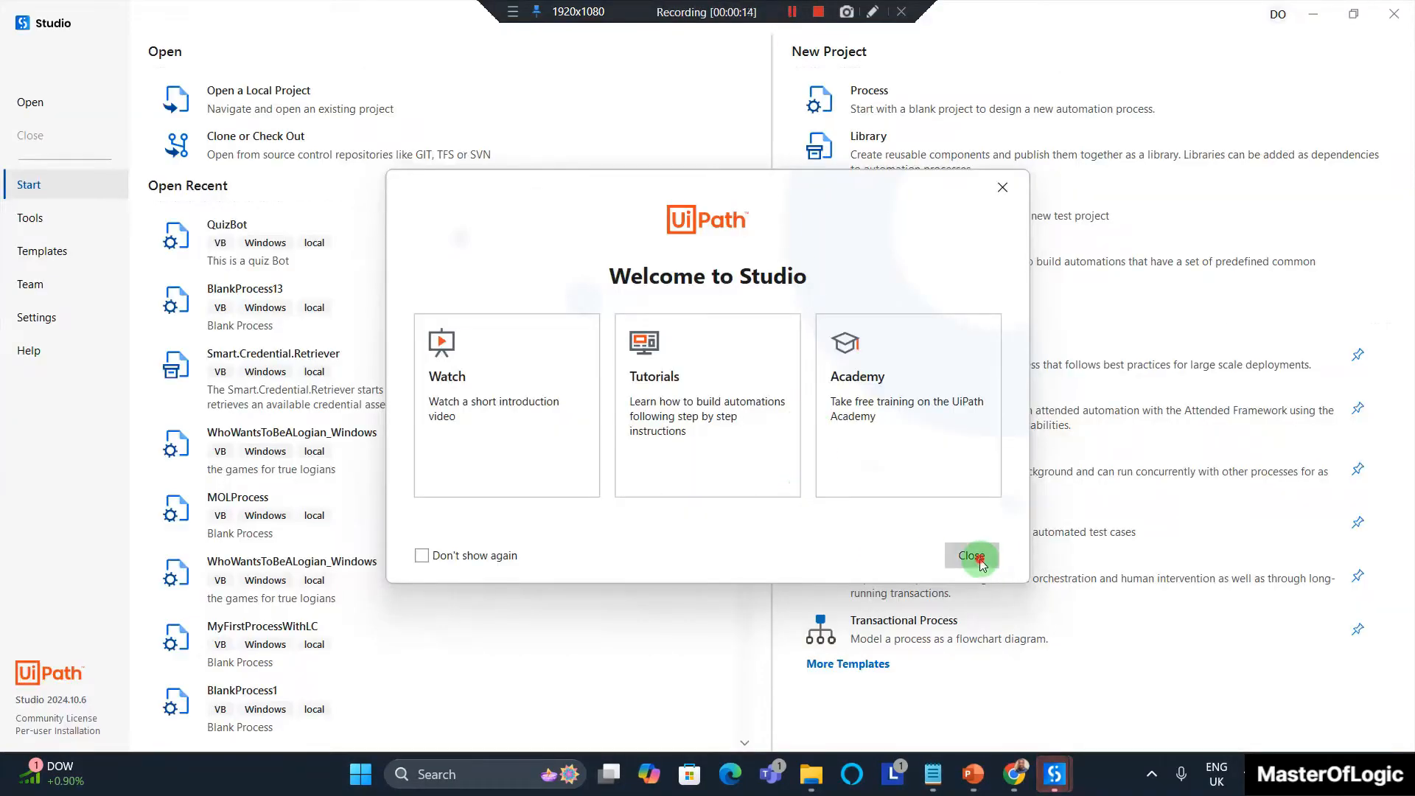
left_click(972, 555)
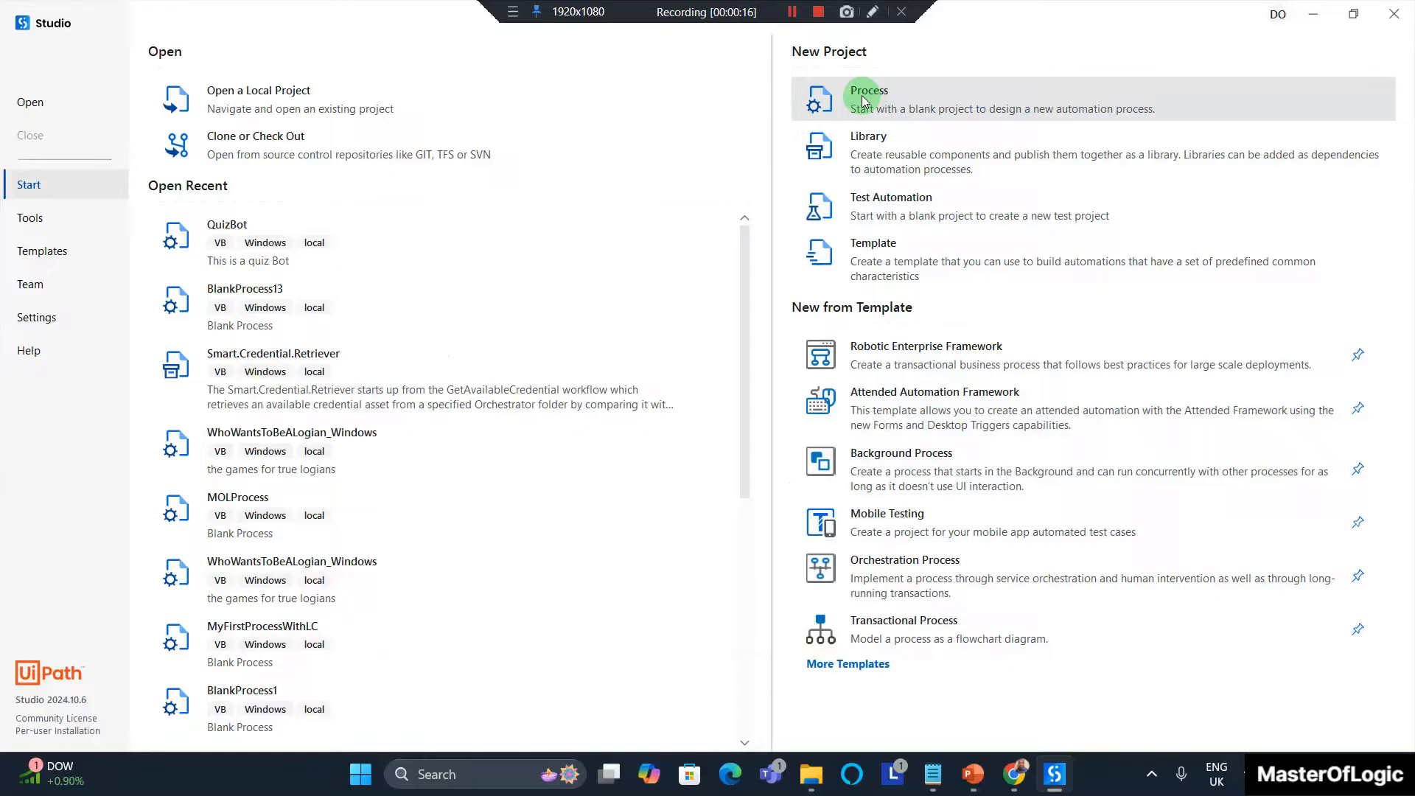
left_click(867, 97)
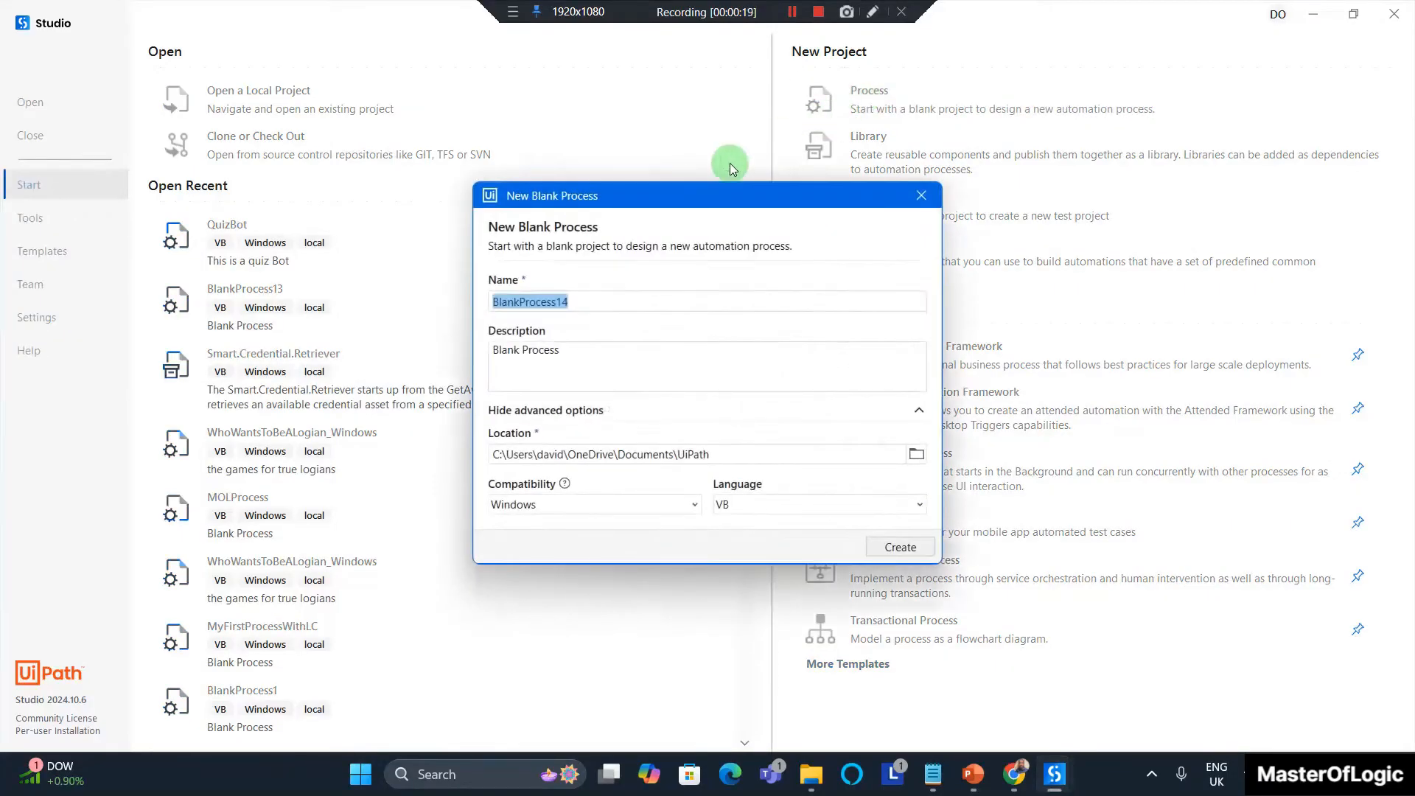
mouse_move(454, 313)
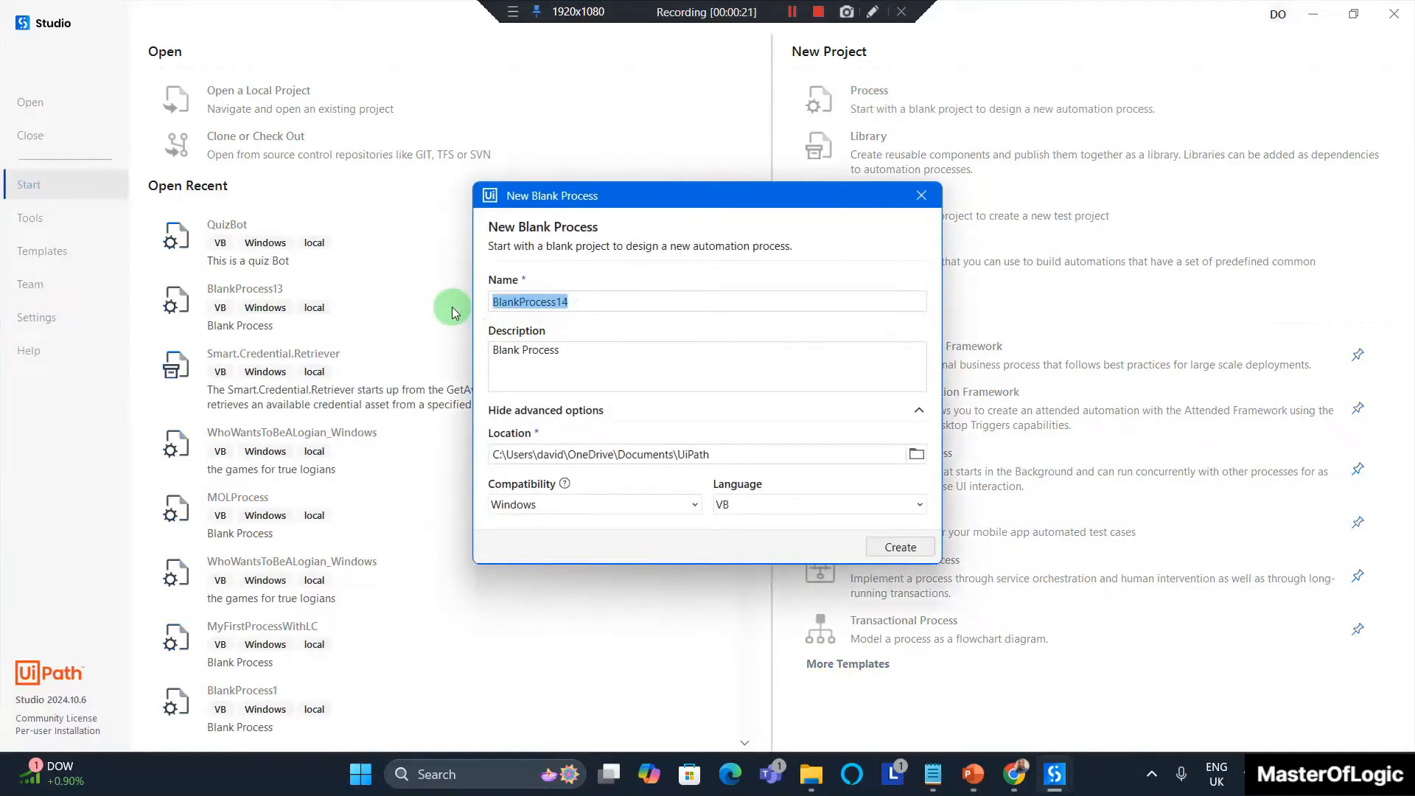
Create process 'QuizBot' with a 'This is…' quiz description, Windows compatibility and VB
type("Quiz")
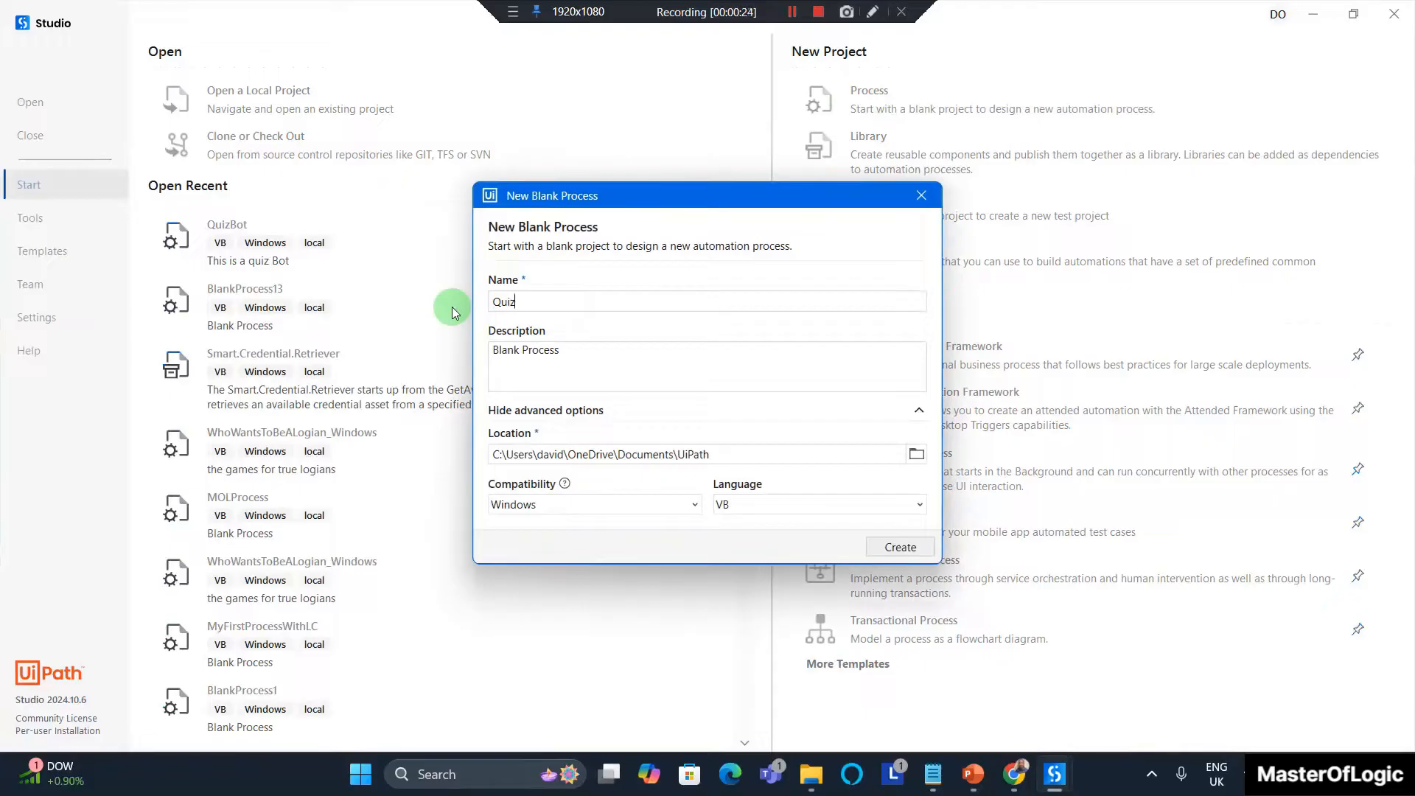
type("Bot")
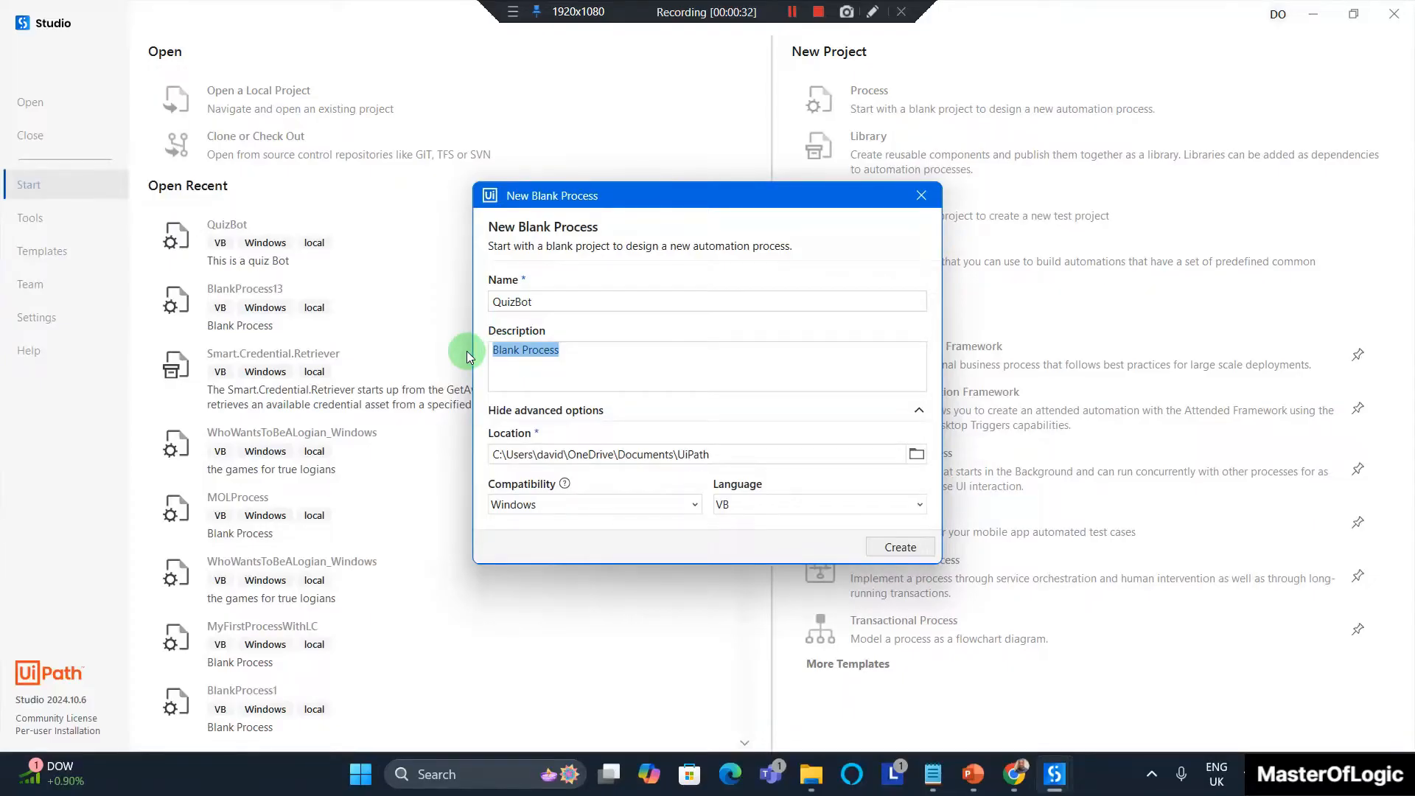
type("This")
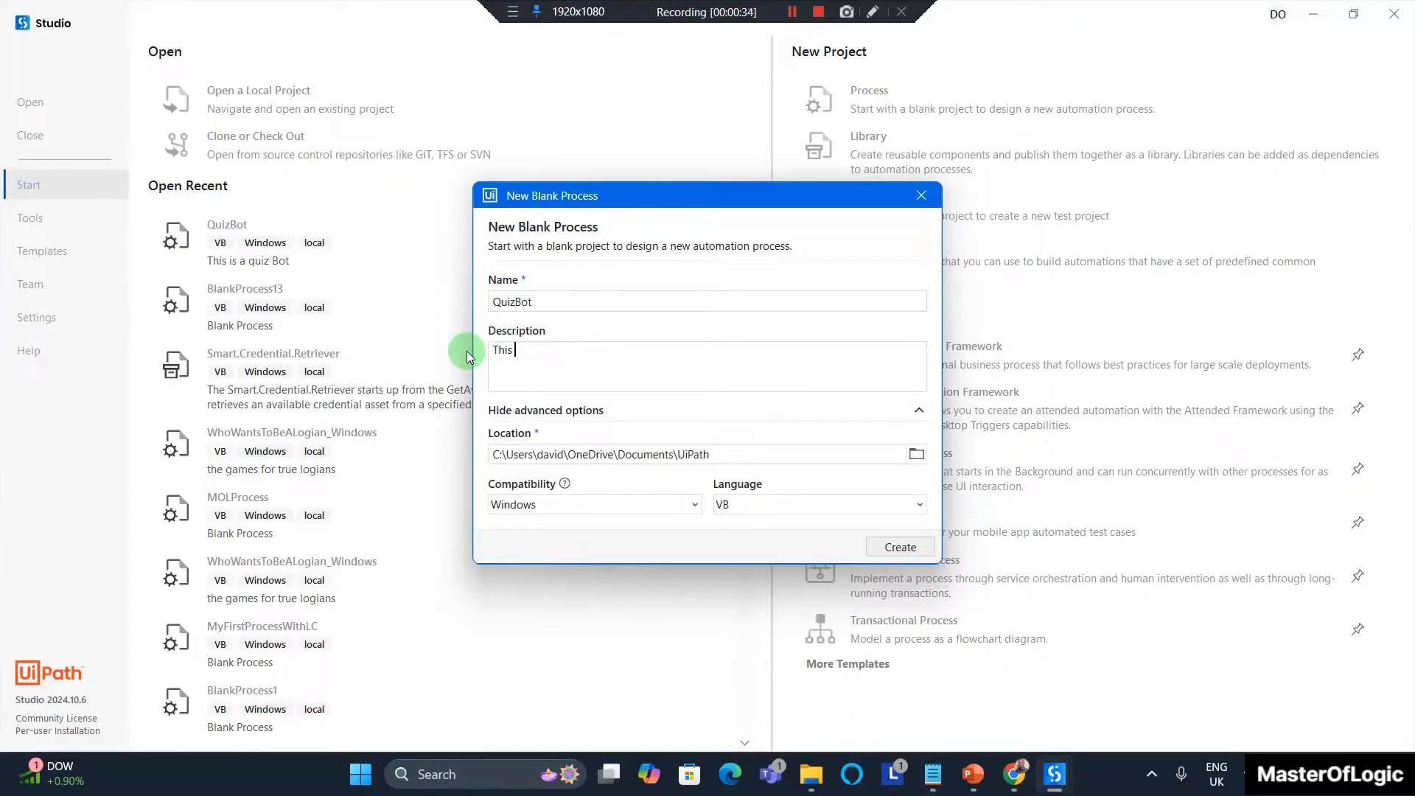
type("is")
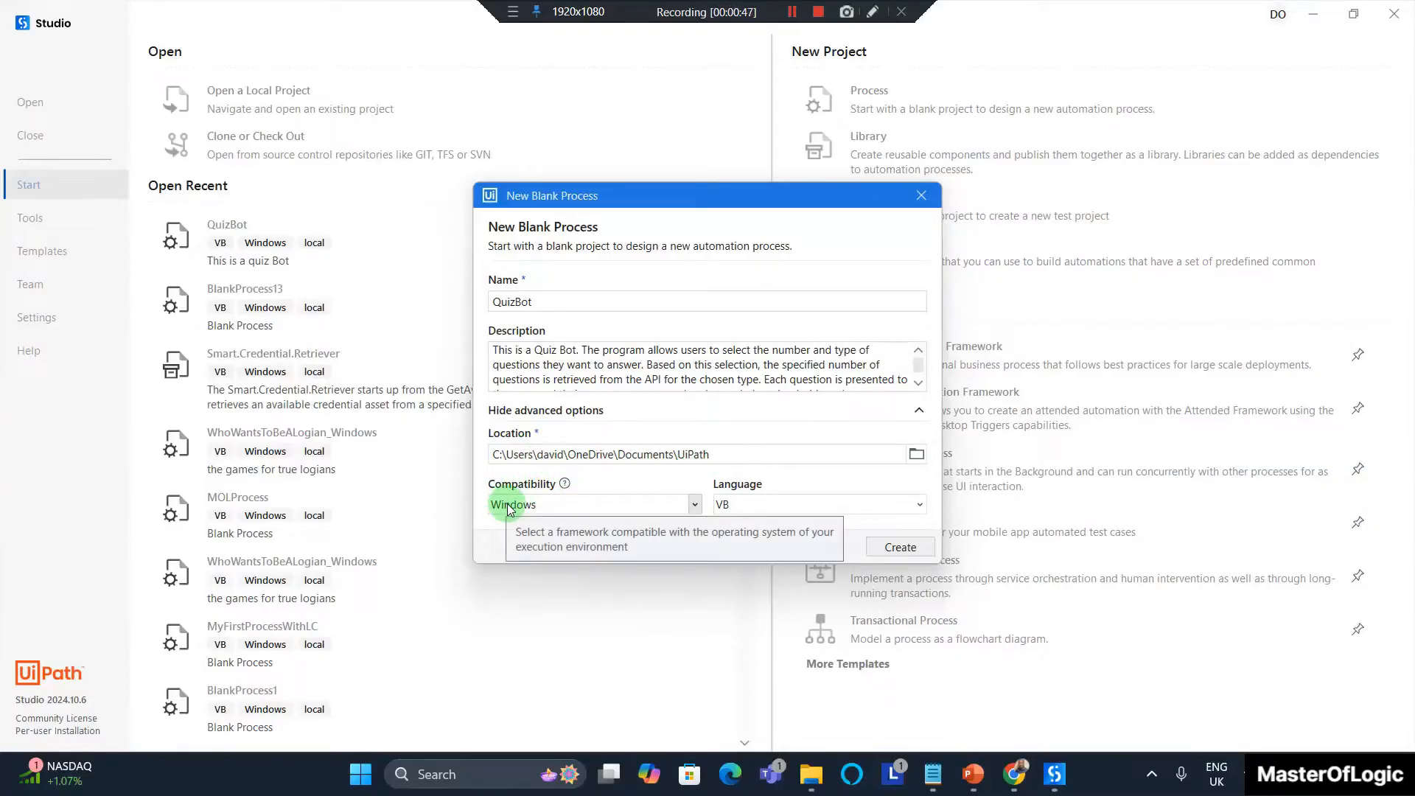
mouse_move(592, 506)
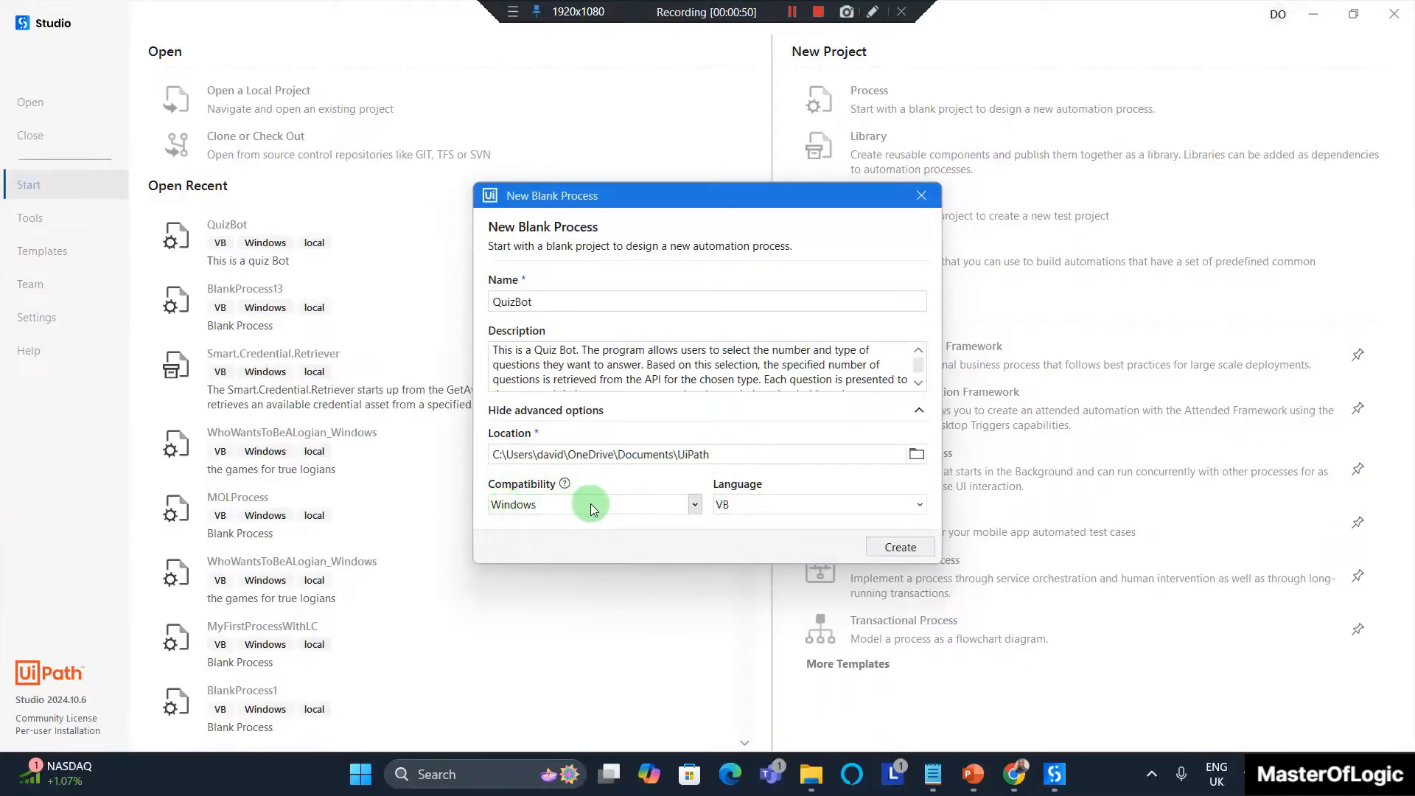
mouse_move(745, 510)
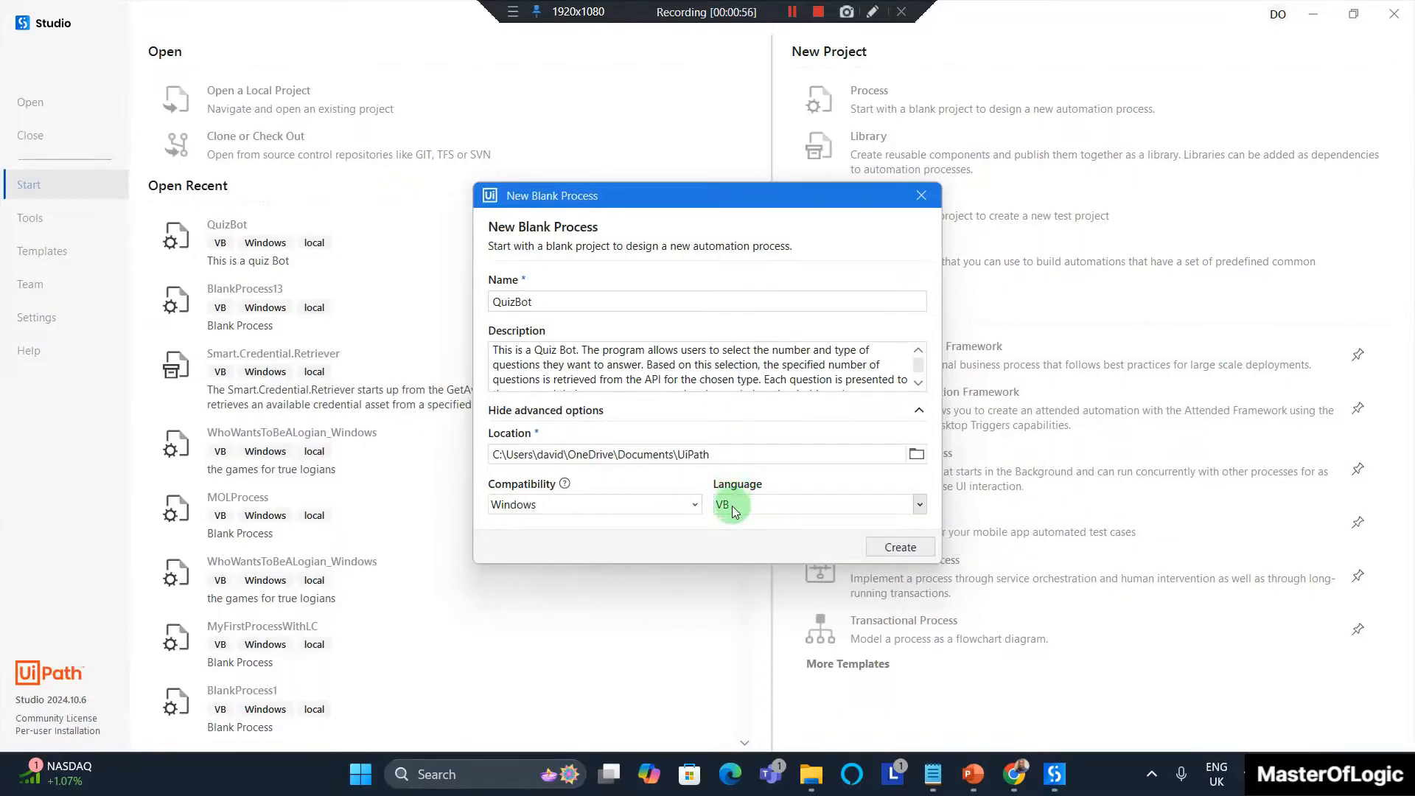
left_click(917, 504)
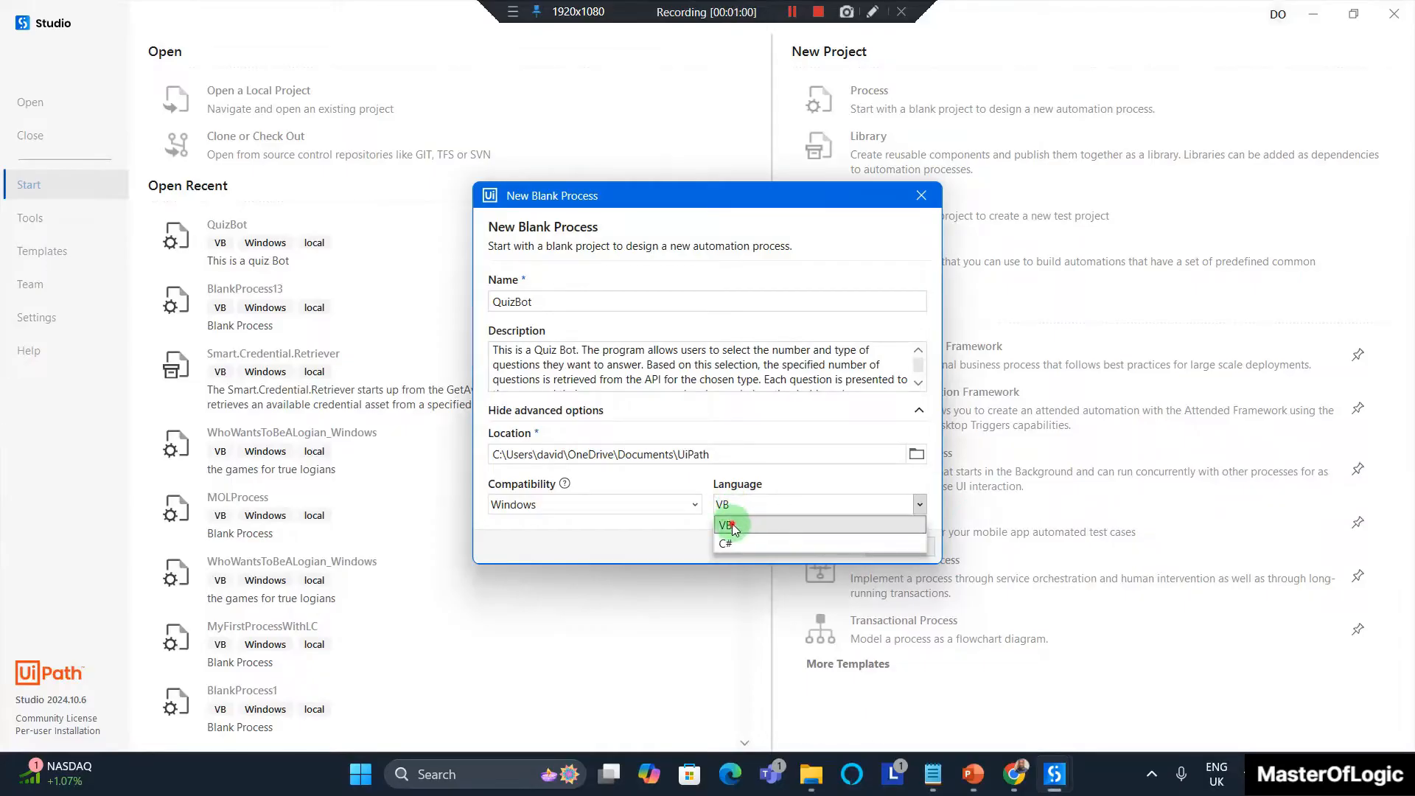
left_click(726, 524)
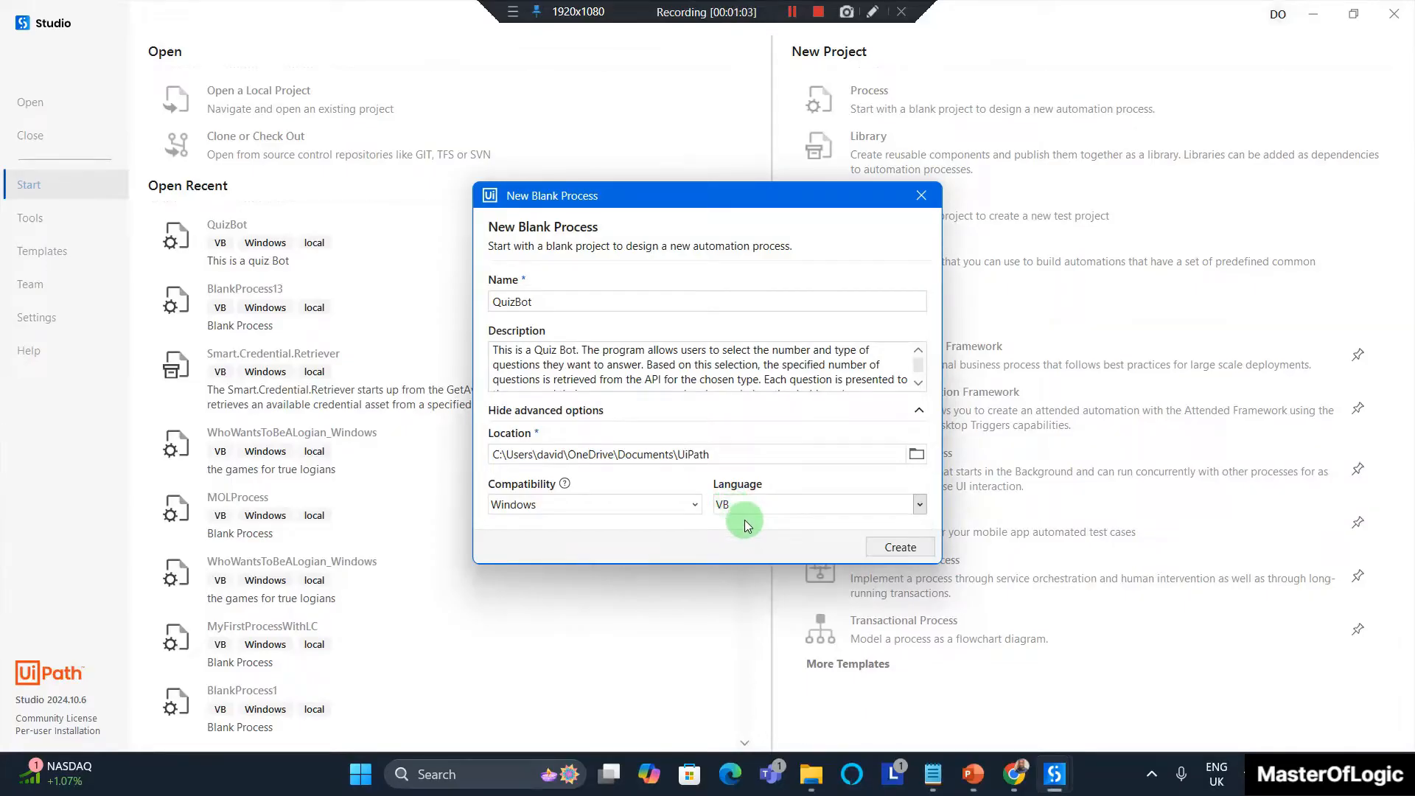
left_click(898, 547)
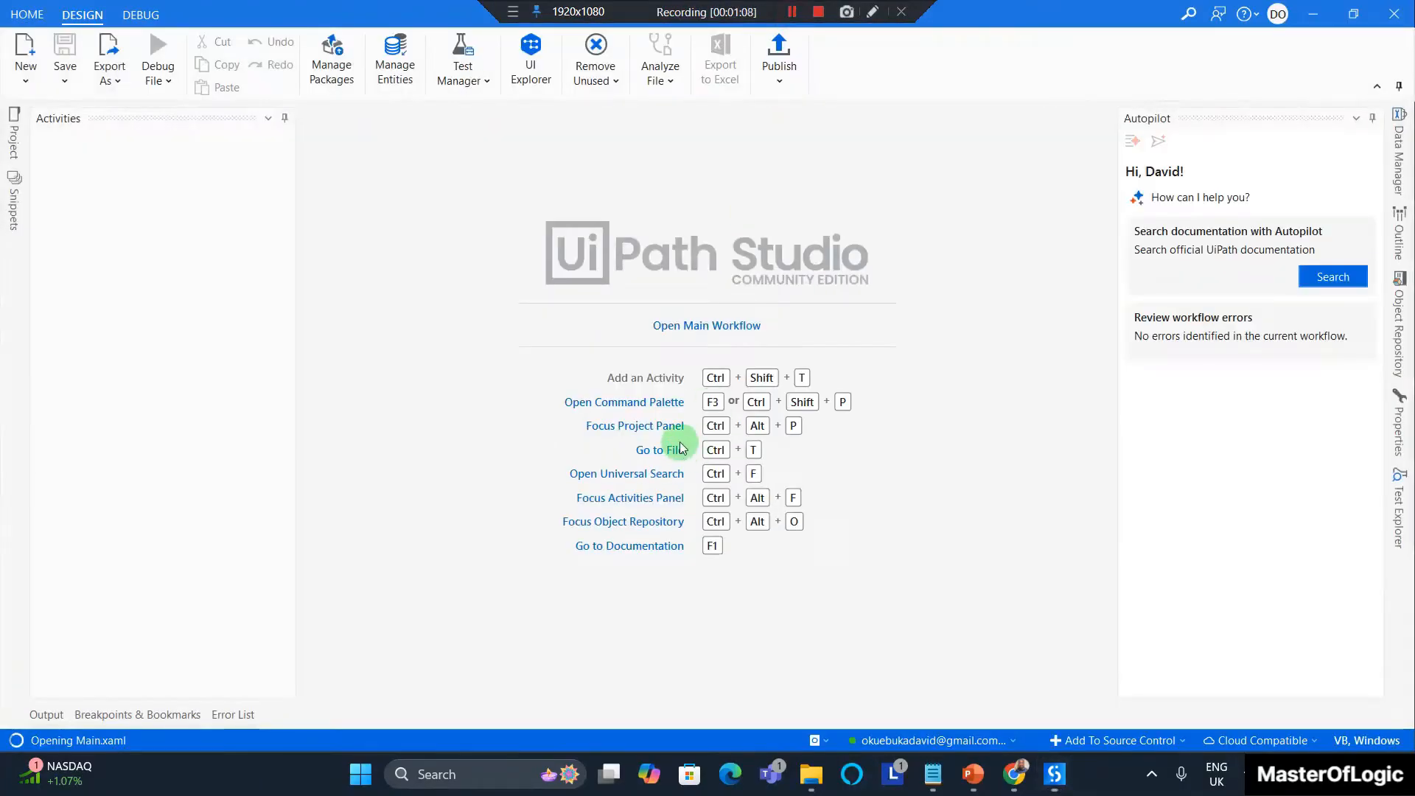
Open the Main workflow and show the Project panel
left_click(707, 325)
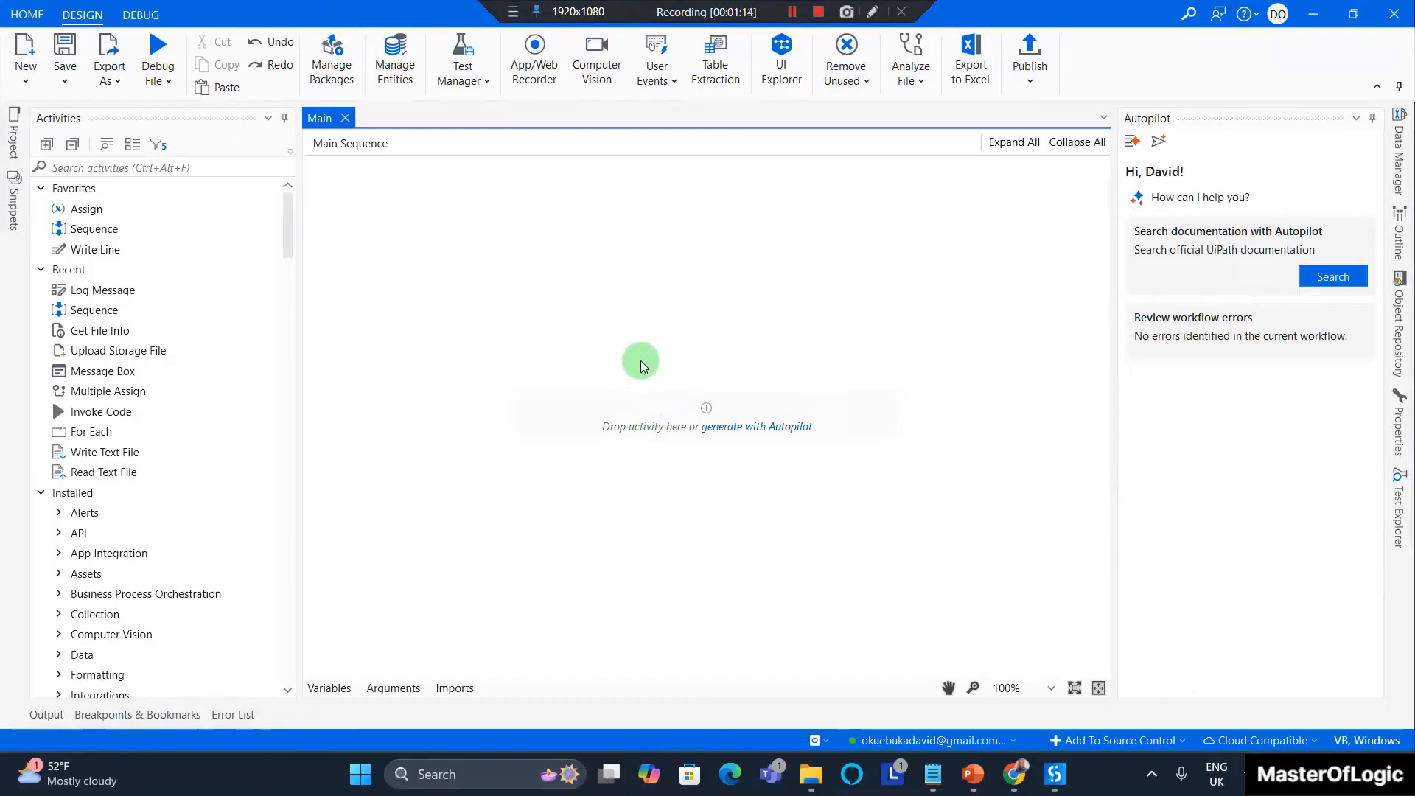
mouse_move(644, 373)
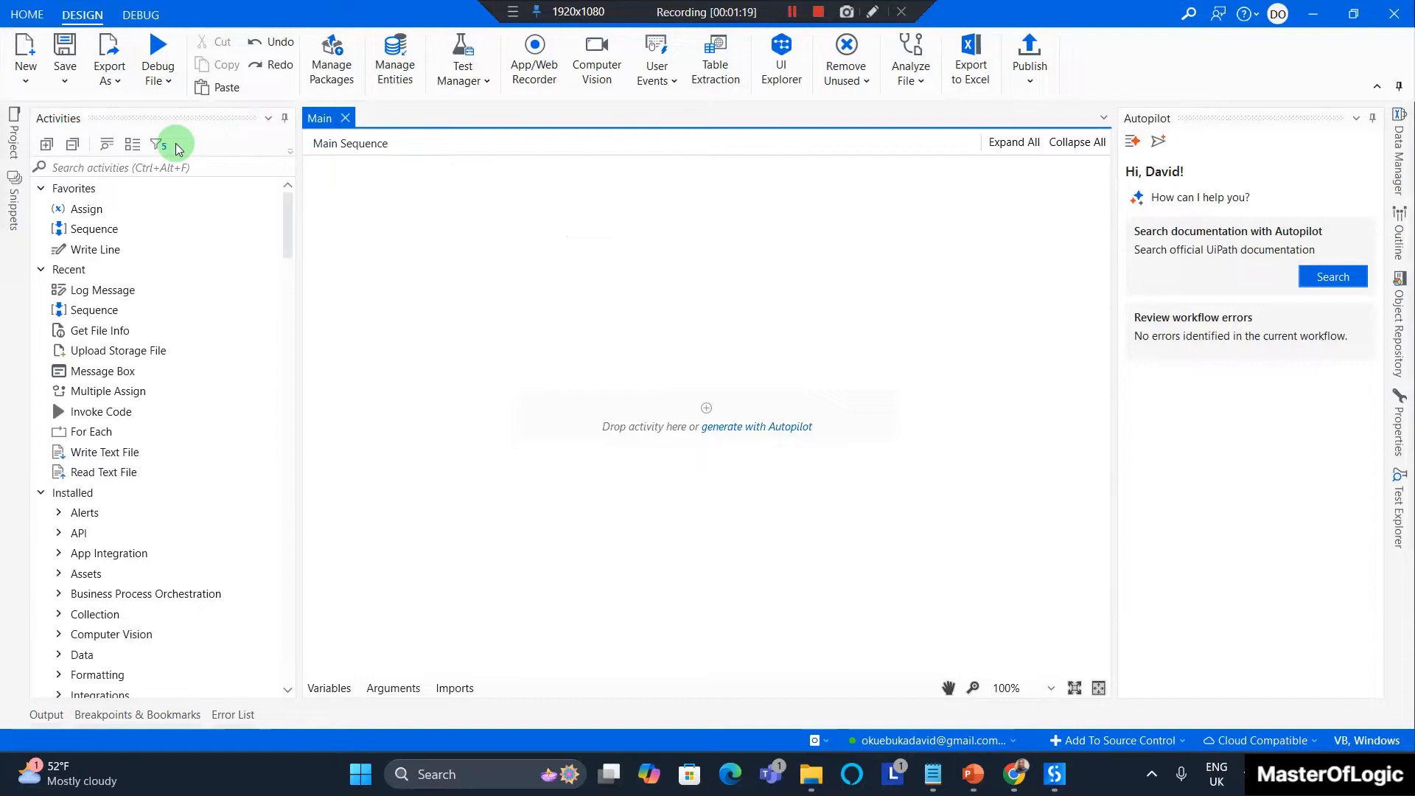
left_click(14, 137)
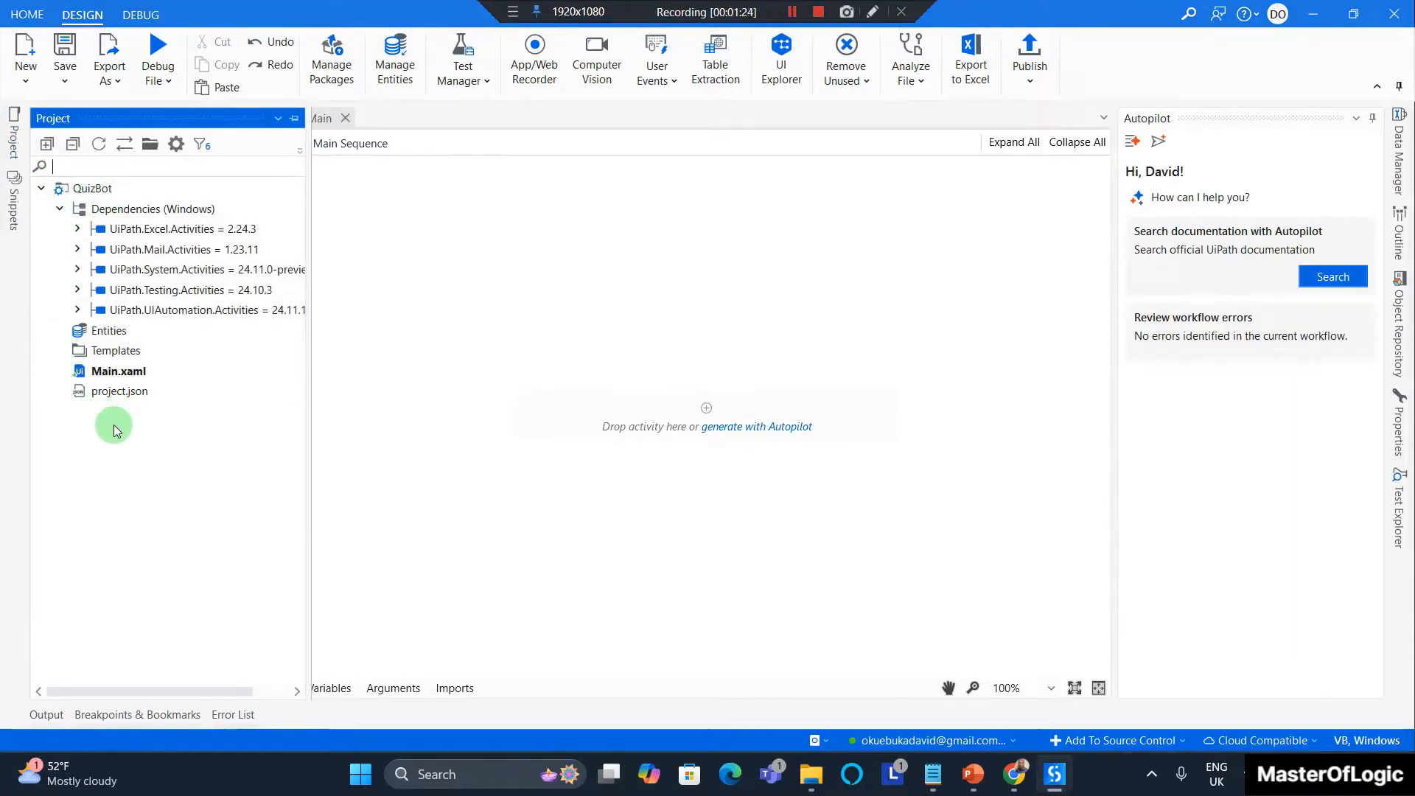
Add three project folders named Data, Project and Shared
right_click(113, 432)
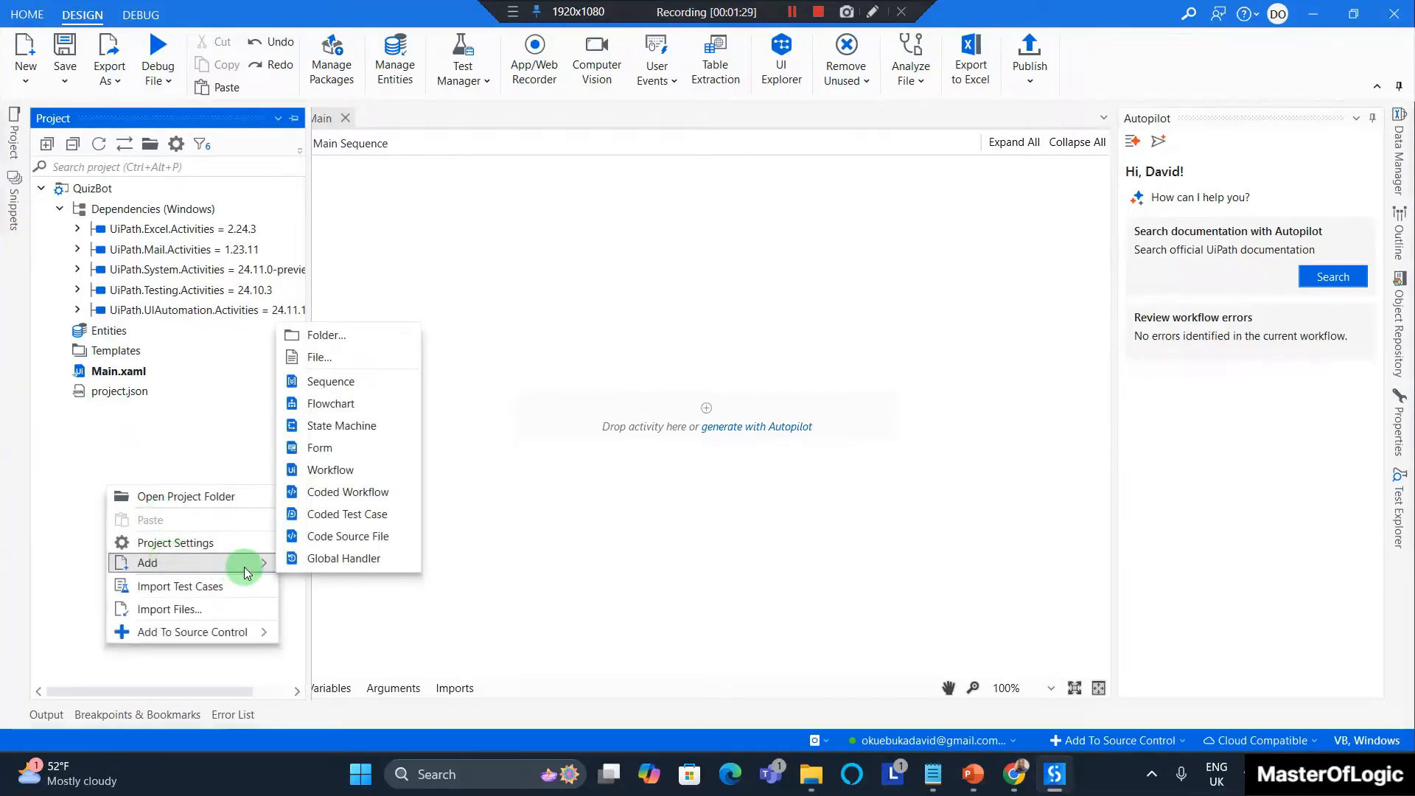
left_click(326, 334)
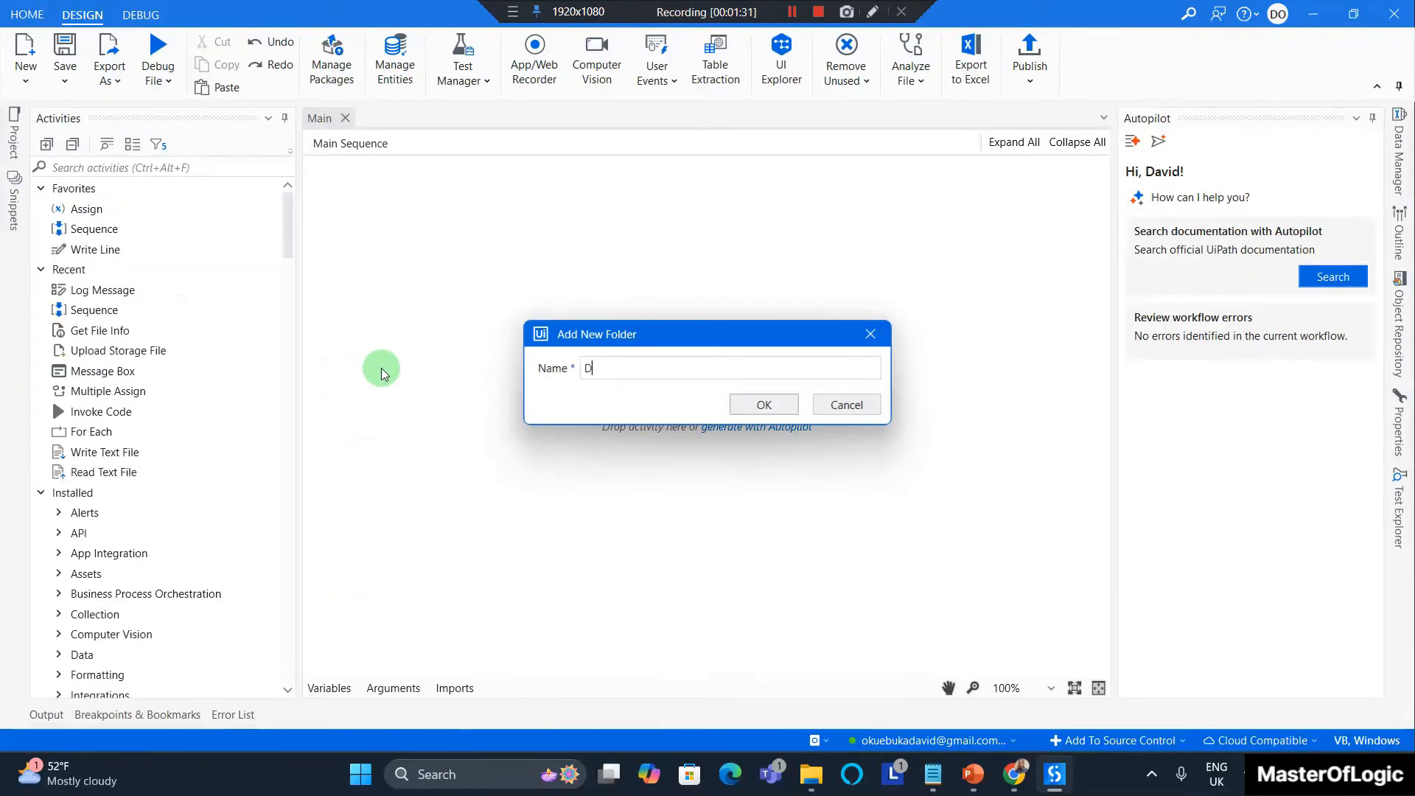
left_click(845, 404)
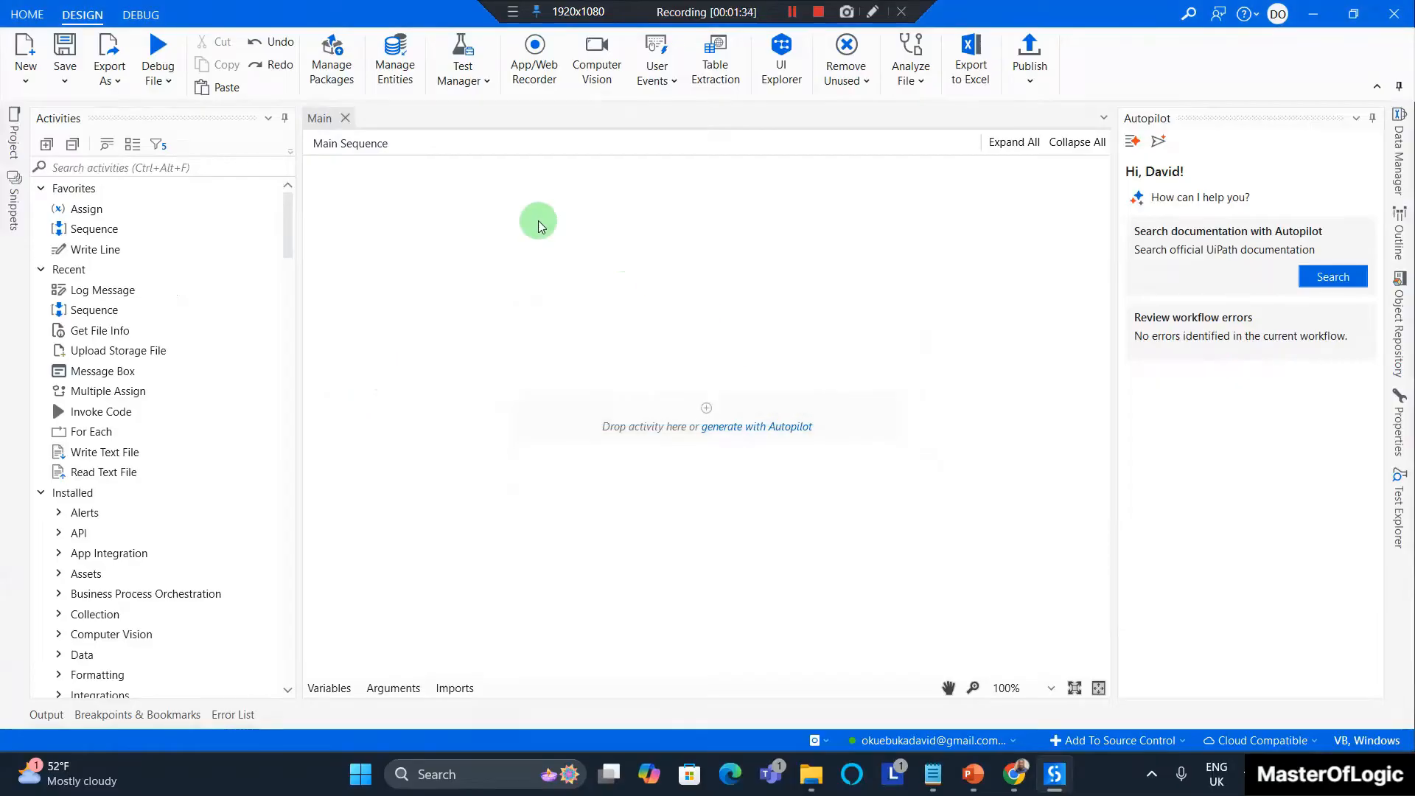
left_click(13, 132)
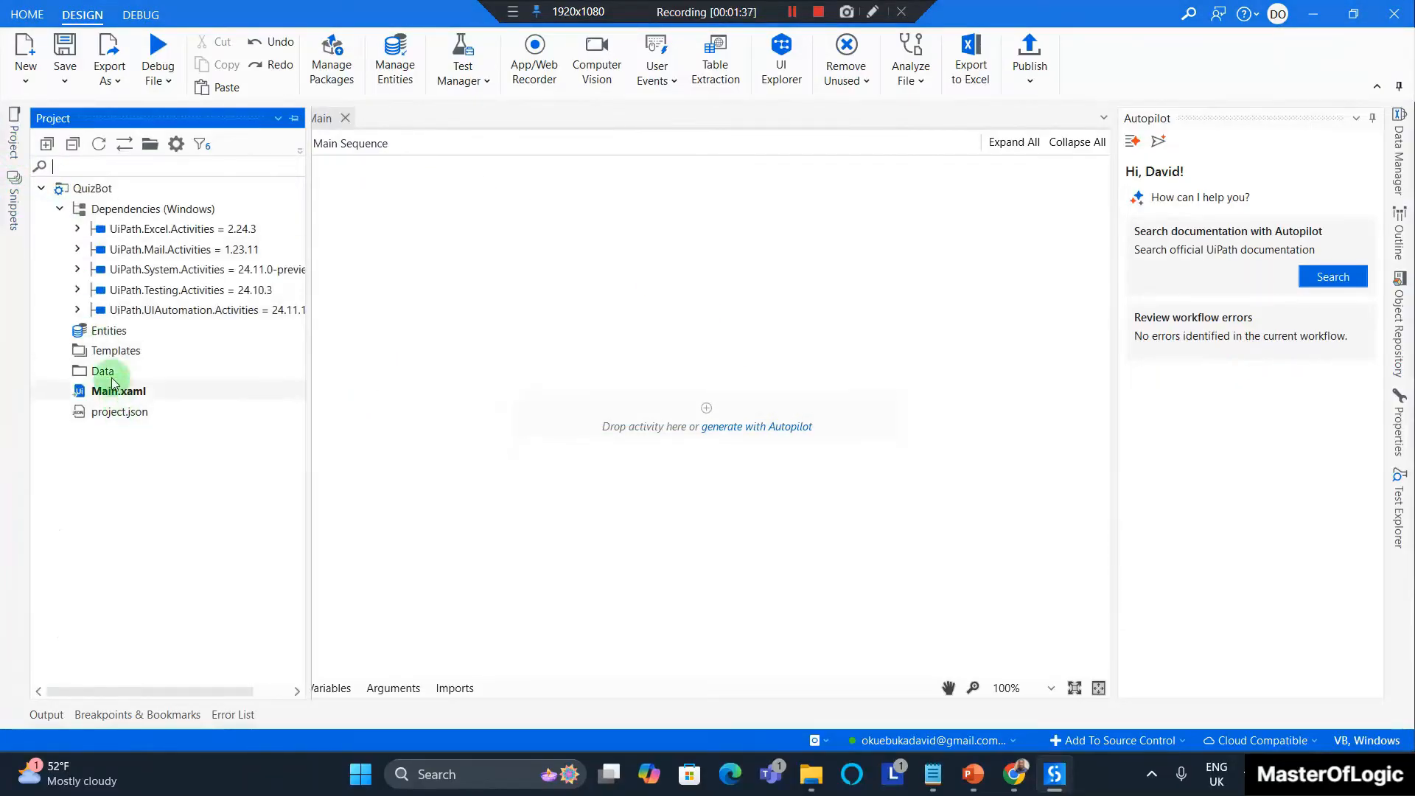
mouse_move(100, 461)
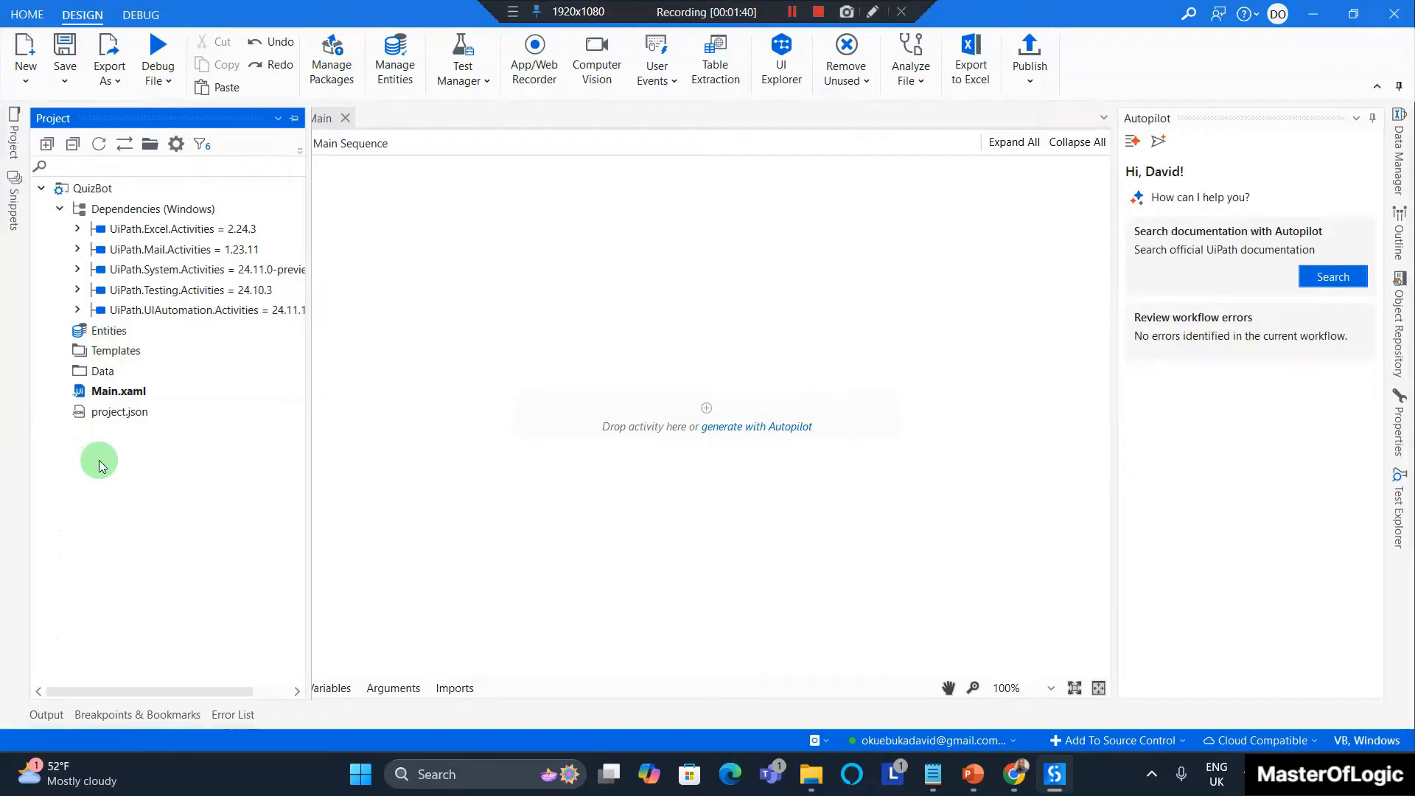
right_click(100, 460)
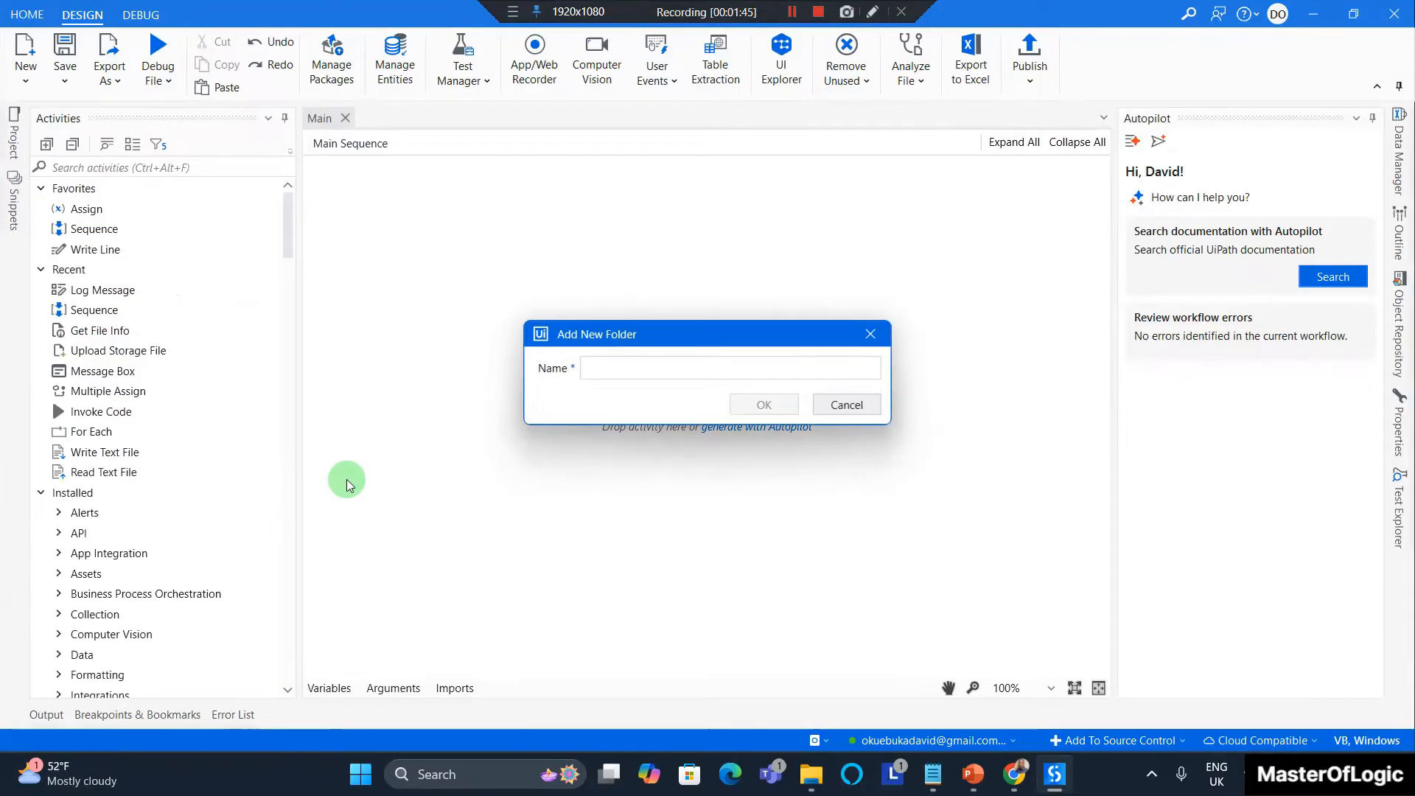
type("Projec")
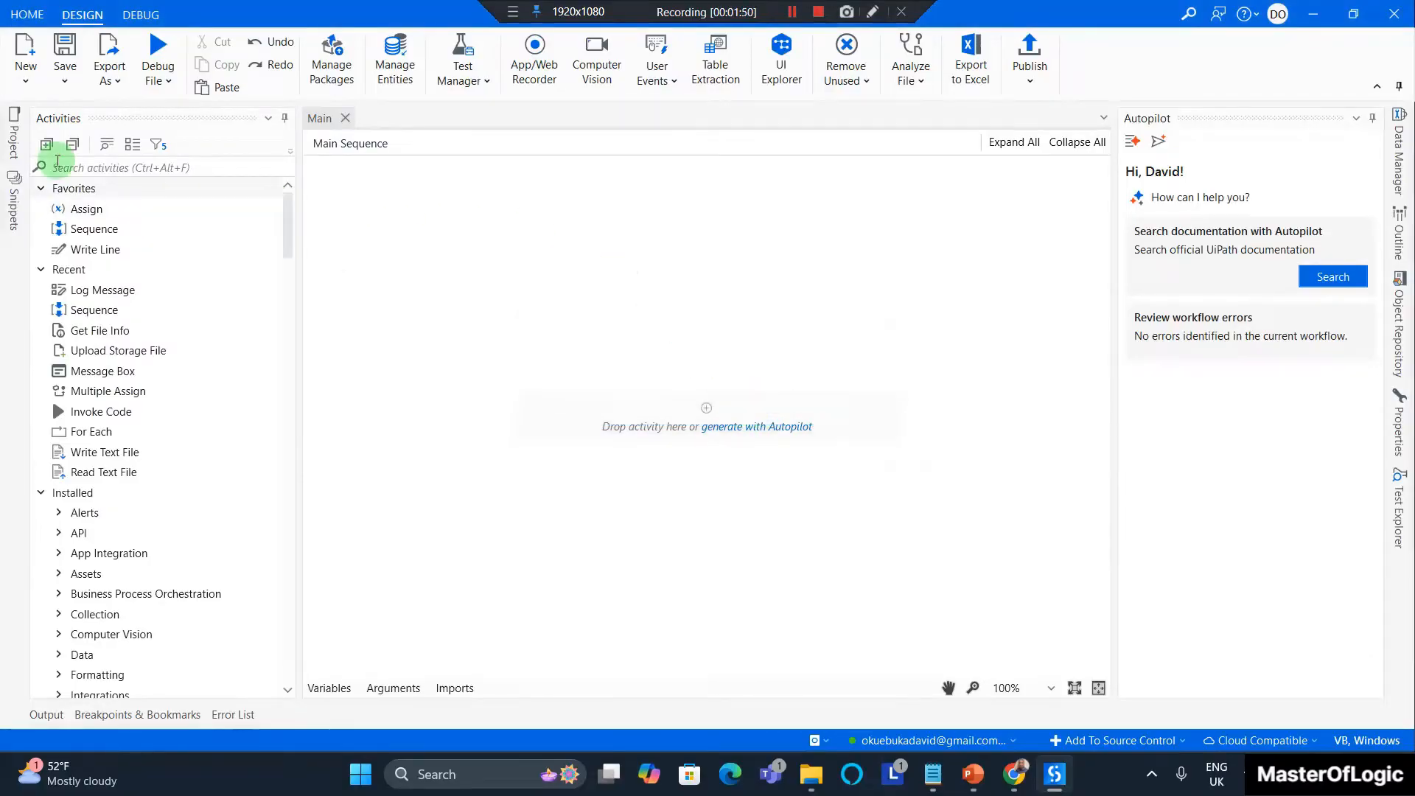
left_click(12, 136)
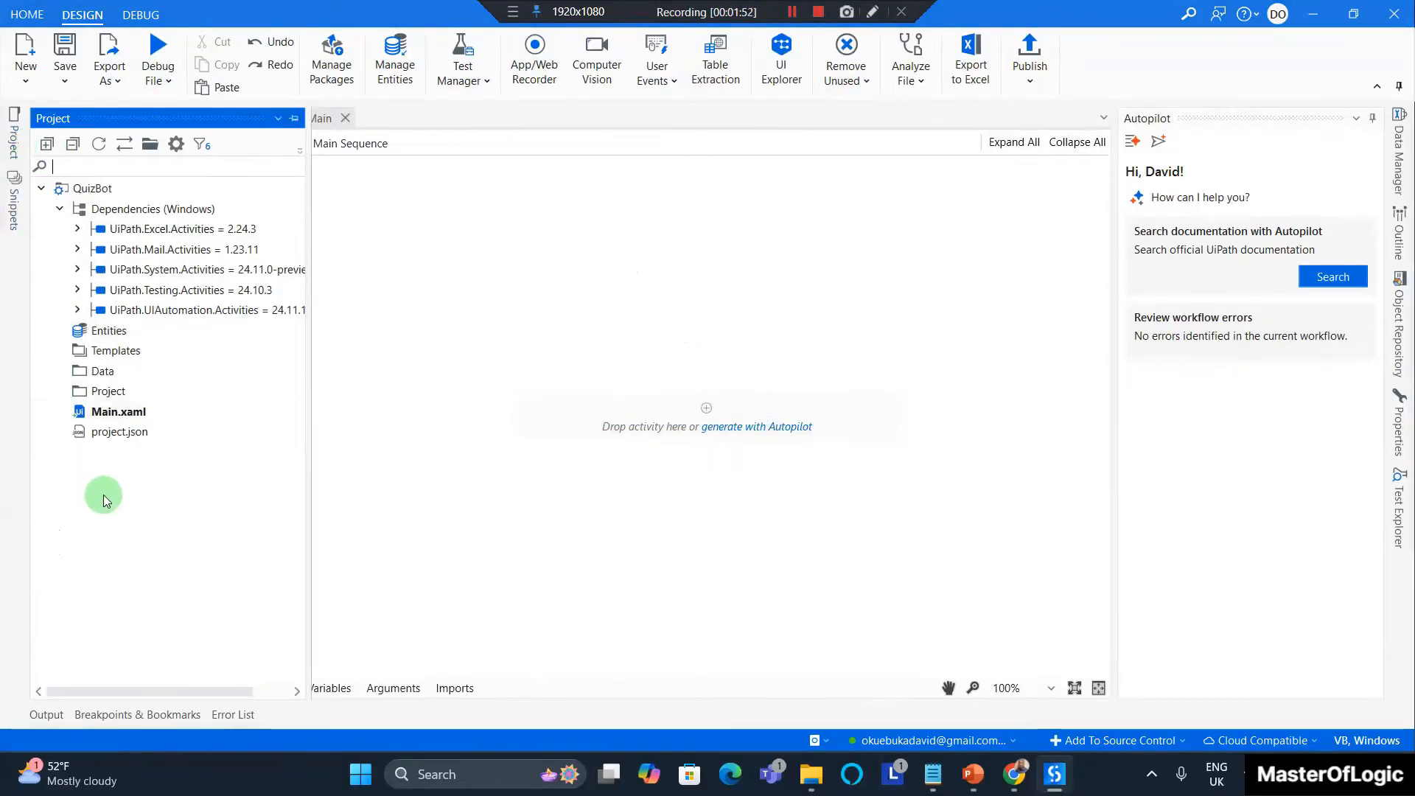
right_click(104, 494)
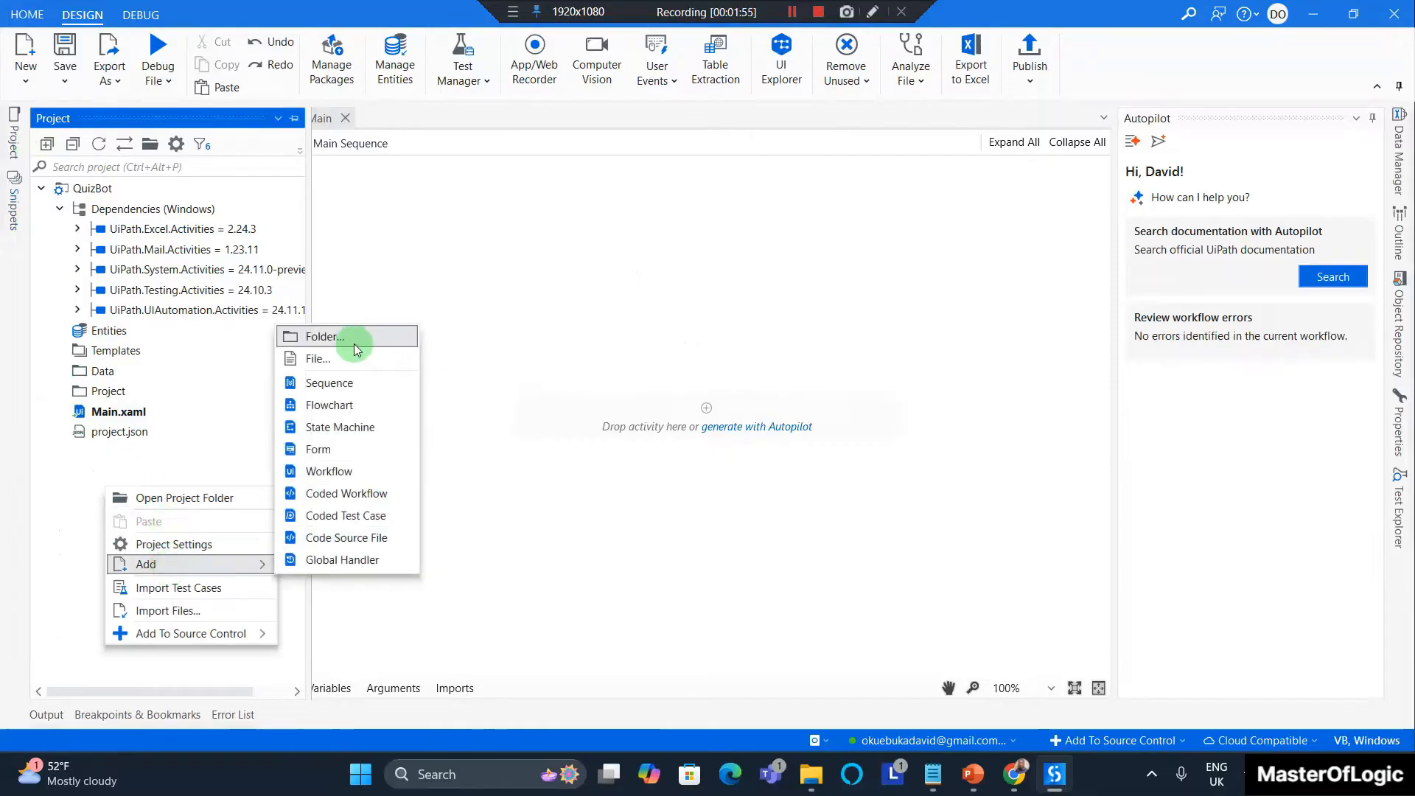
left_click(322, 336)
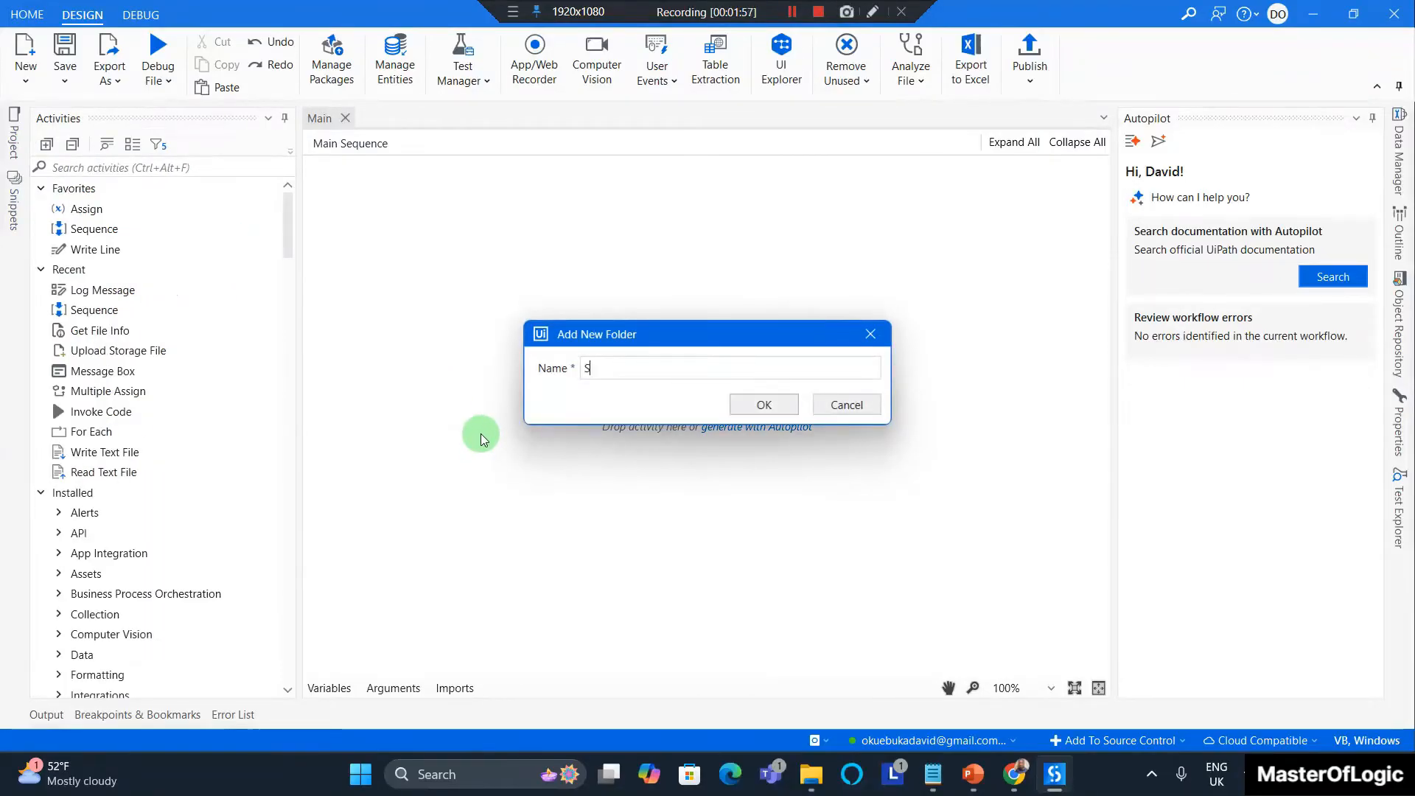
type("hared")
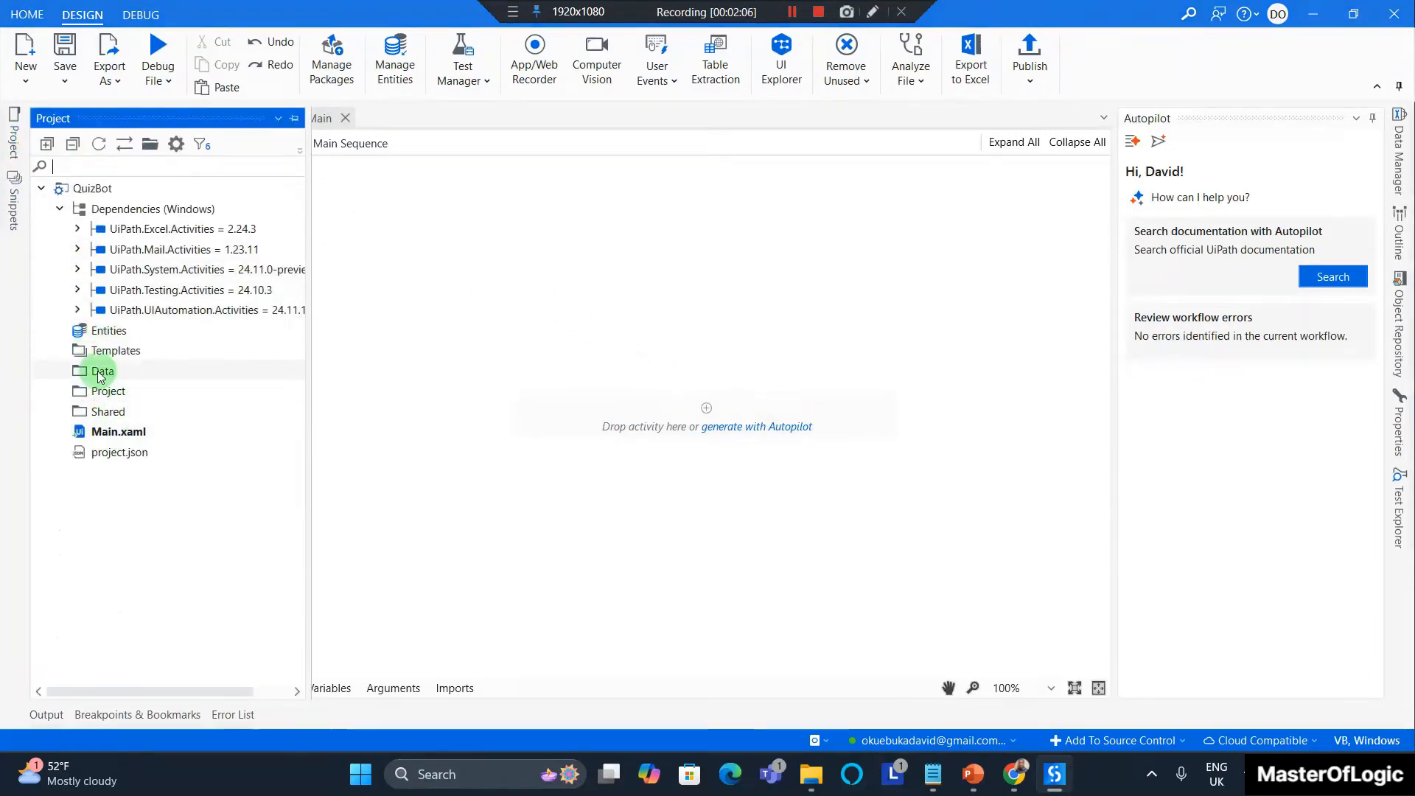
Create Sounds and Forms subfolders inside the Data folder
right_click(101, 371)
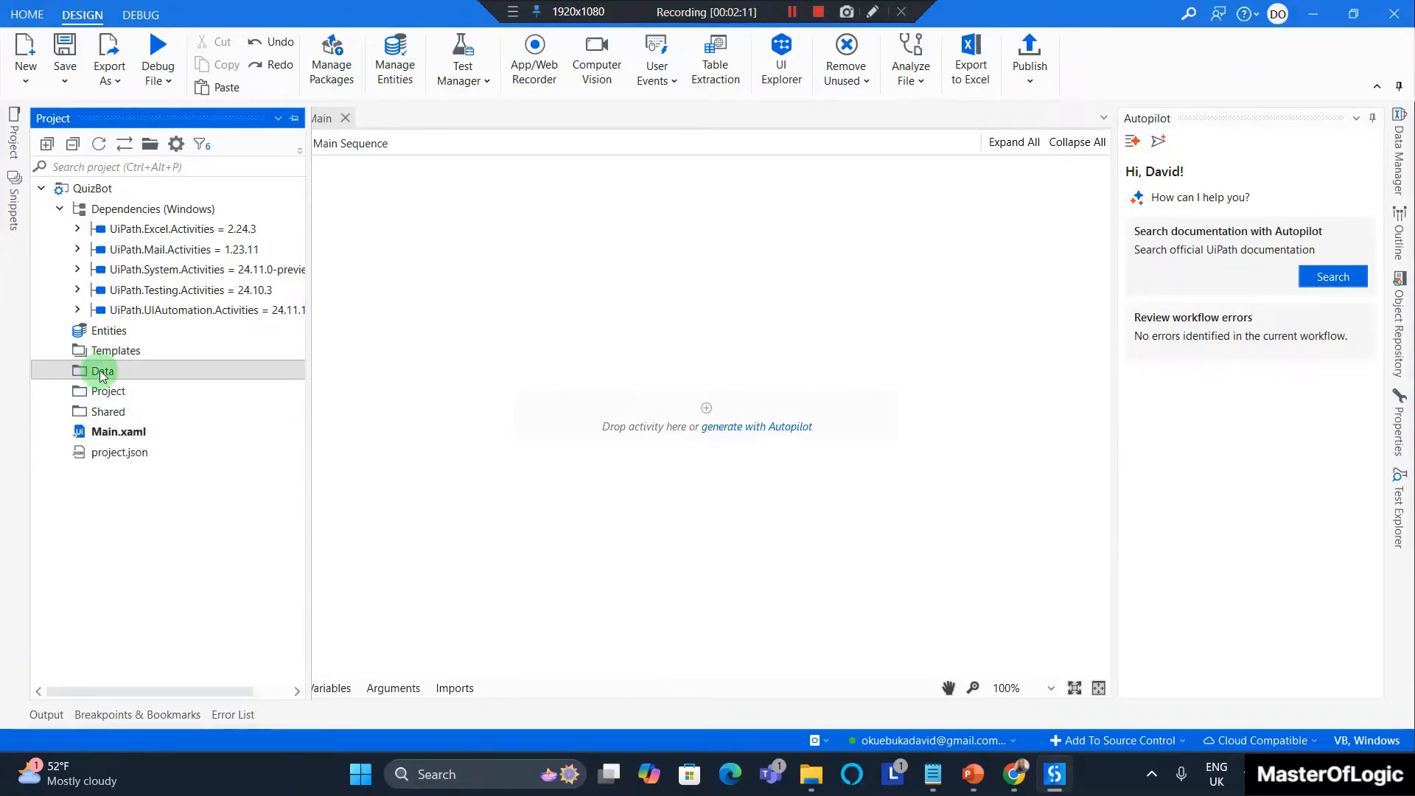
right_click(102, 371)
type("Sc")
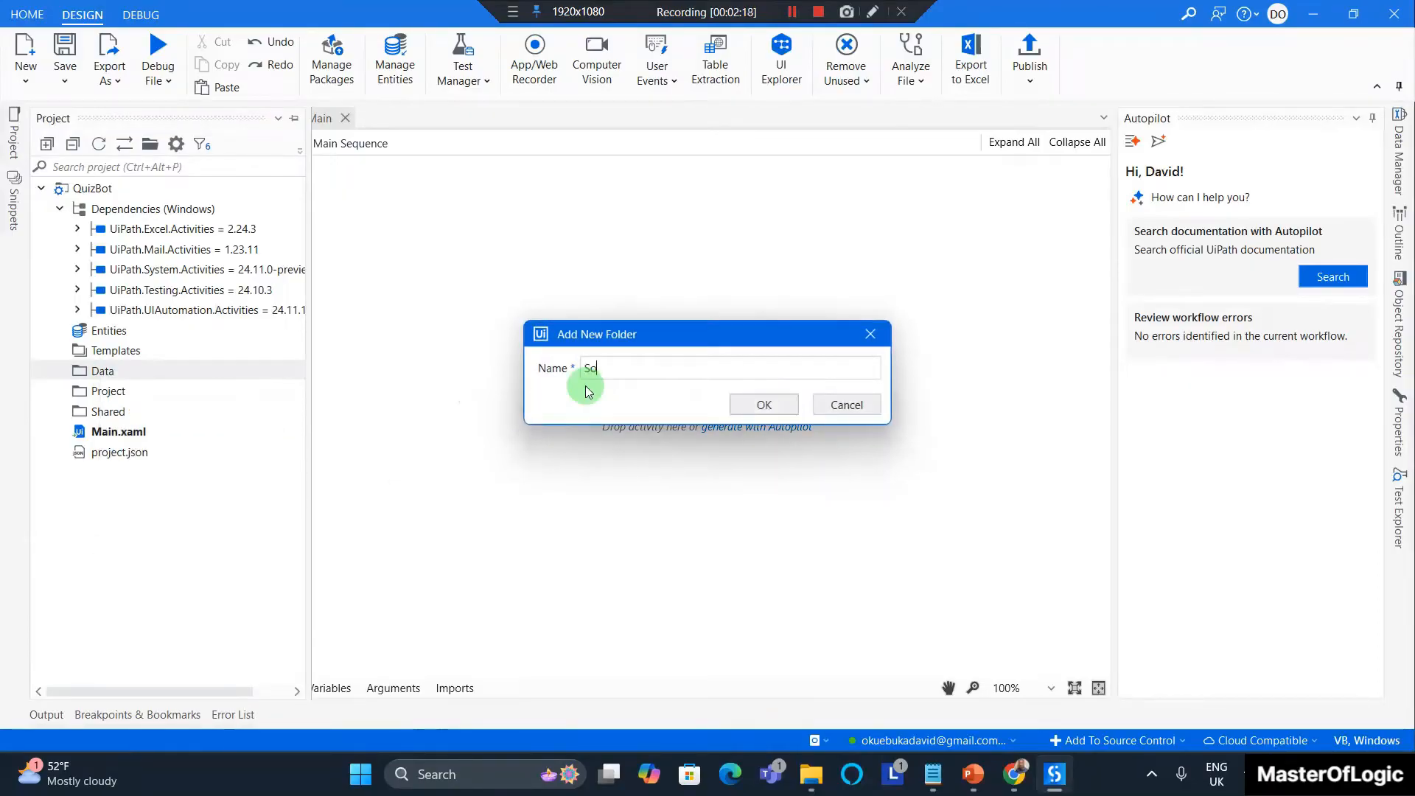
type("ounds")
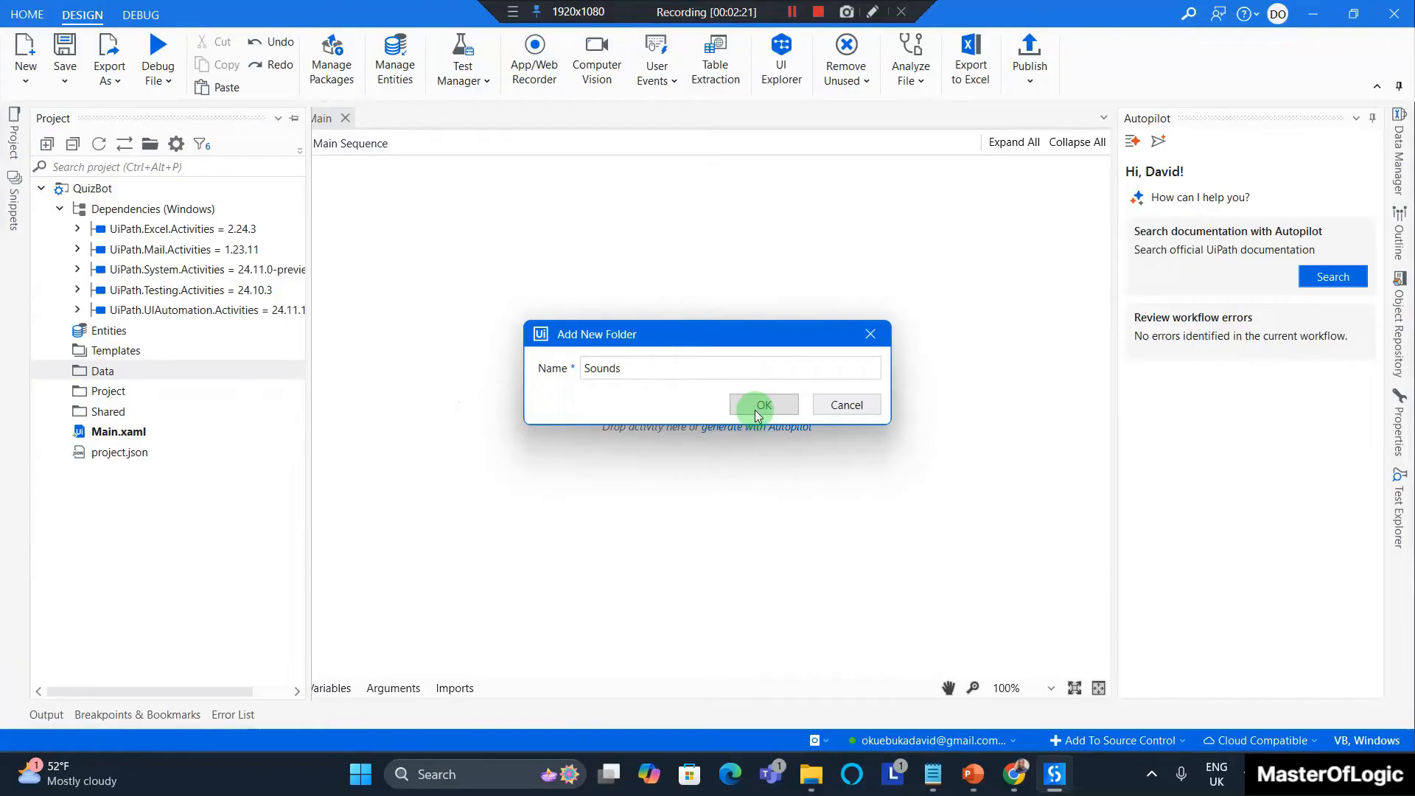
left_click(763, 403)
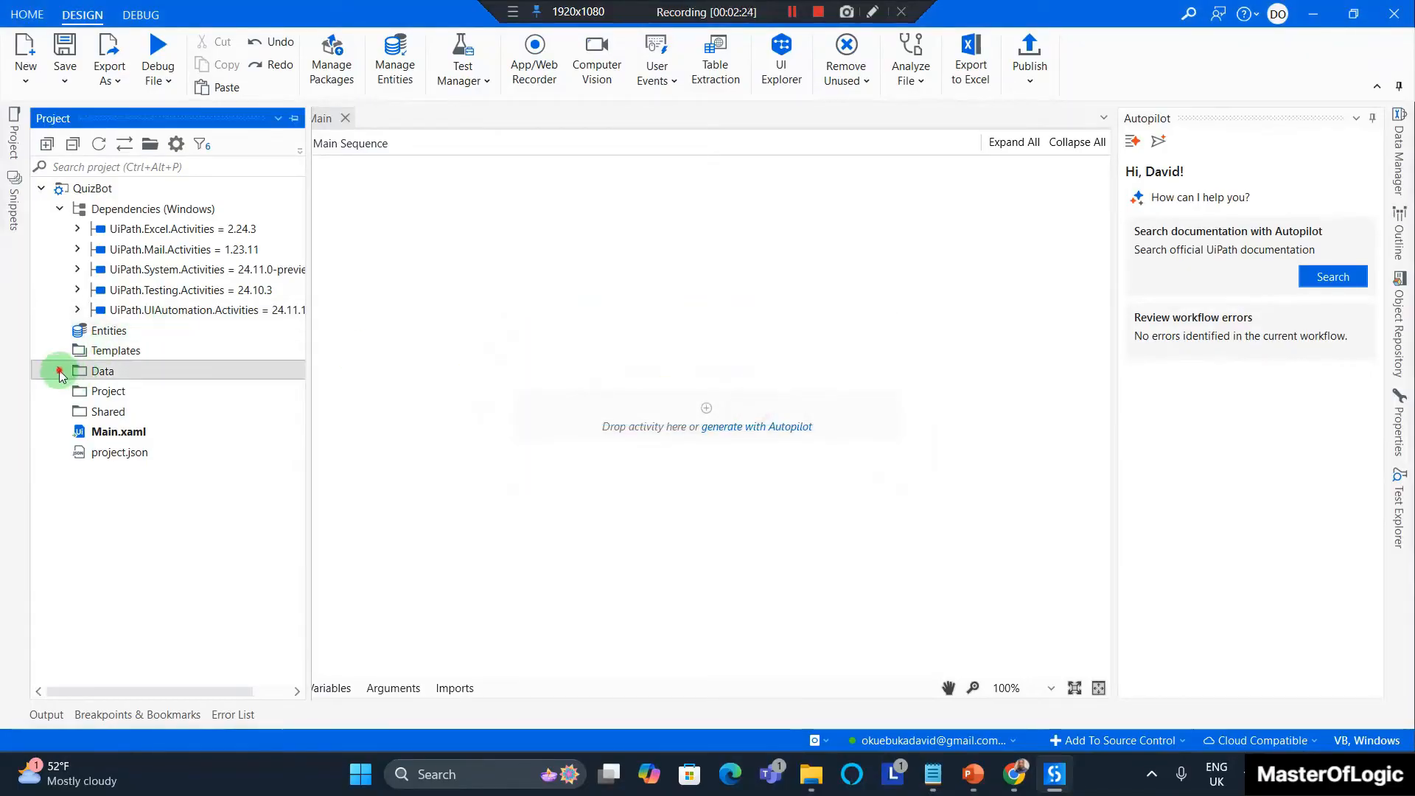
left_click(57, 370)
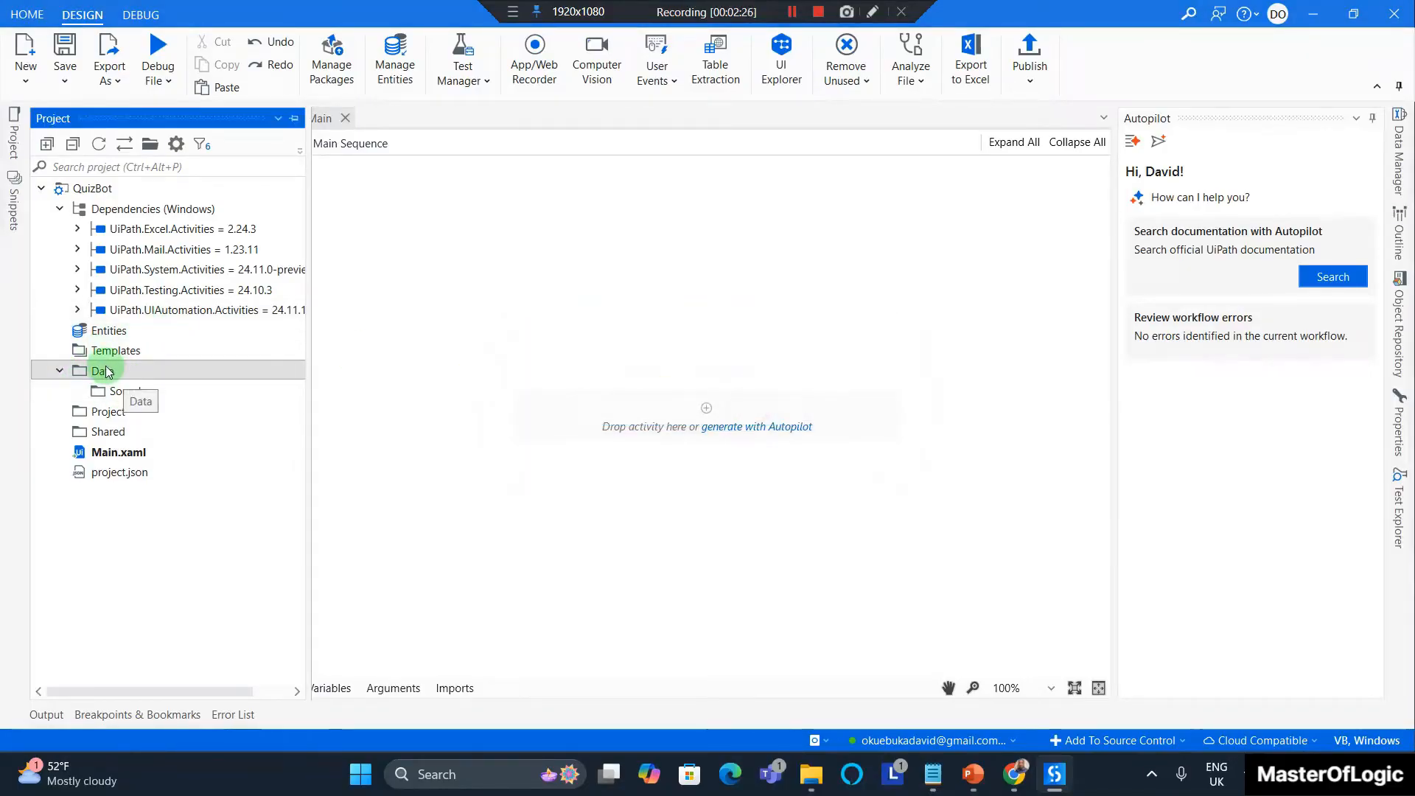
right_click(101, 370)
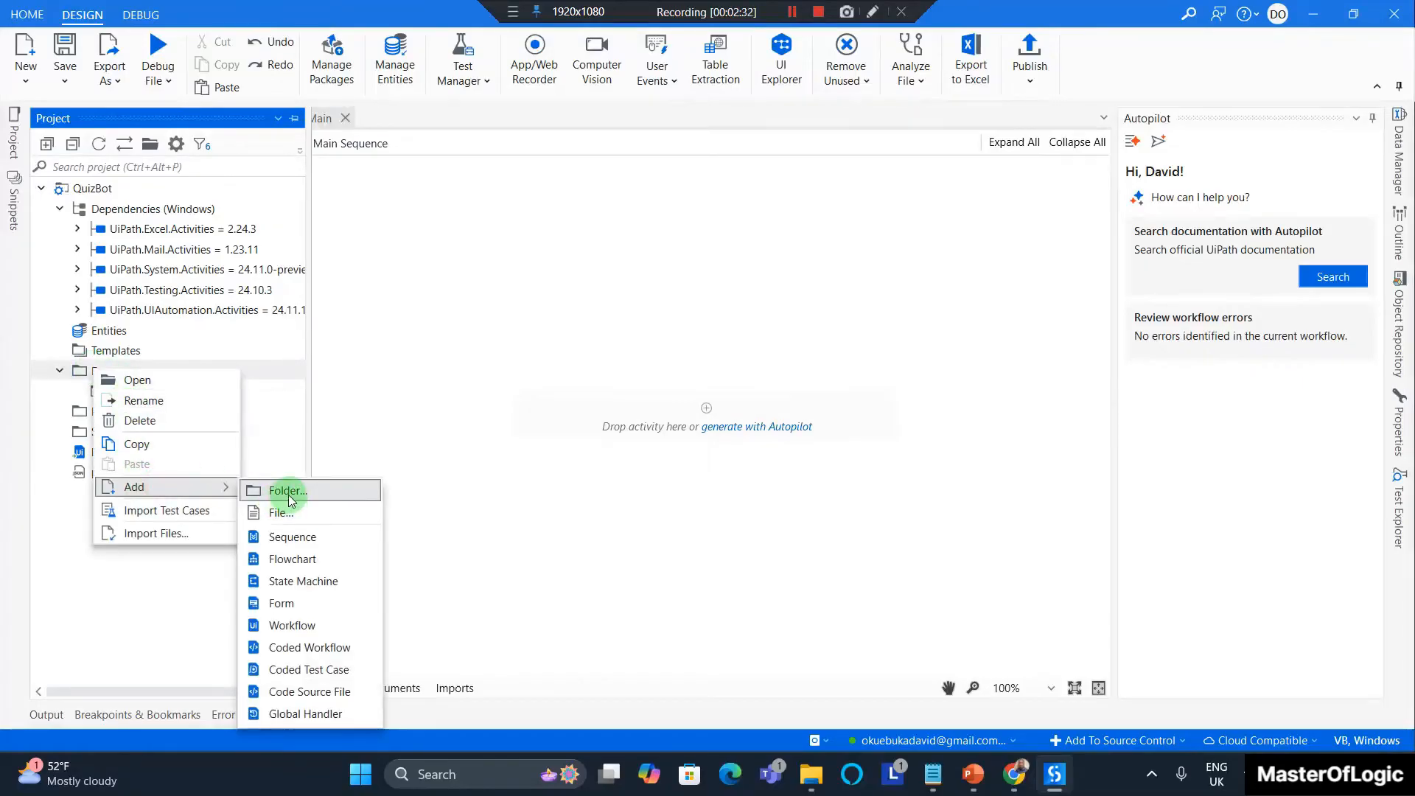
left_click(287, 490)
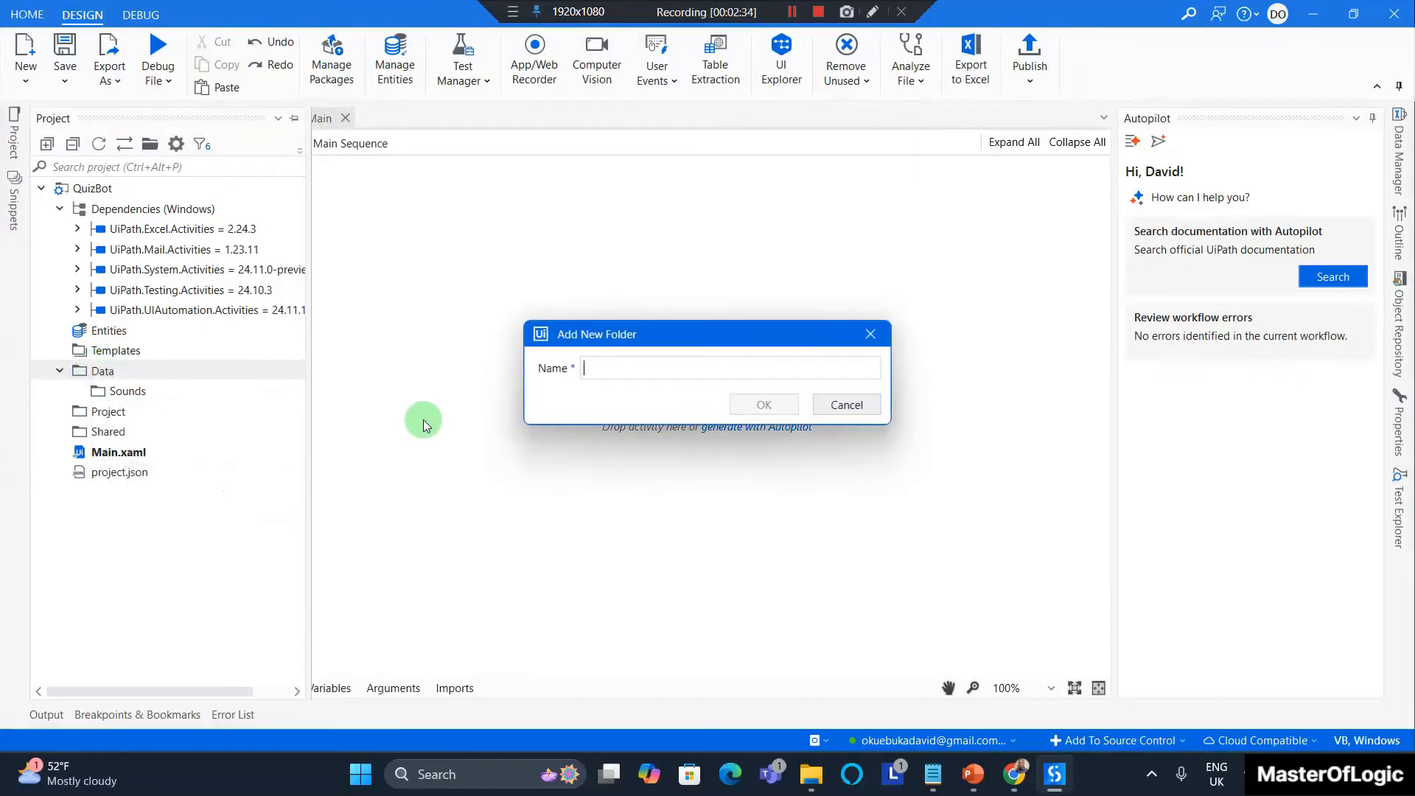
type("Forms")
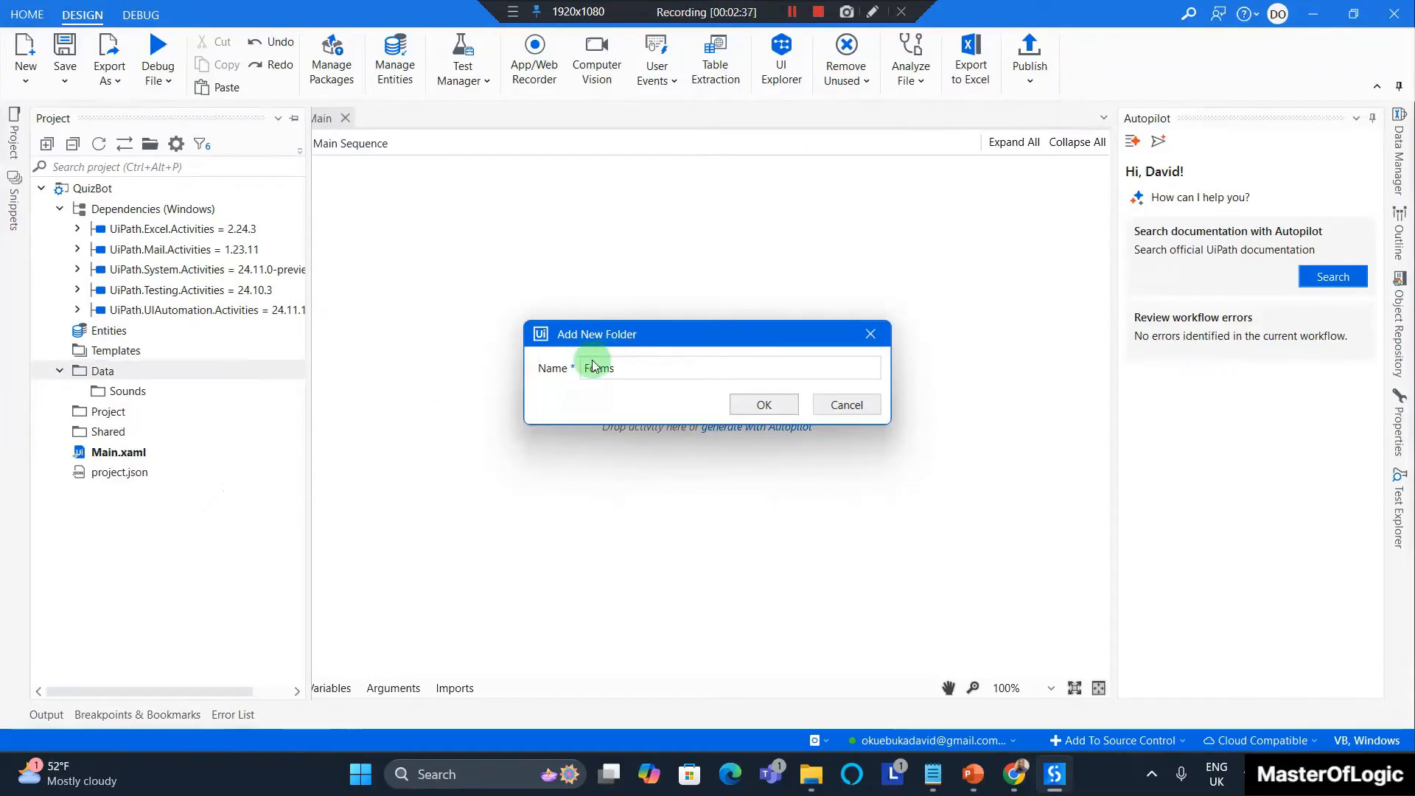
left_click(763, 405)
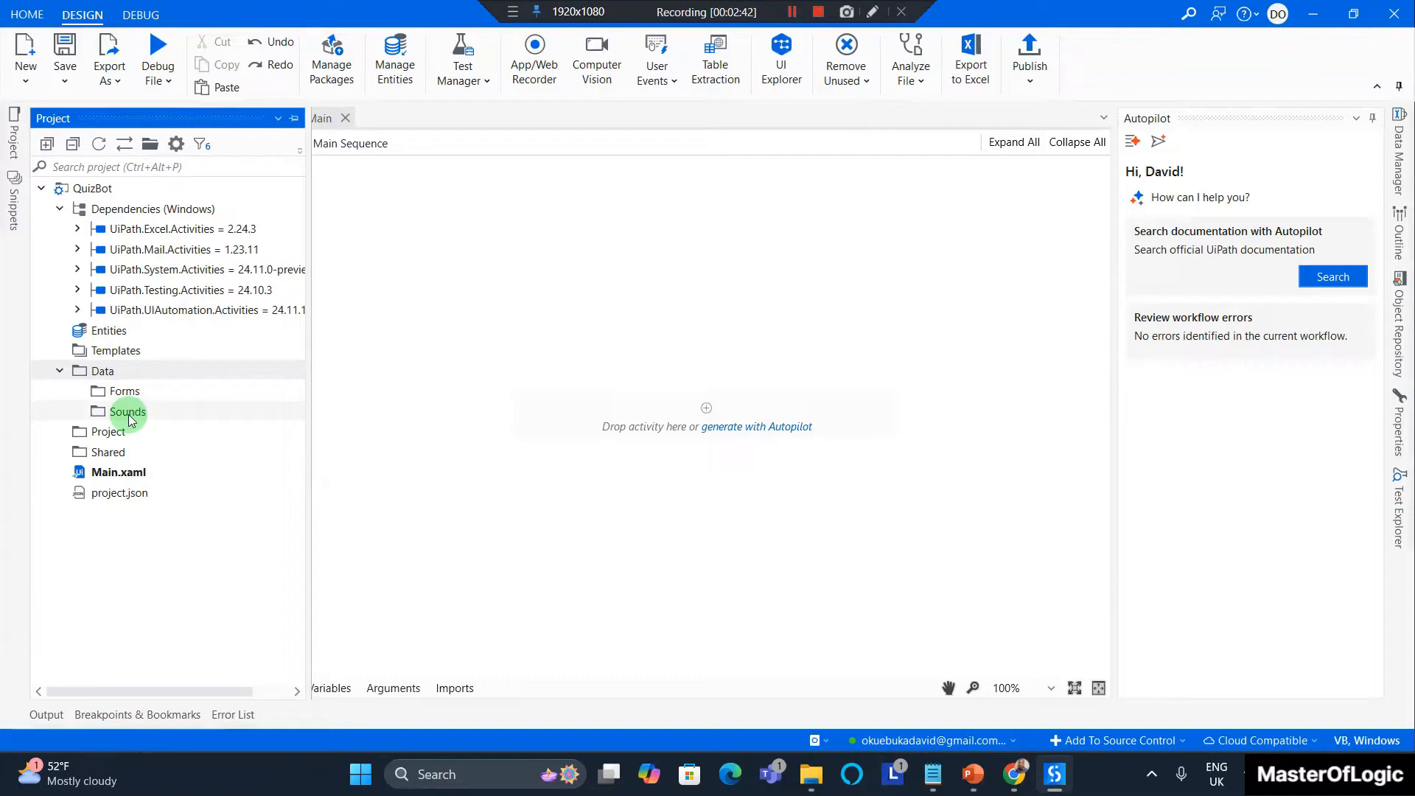
mouse_move(127, 411)
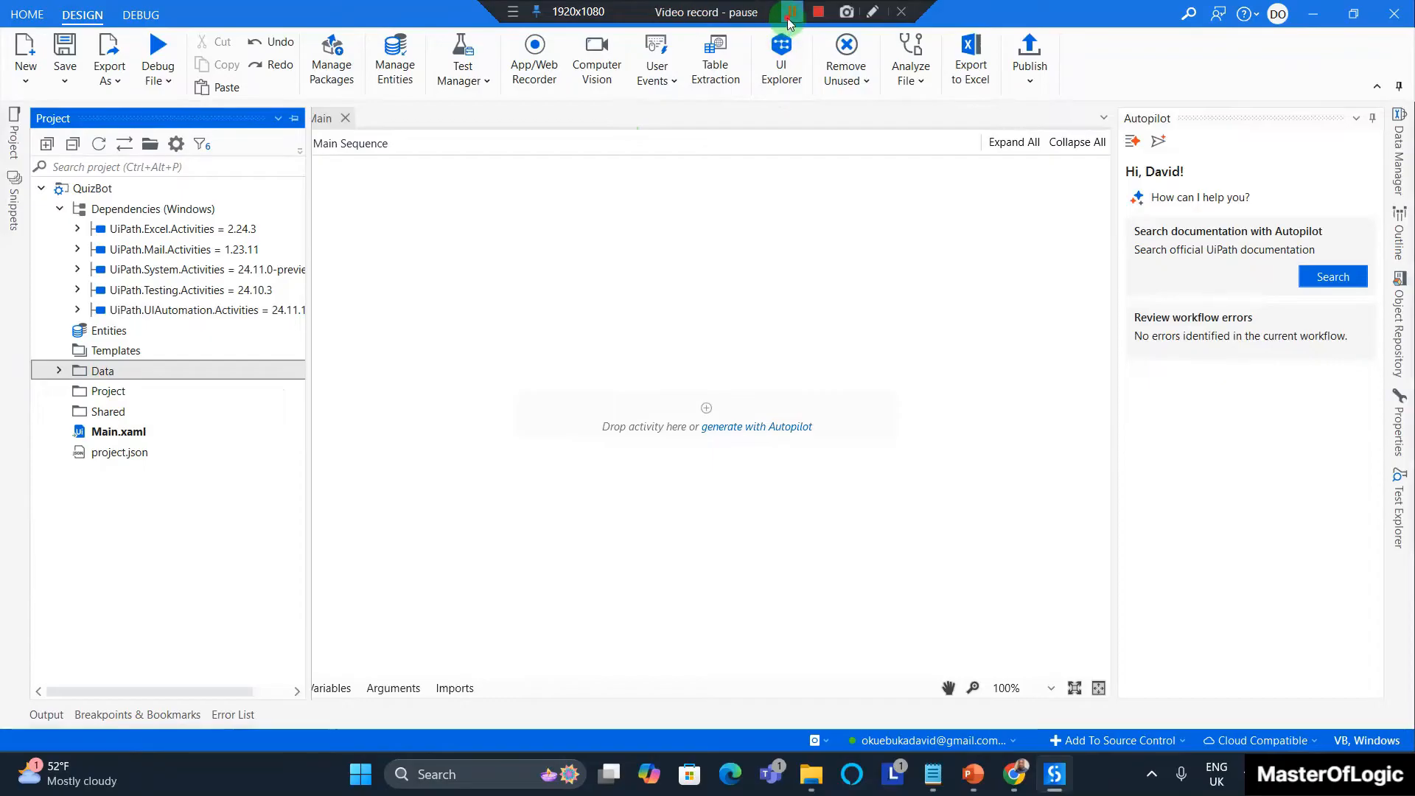
left_click(788, 11)
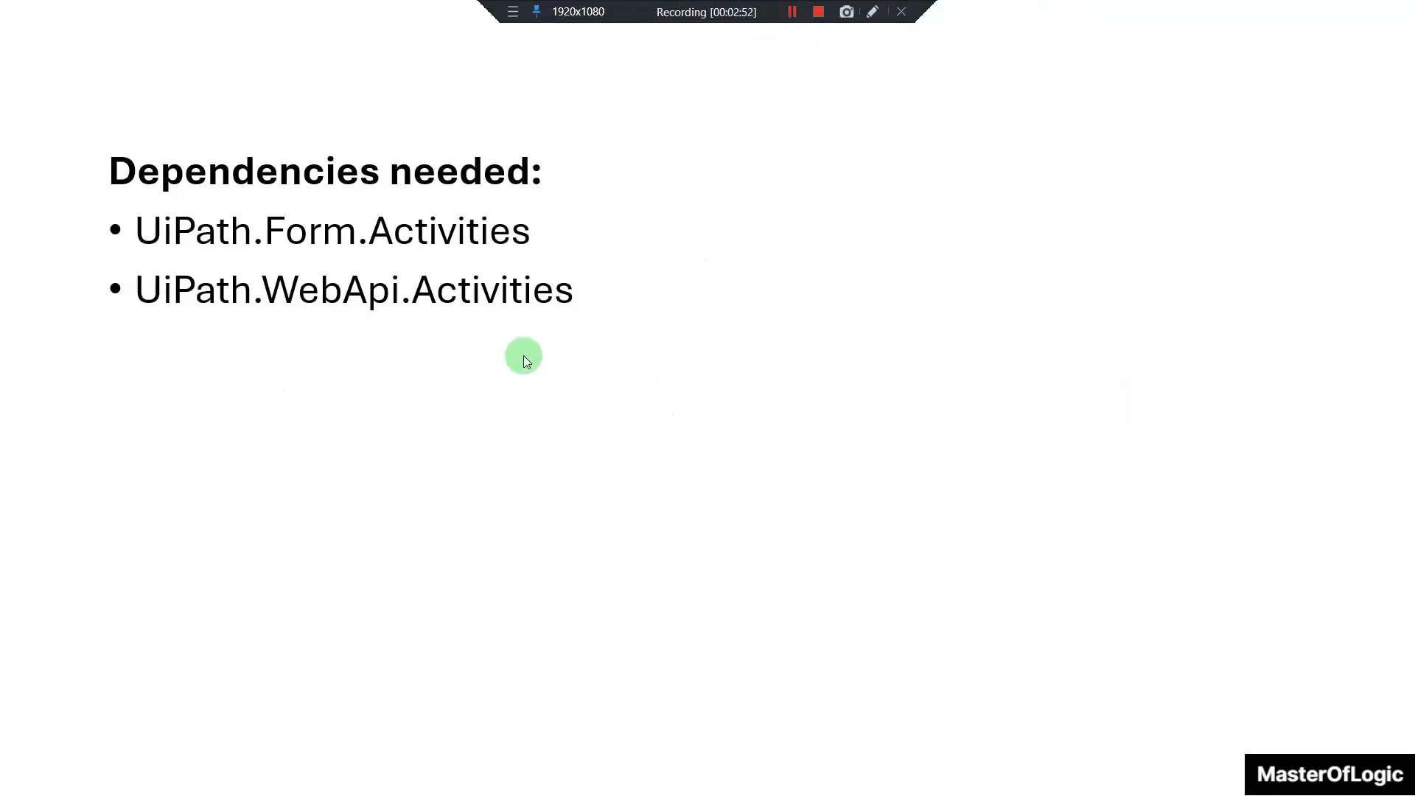
mouse_move(341, 327)
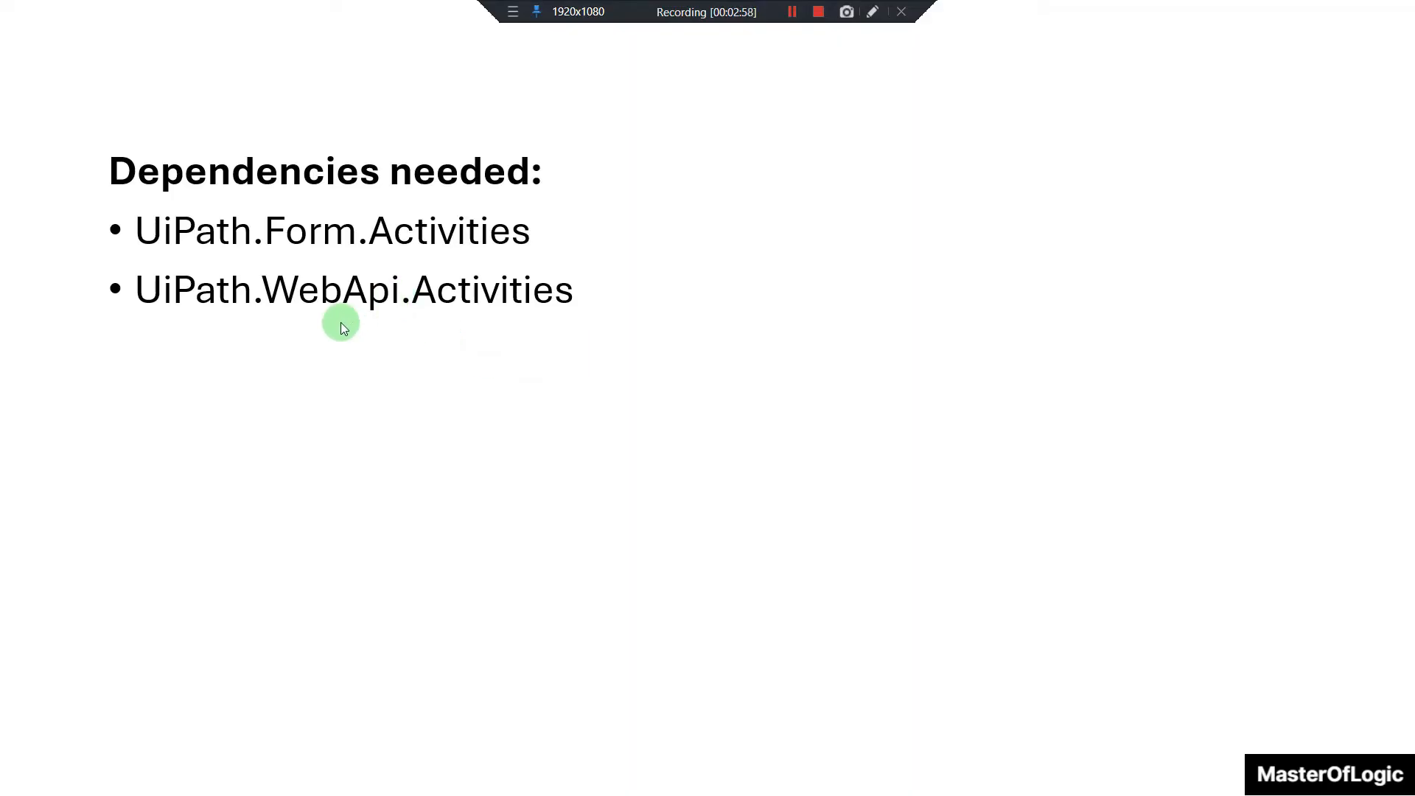
mouse_move(694, 205)
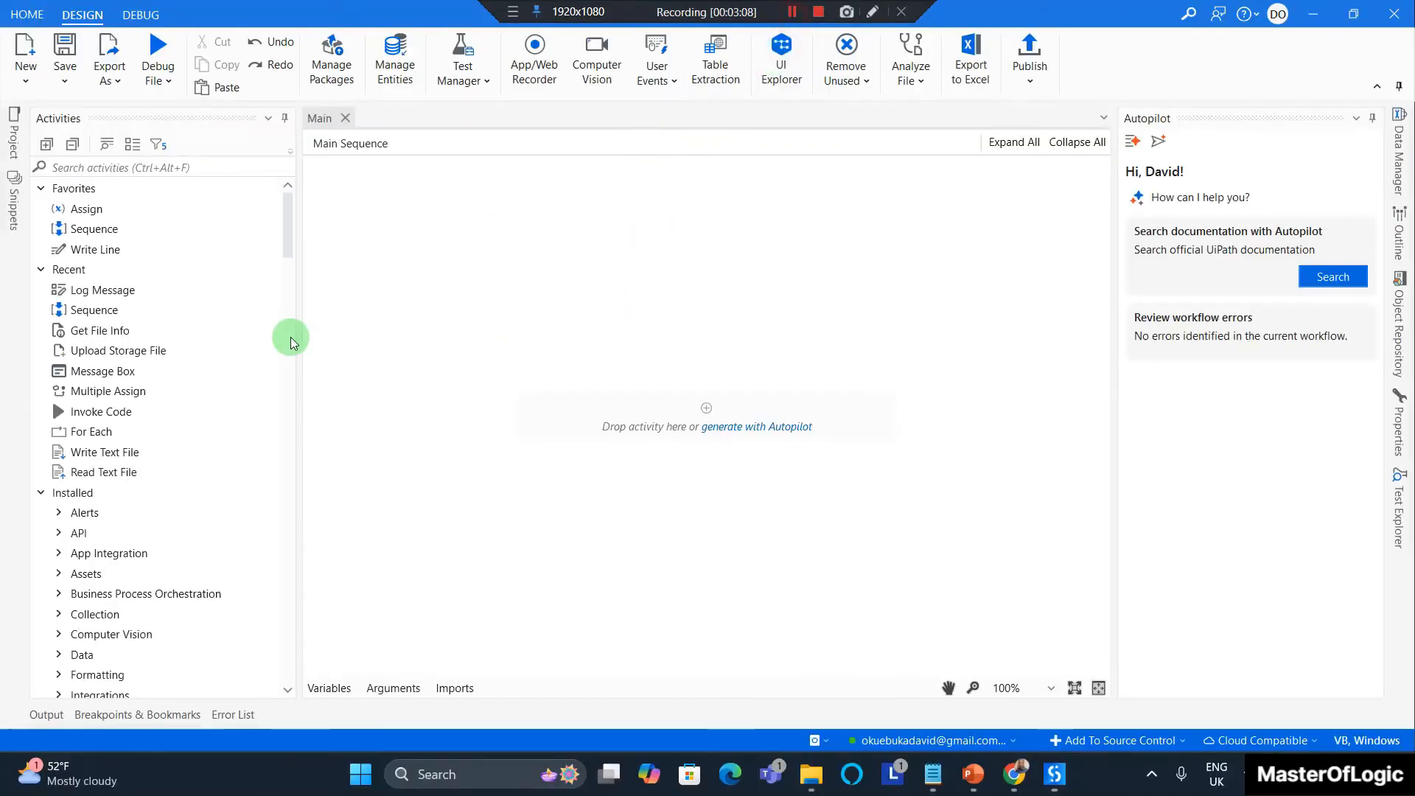
mouse_move(309, 290)
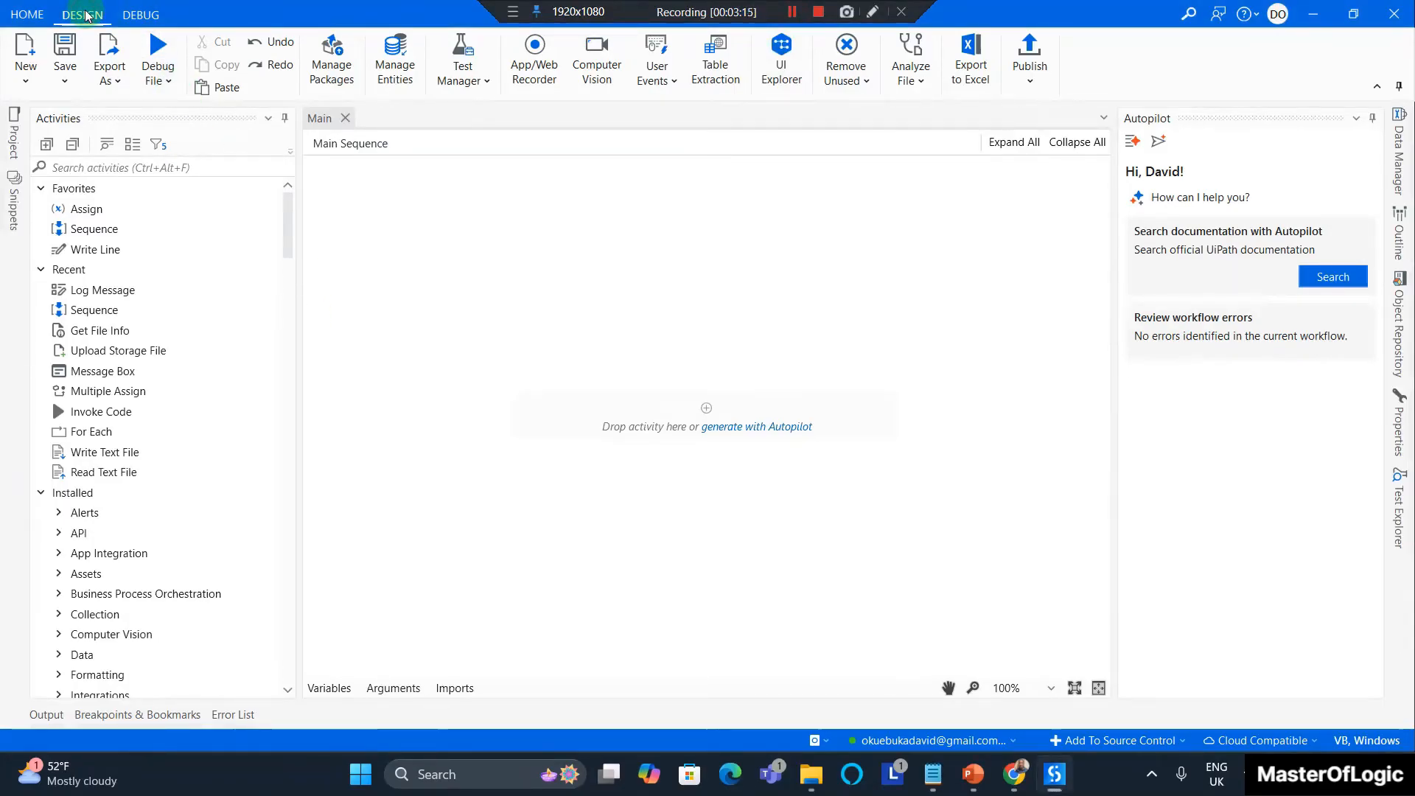
Open Manage Packages from the Design ribbon
left_click(330, 59)
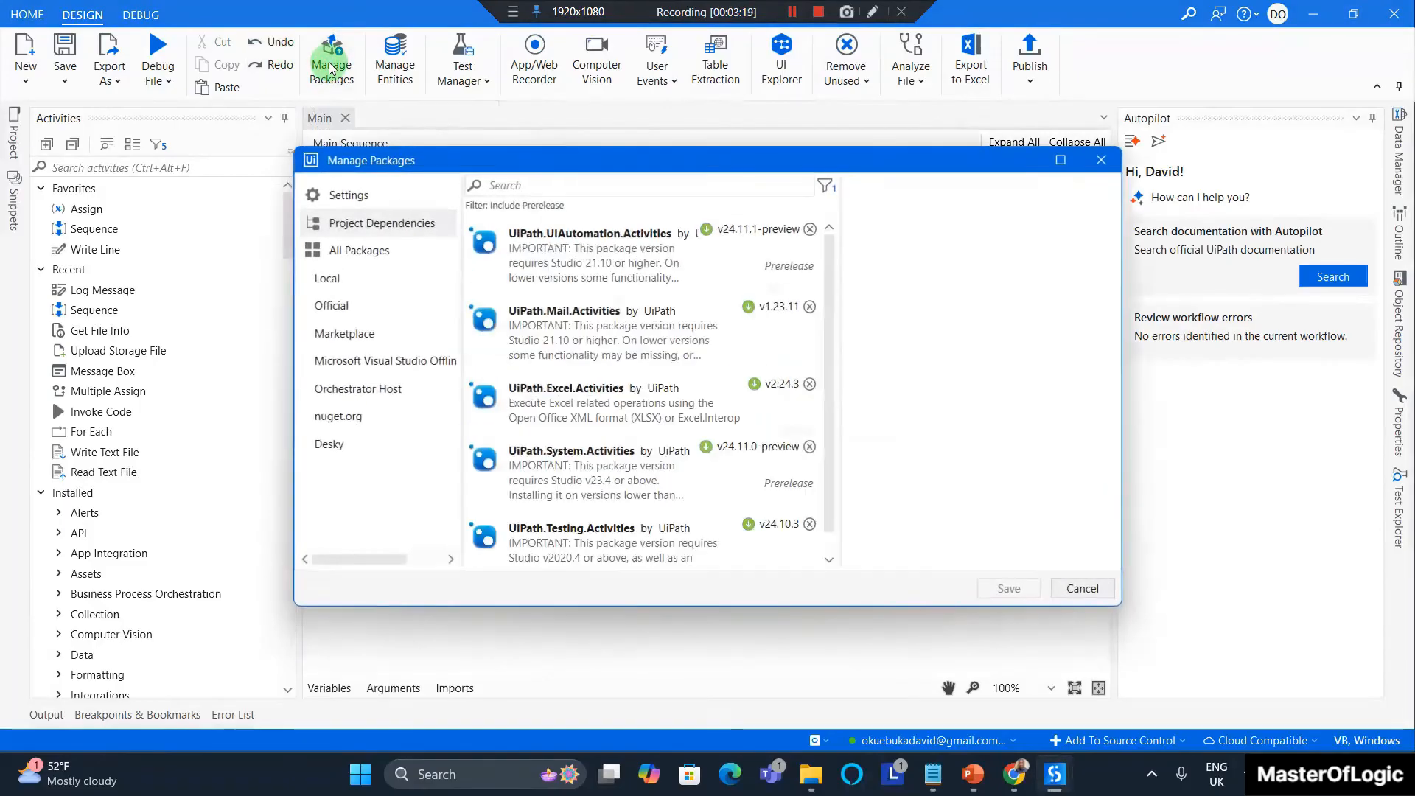
Search All Packages and install UiPath.Form.Activities version 24.10.5
left_click(359, 250)
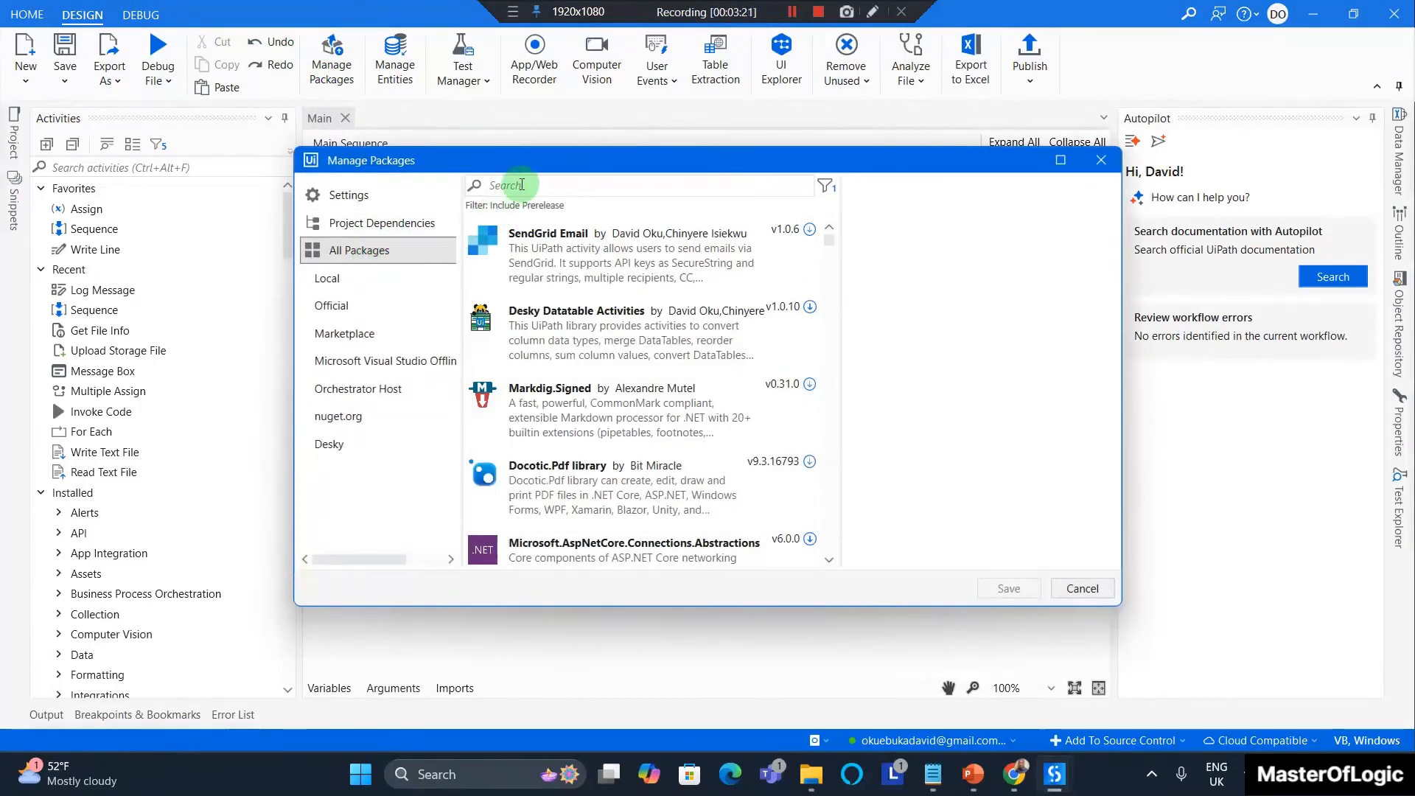
type("UI")
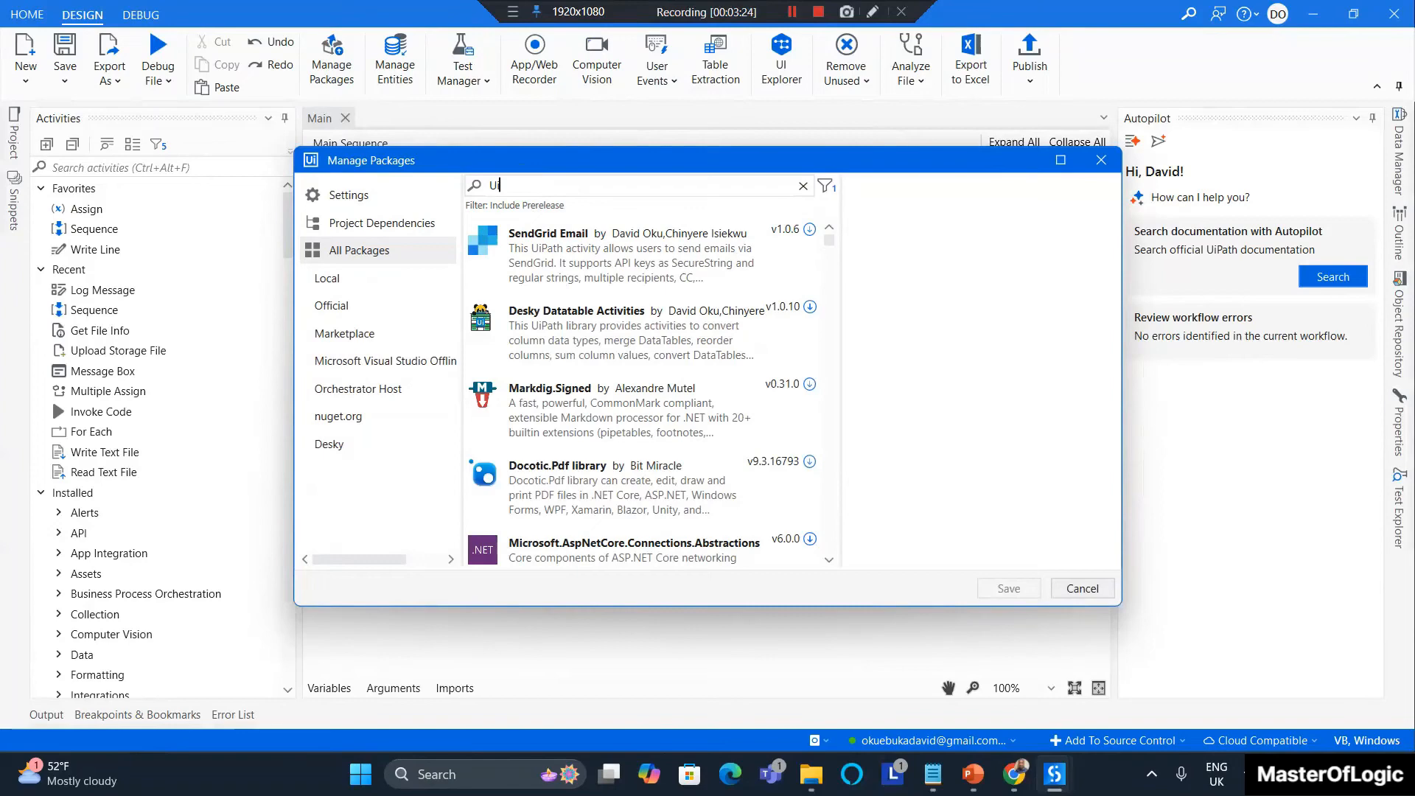
type("path.For")
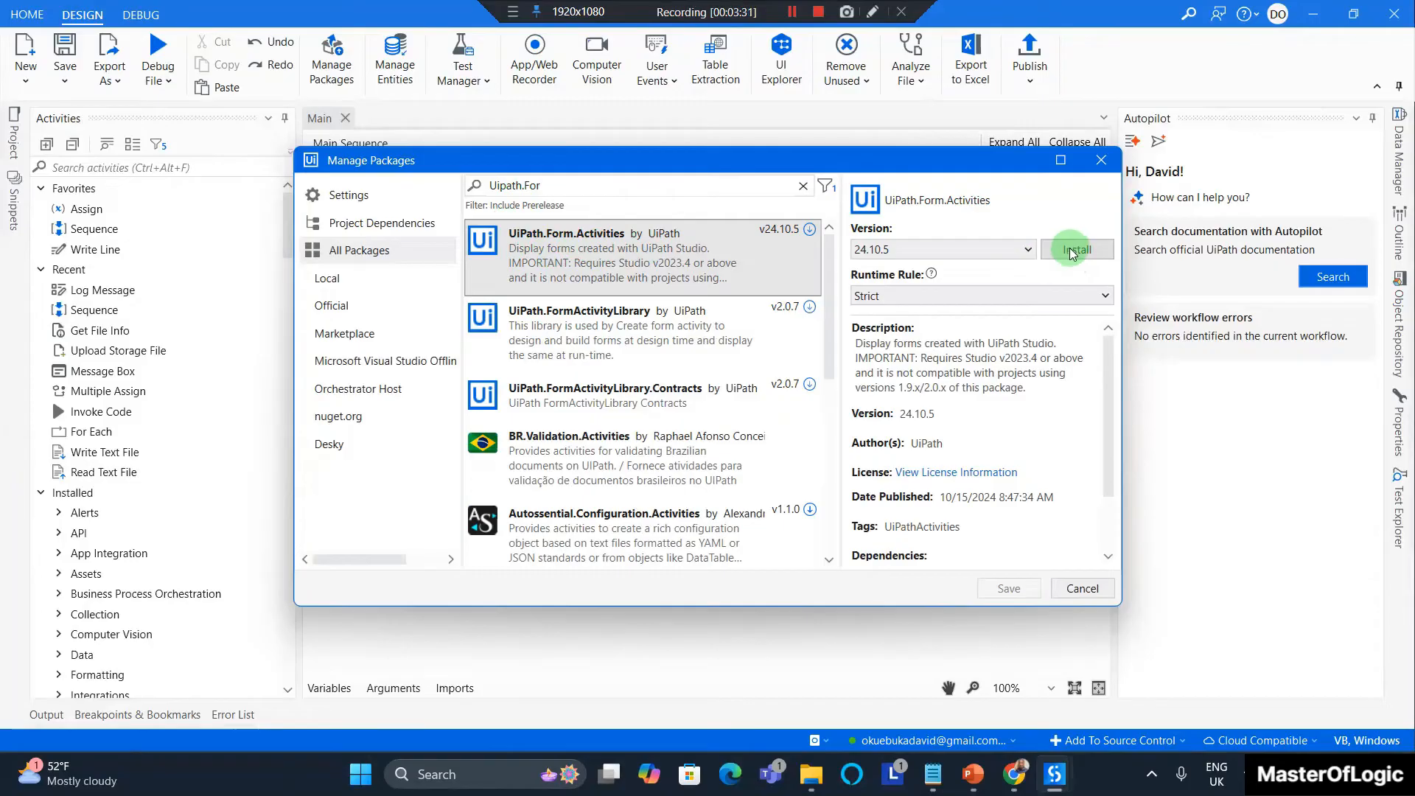
left_click(1023, 250)
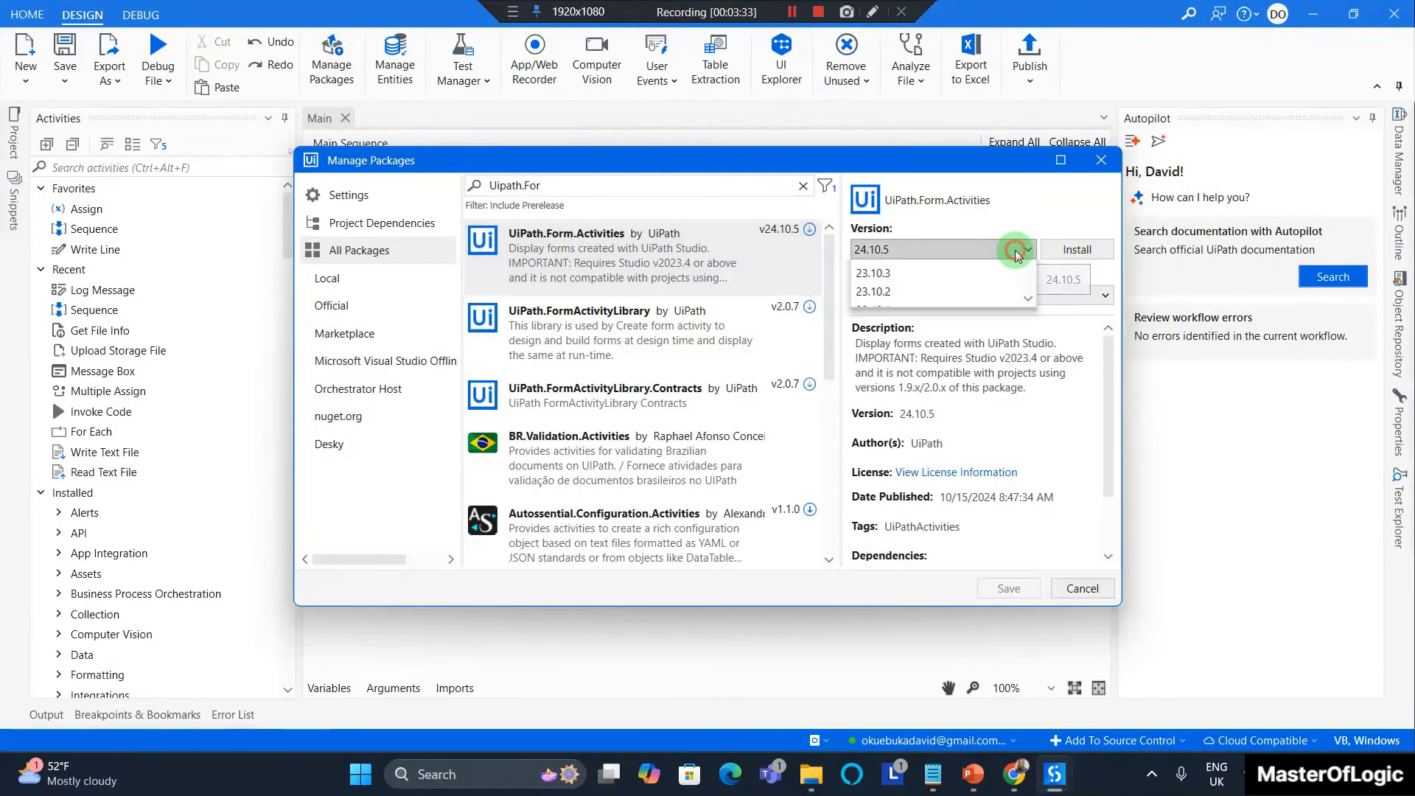
left_click(1026, 249)
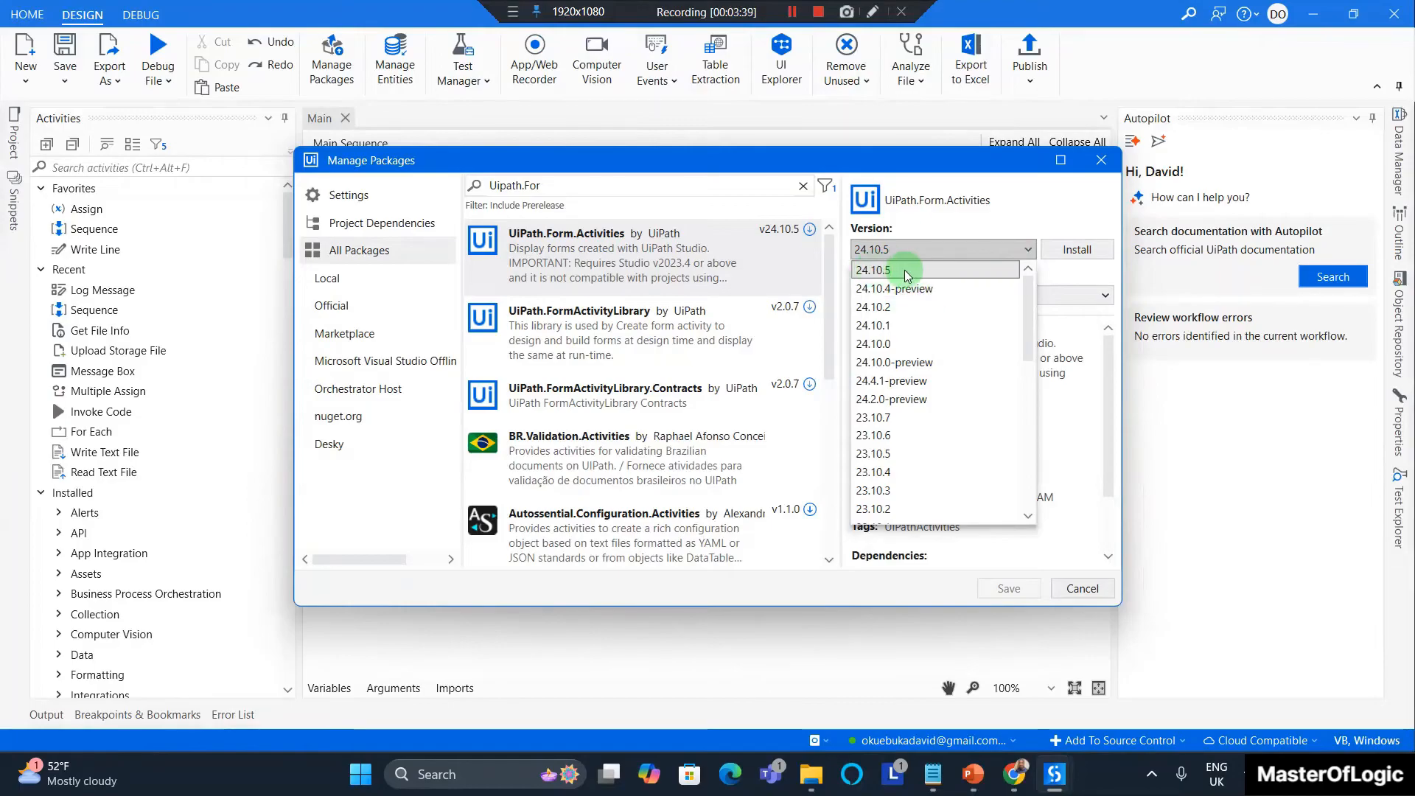
left_click(872, 269)
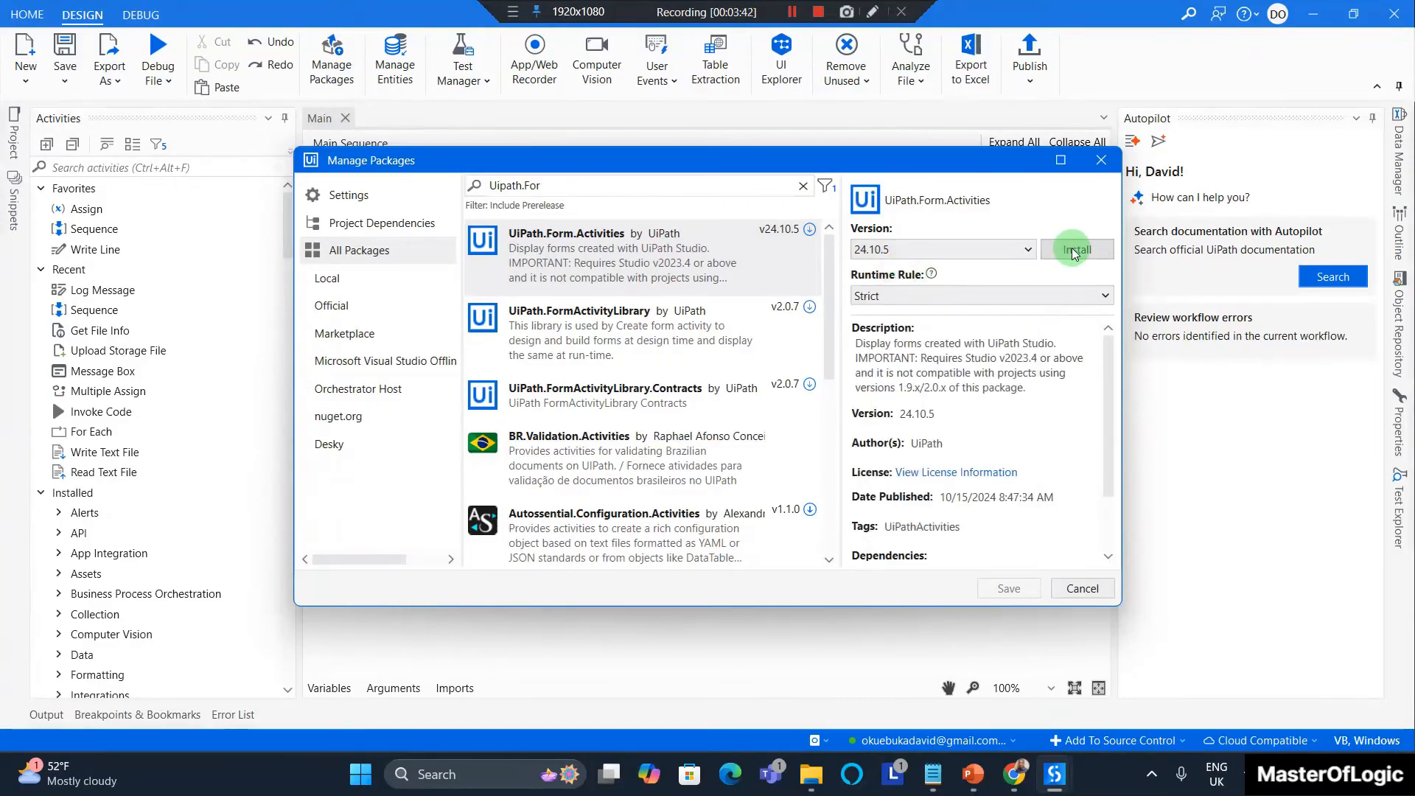
left_click(1077, 249)
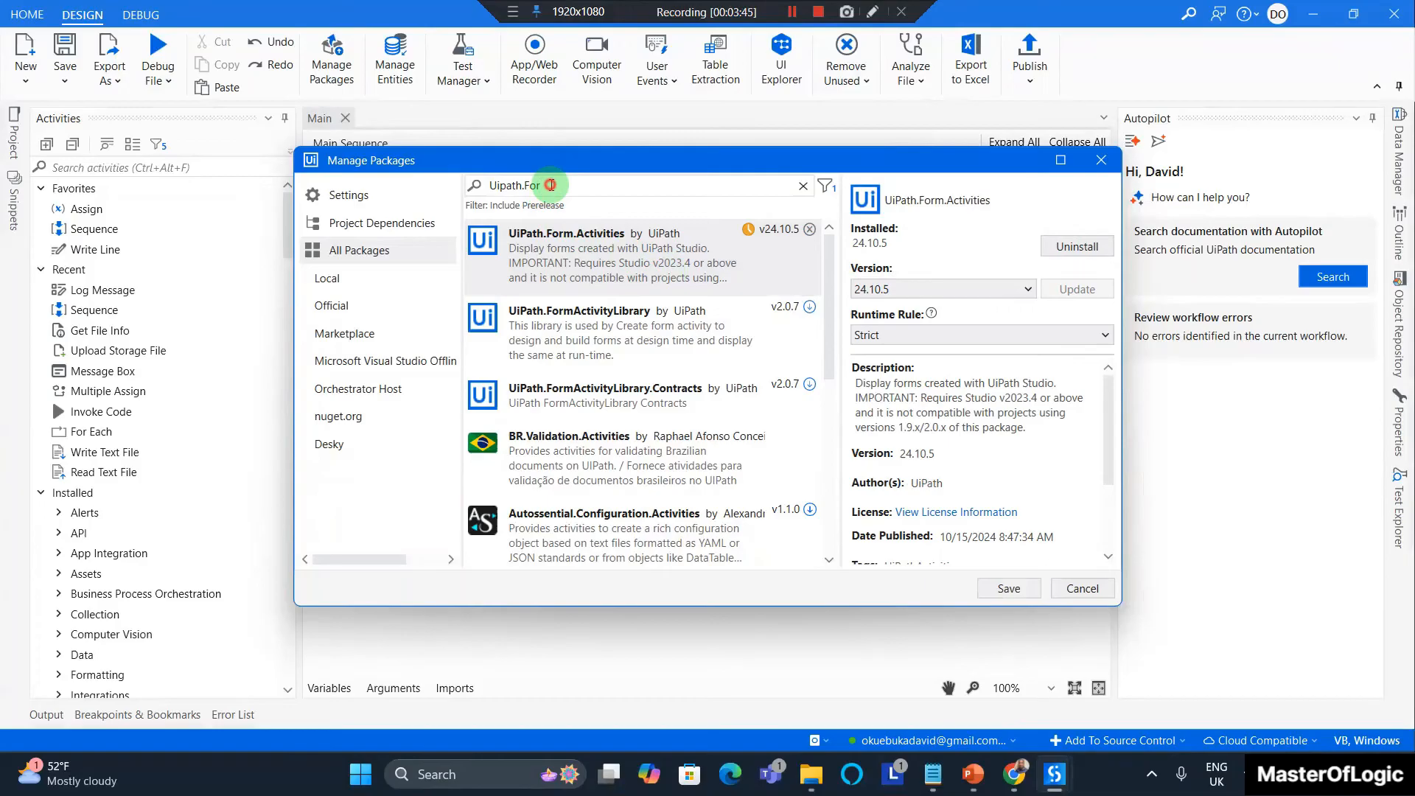
type("Uipath")
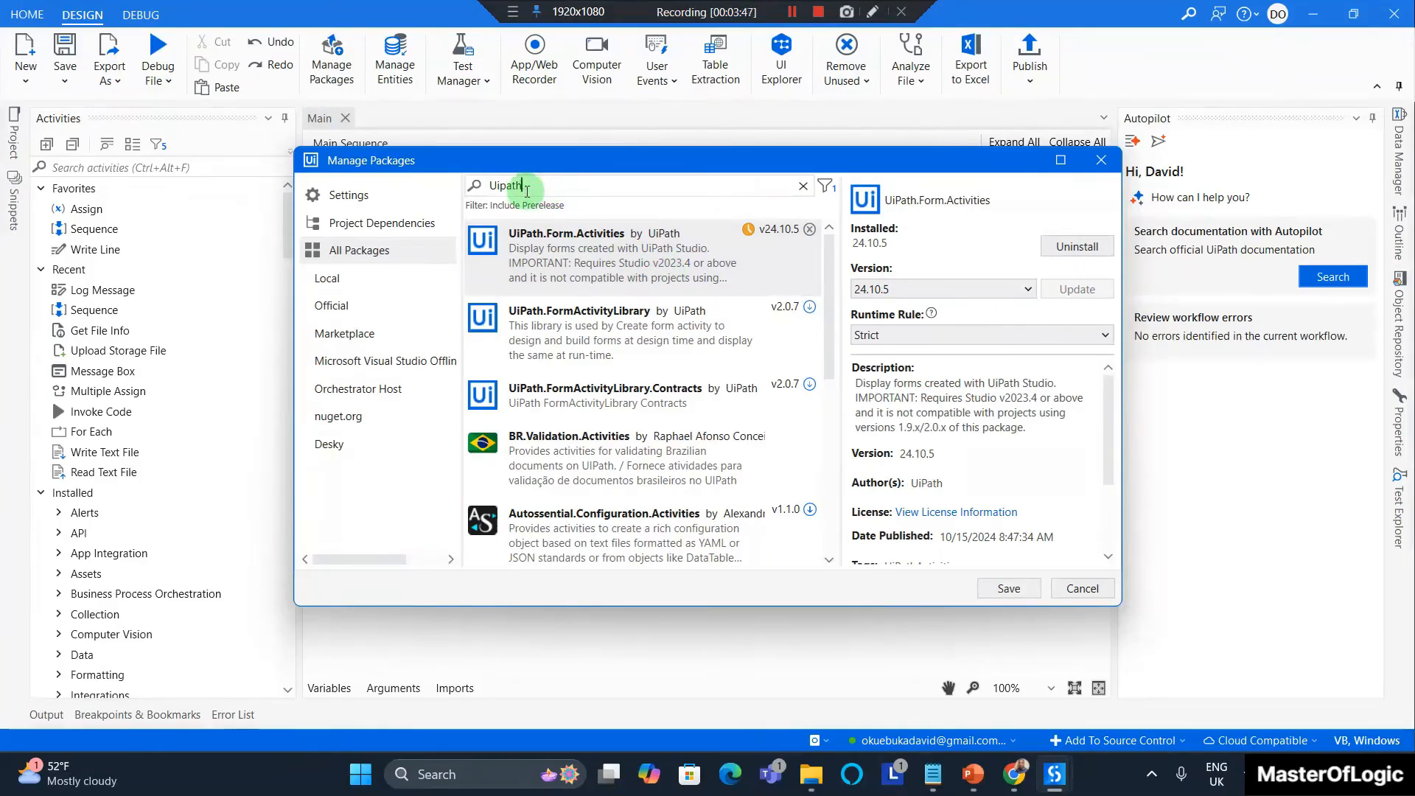
Install UiPath.WebAPI.Activities 1.21.1, save the package changes, and return to the Project panel
type(".weba")
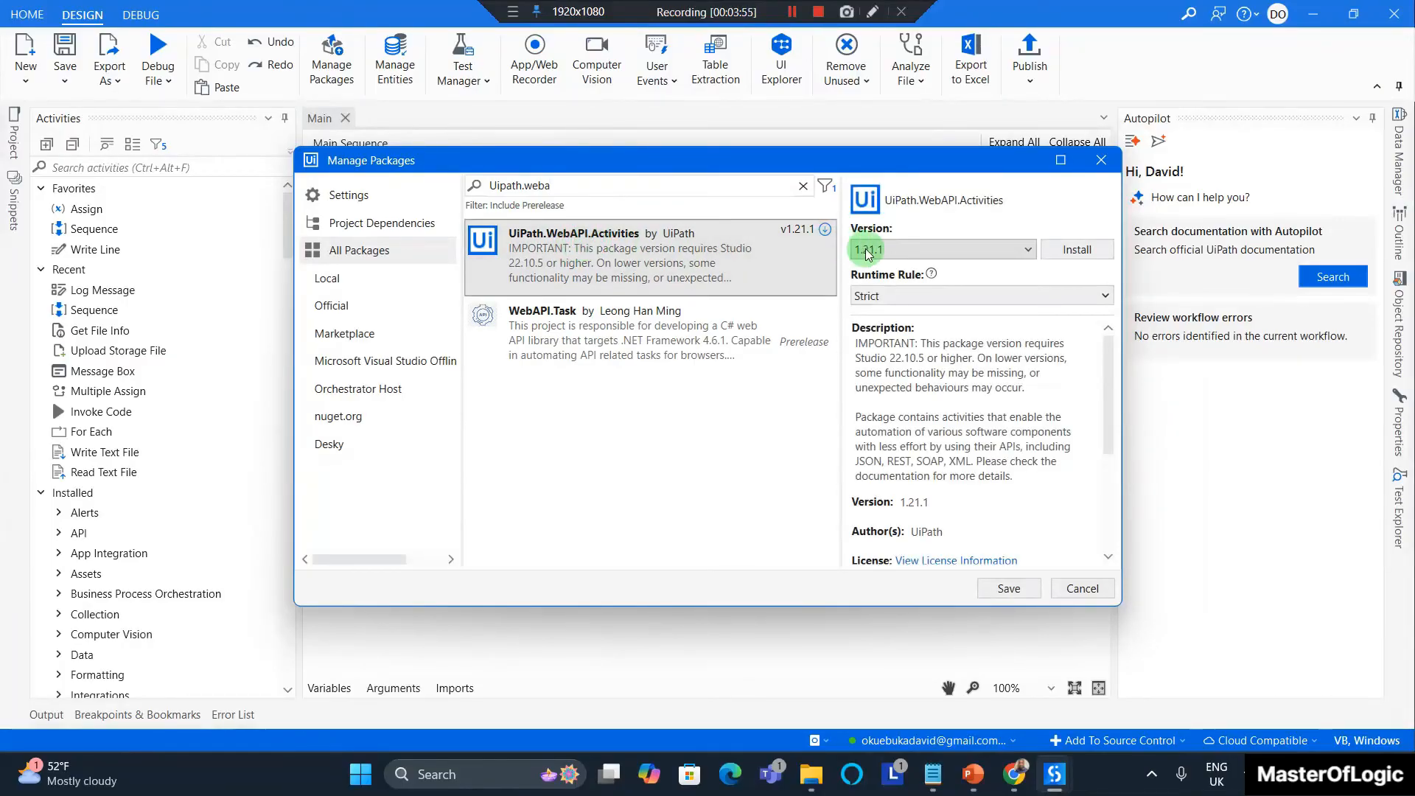
left_click(1077, 250)
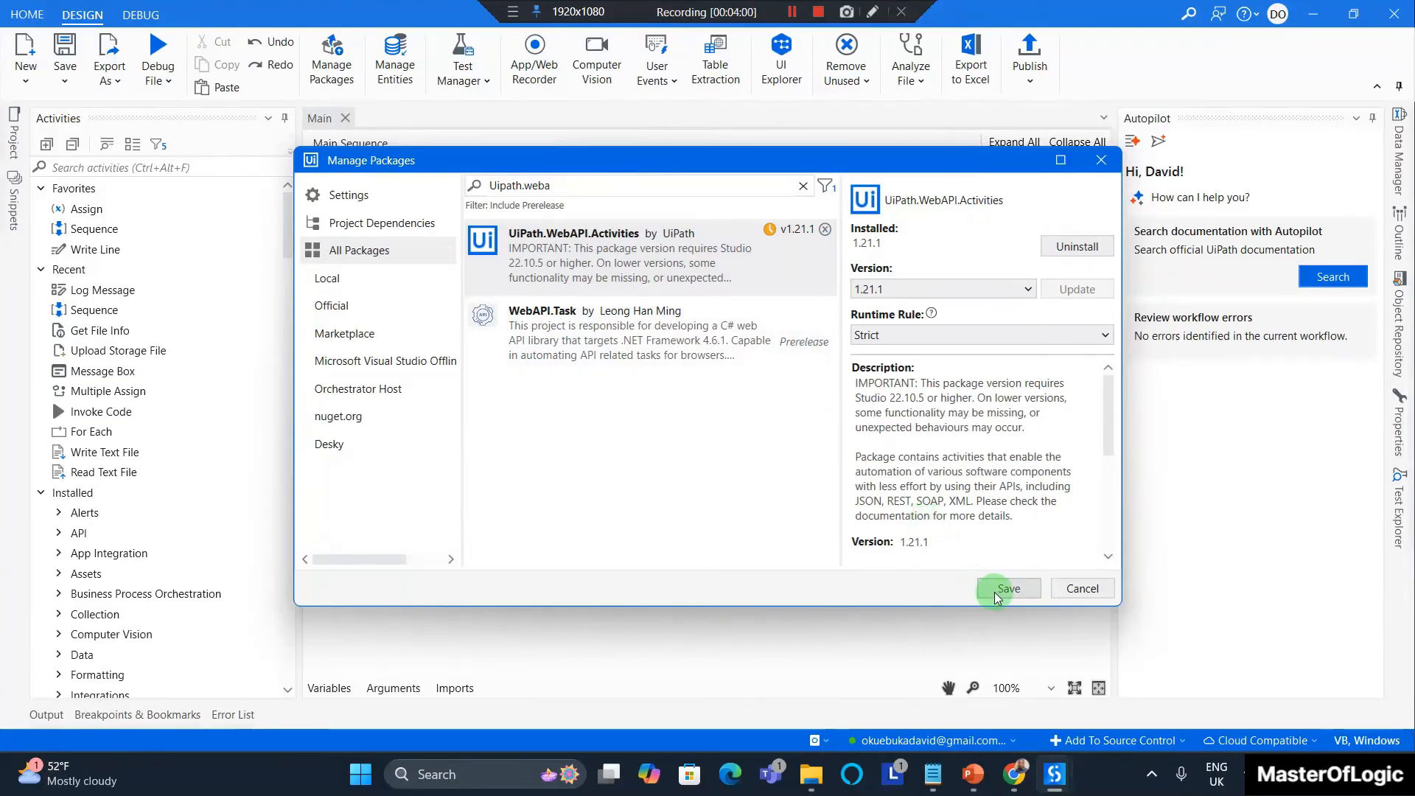
left_click(1007, 588)
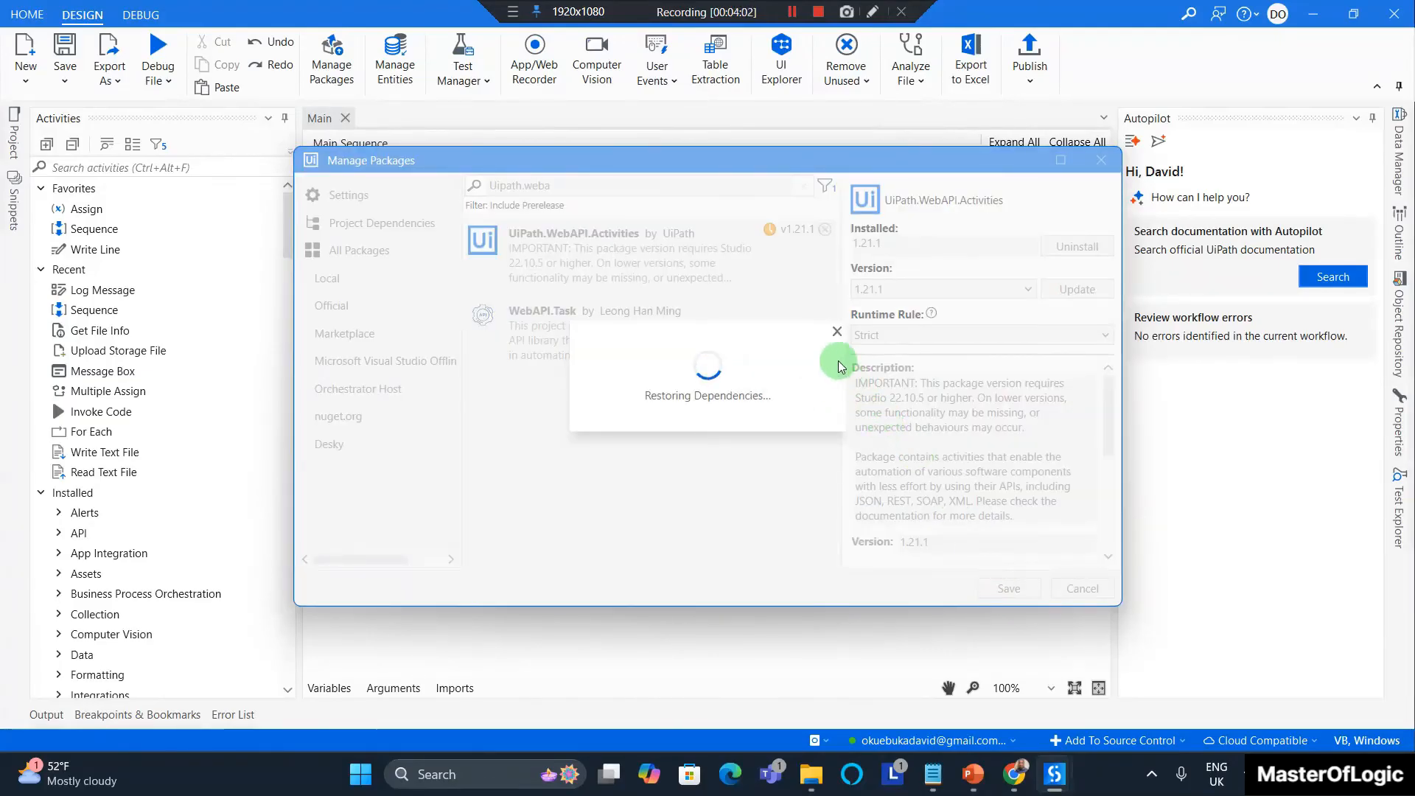
left_click(792, 11)
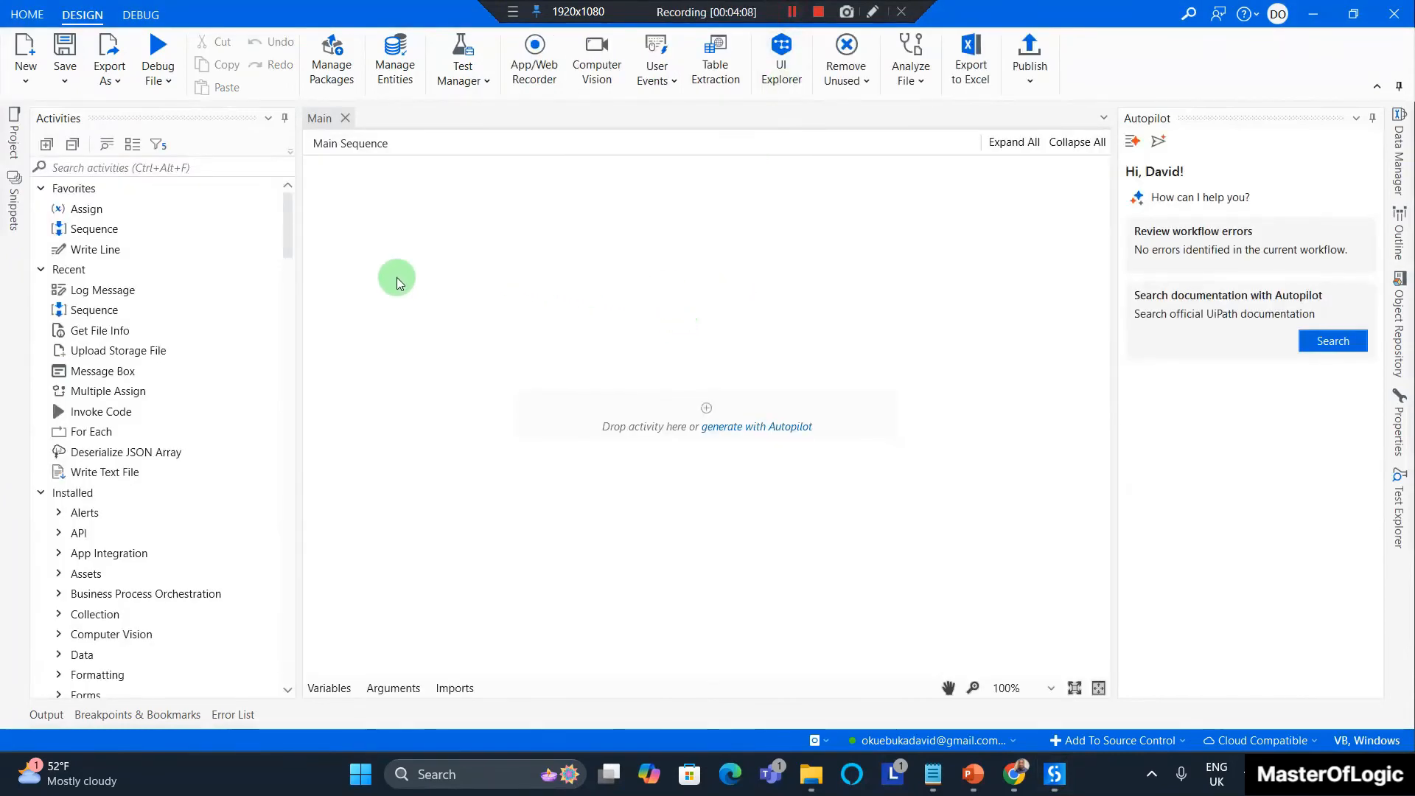
left_click(12, 136)
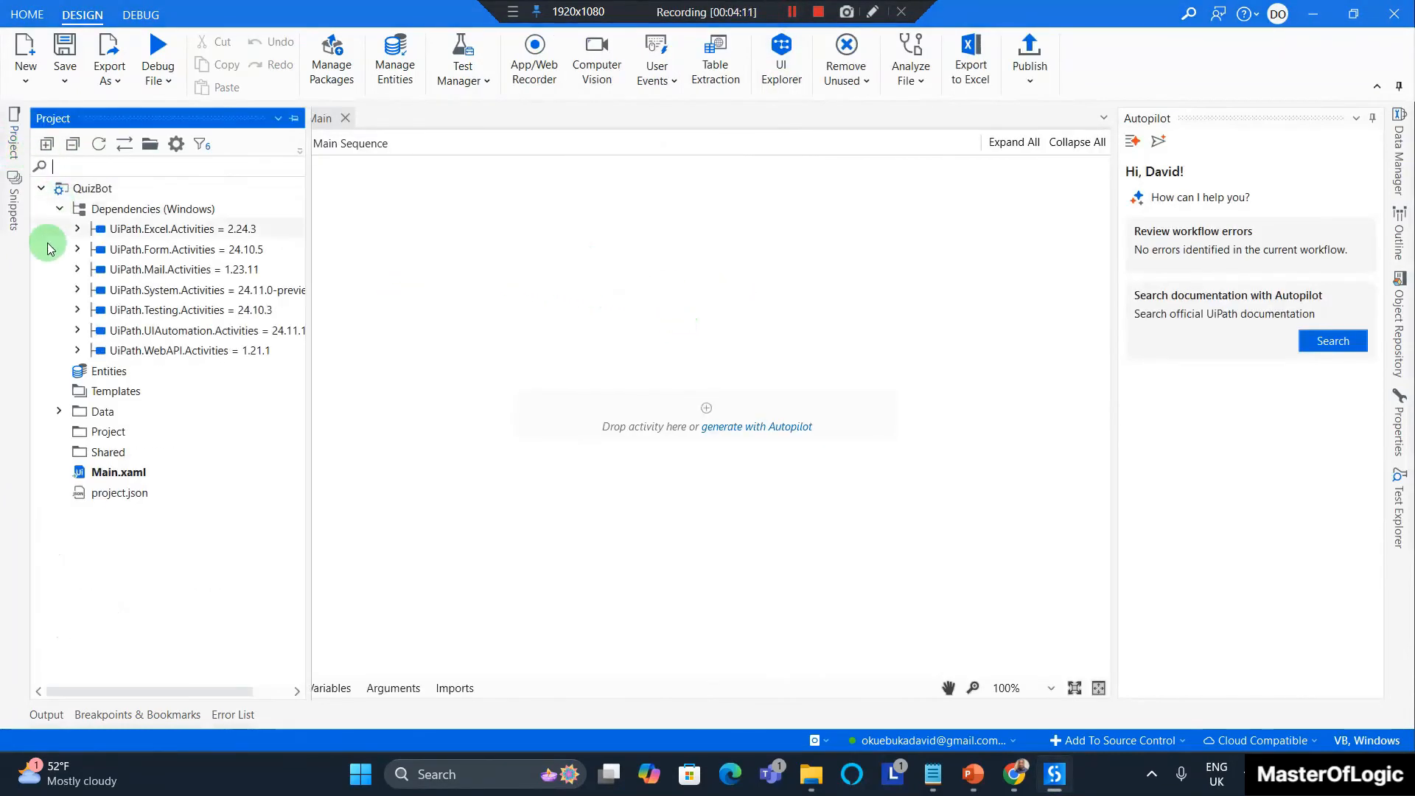
Expand Data to show Forms and Sounds alongside seven dependencies
left_click(59, 412)
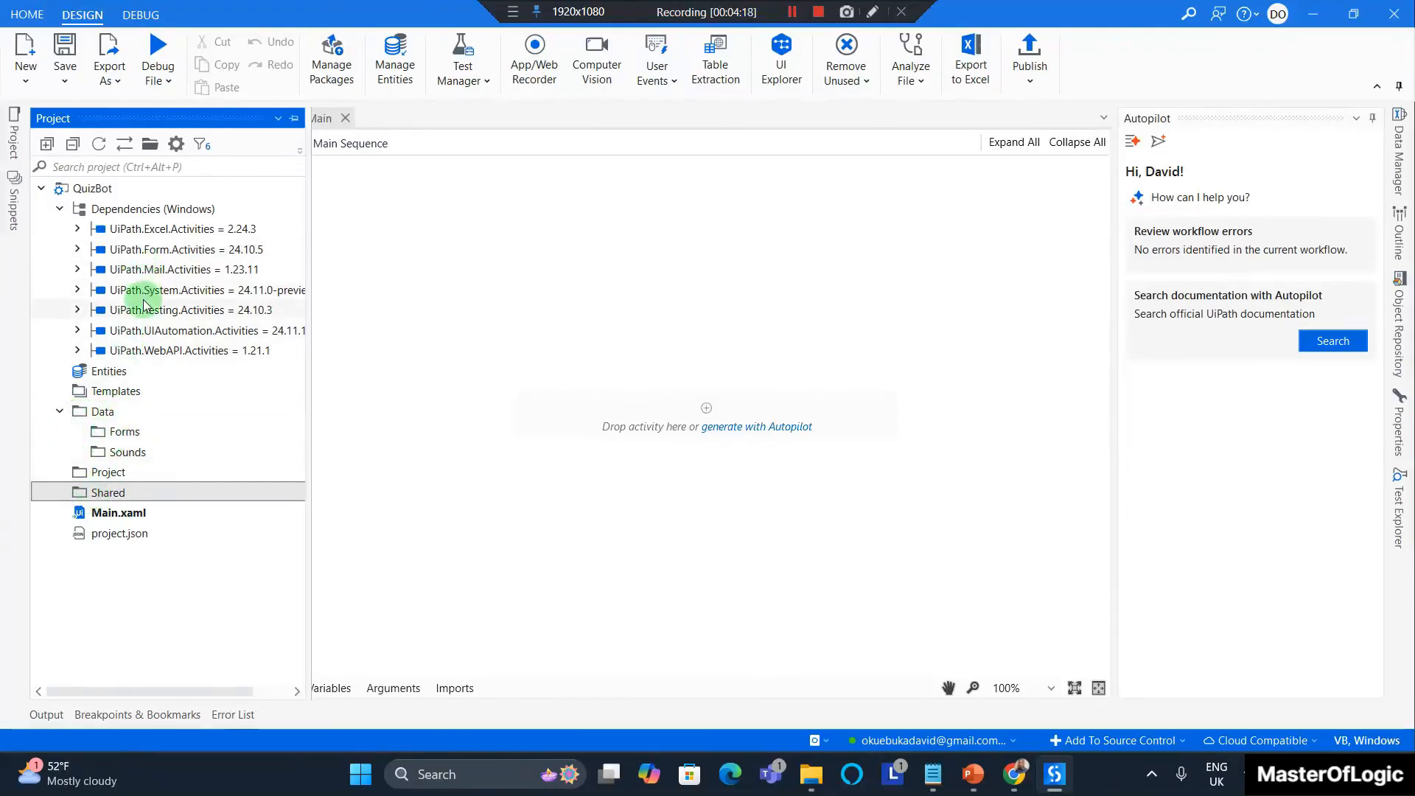
mouse_move(185, 350)
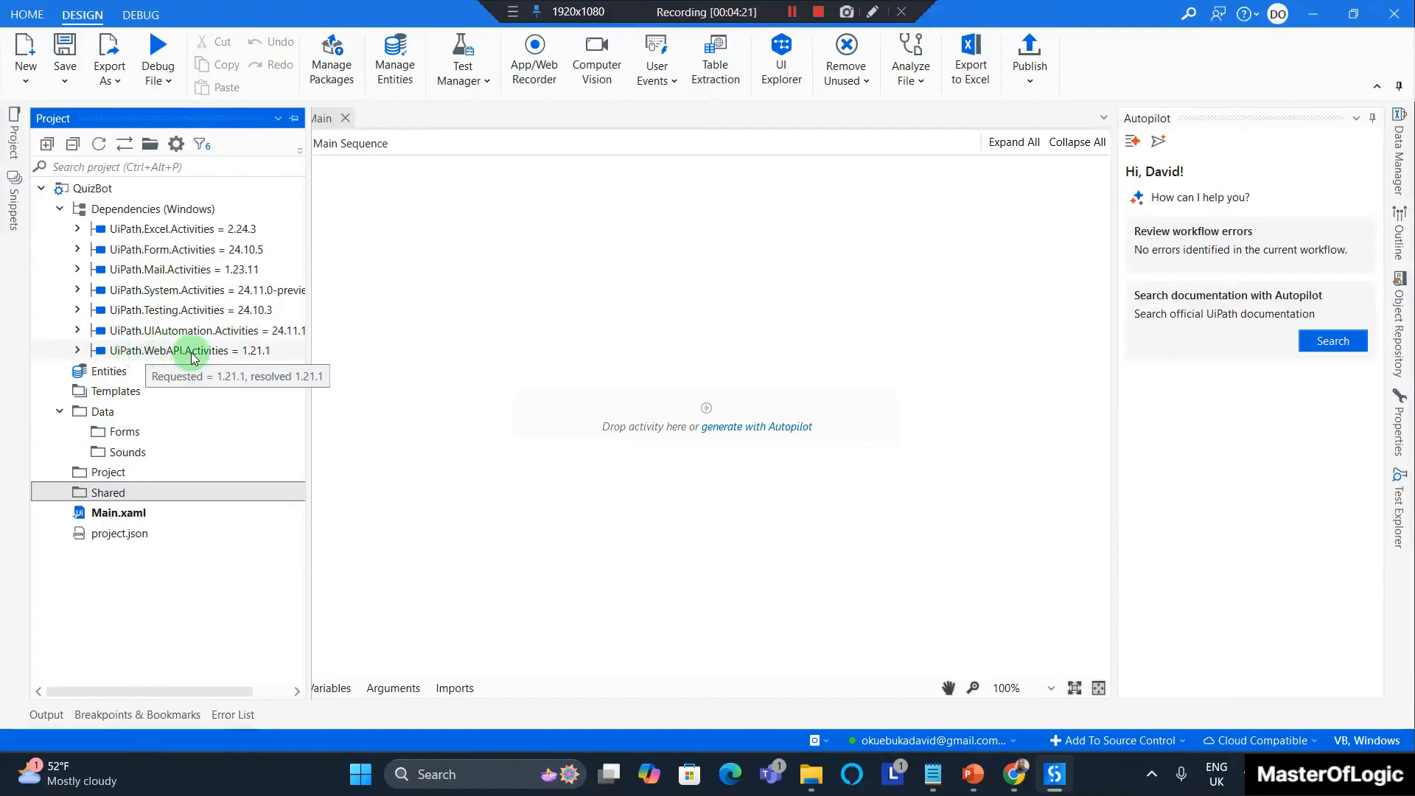
mouse_move(106, 261)
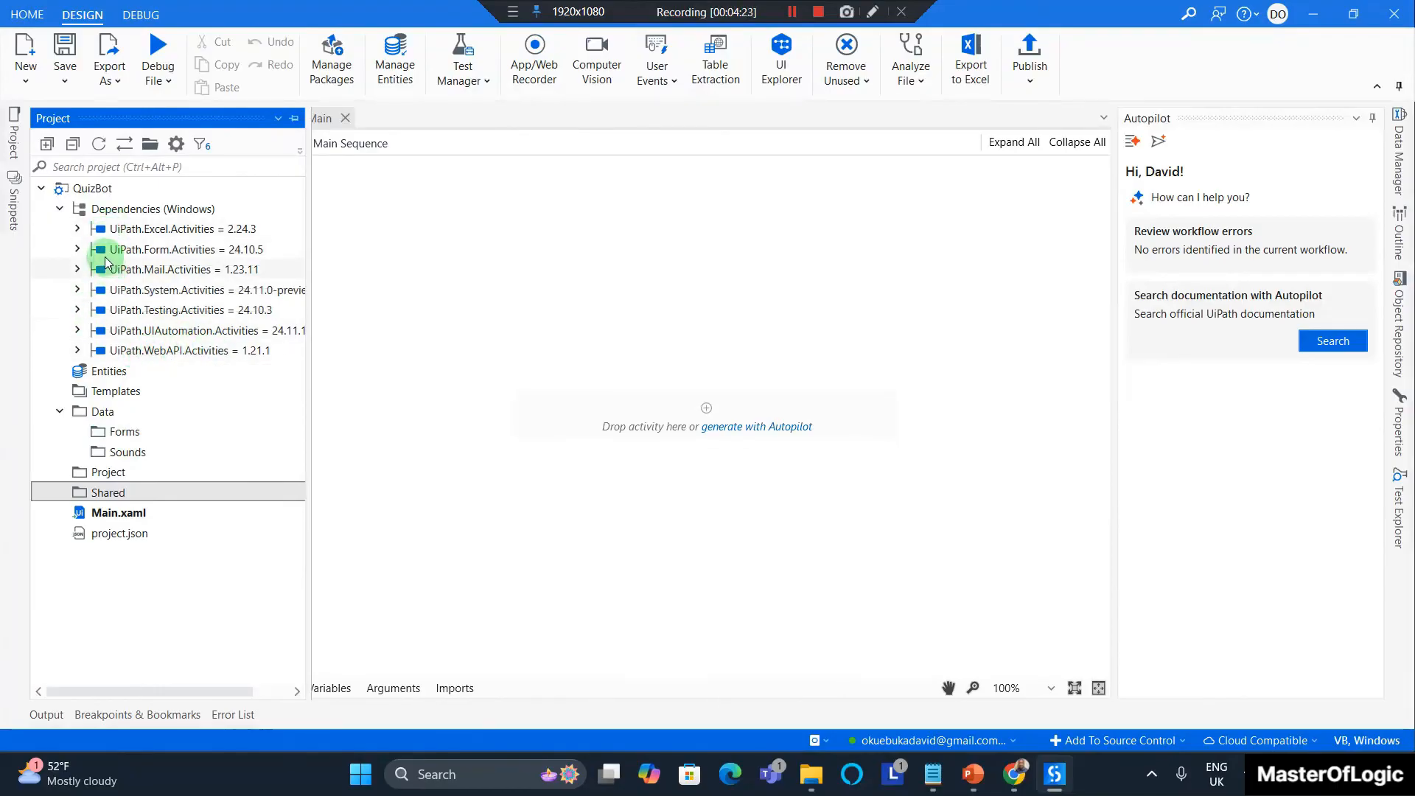
mouse_move(361, 316)
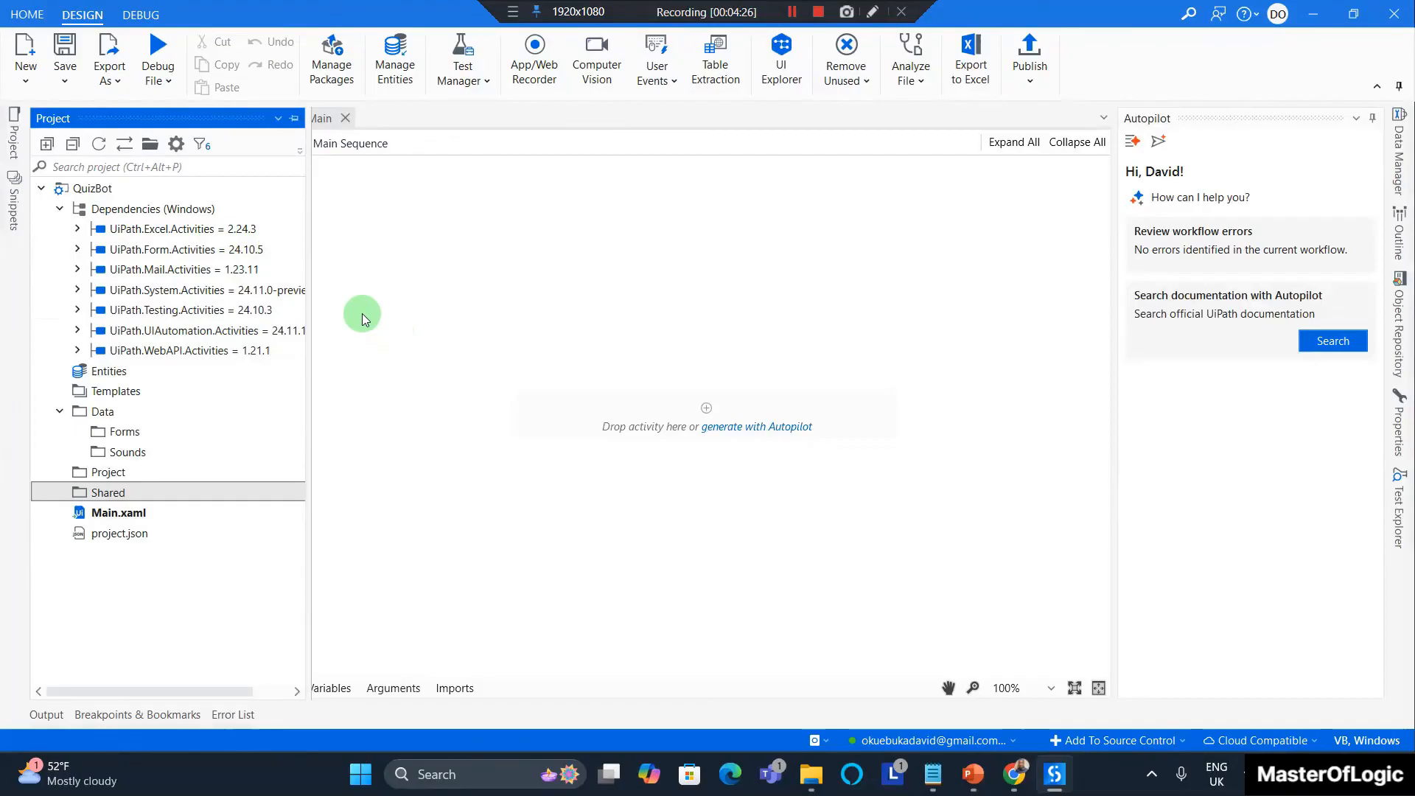
mouse_move(442, 287)
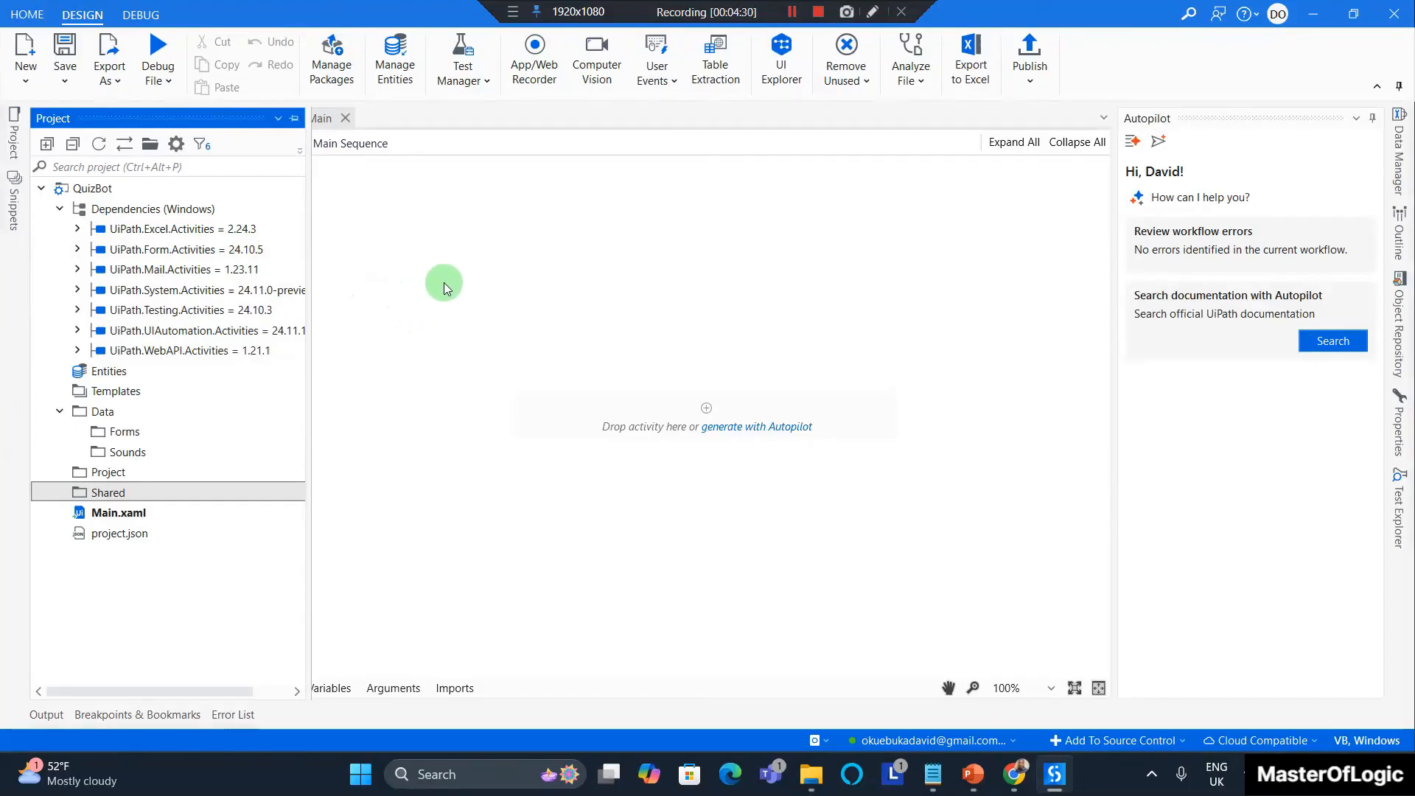
mouse_move(639, 236)
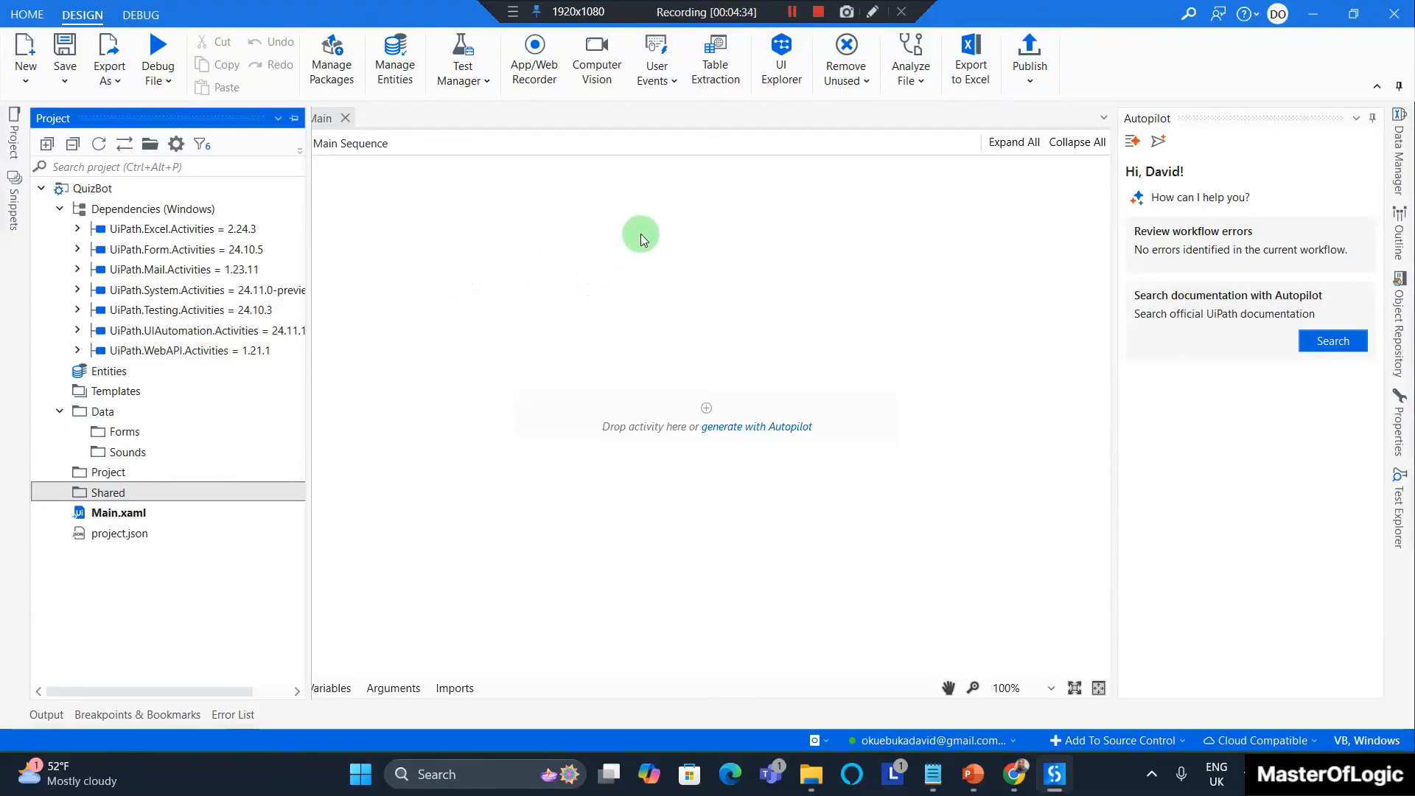